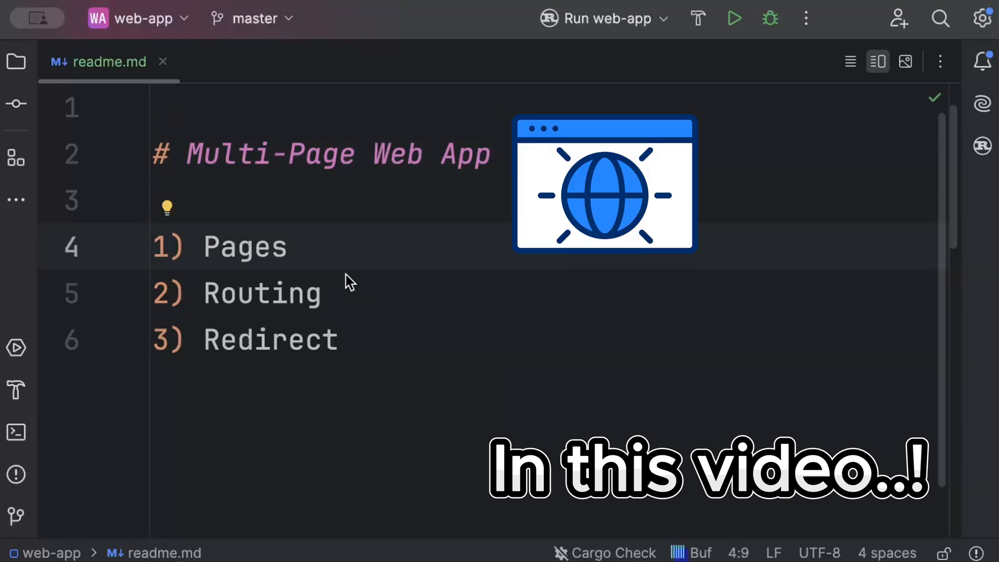
{"action": "mouse_move", "coordinate": [290, 262]}
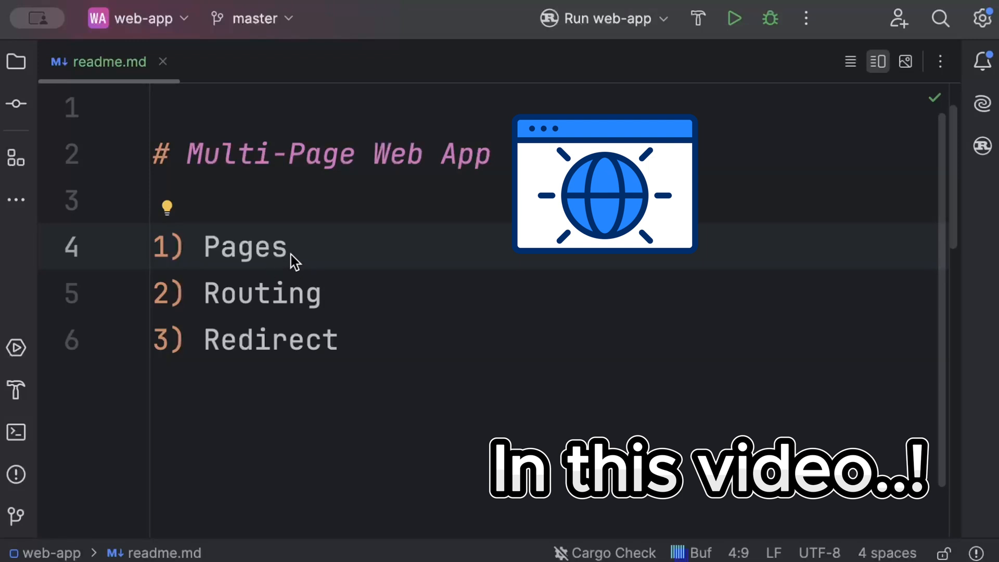
Add yew 0.21.0 with the csr feature and yew-router 0.18.0 under [dependencies] in Cargo.toml.
{"action": "double_click", "coordinate": [245, 247]}
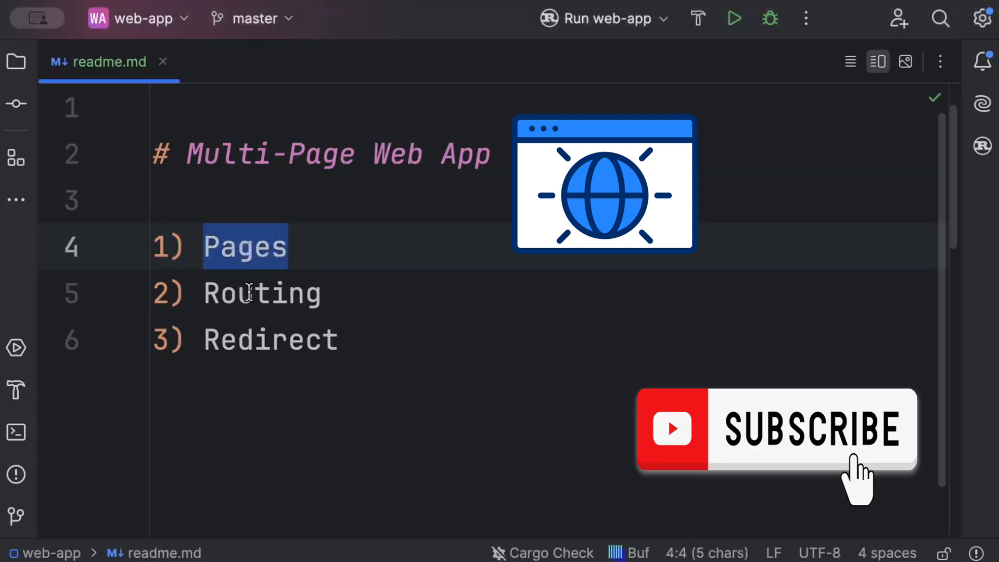
{"action": "double_click", "coordinate": [261, 294]}
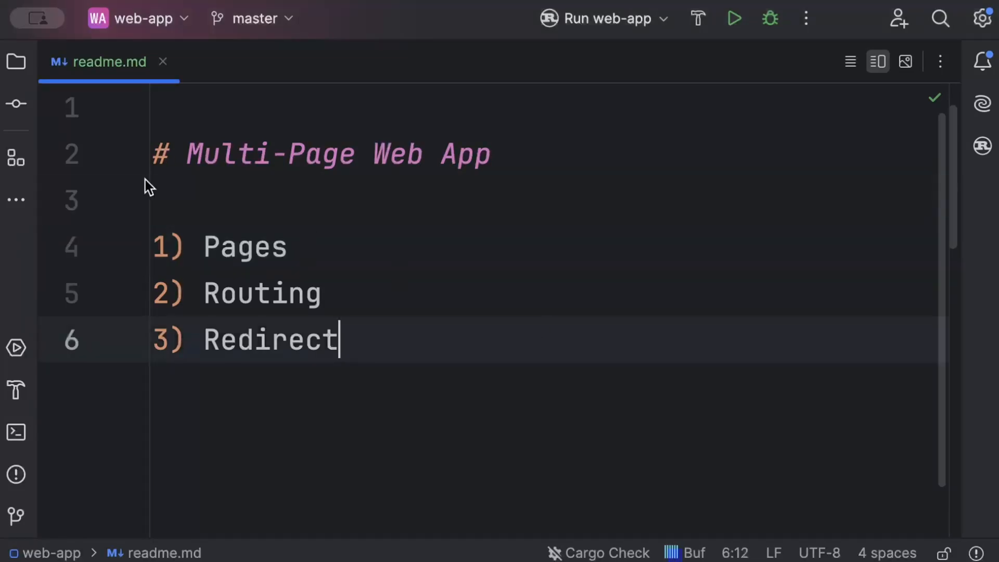
{"action": "left_click", "coordinate": [16, 61]}
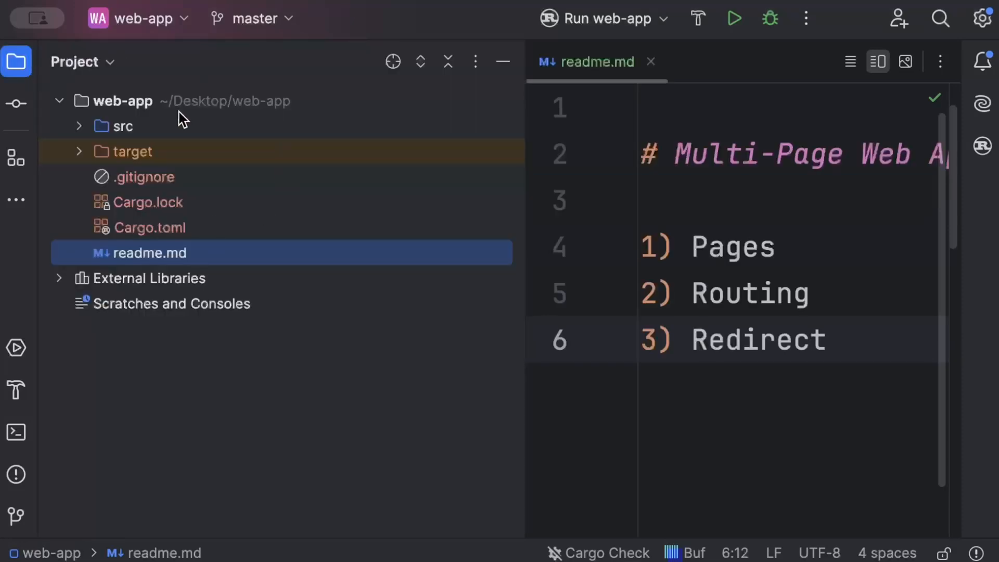
{"action": "mouse_move", "coordinate": [219, 259]}
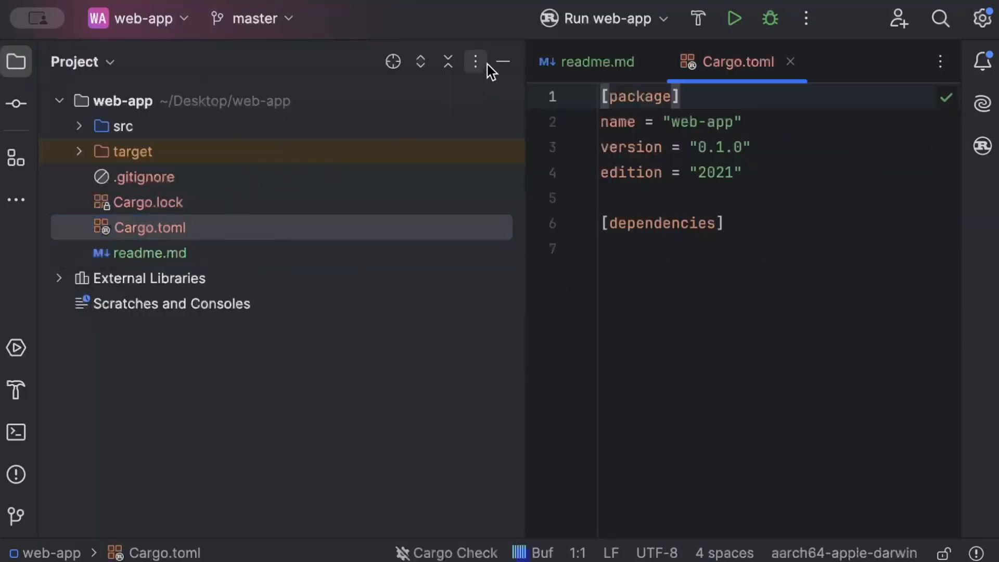
{"action": "left_click", "coordinate": [502, 62]}
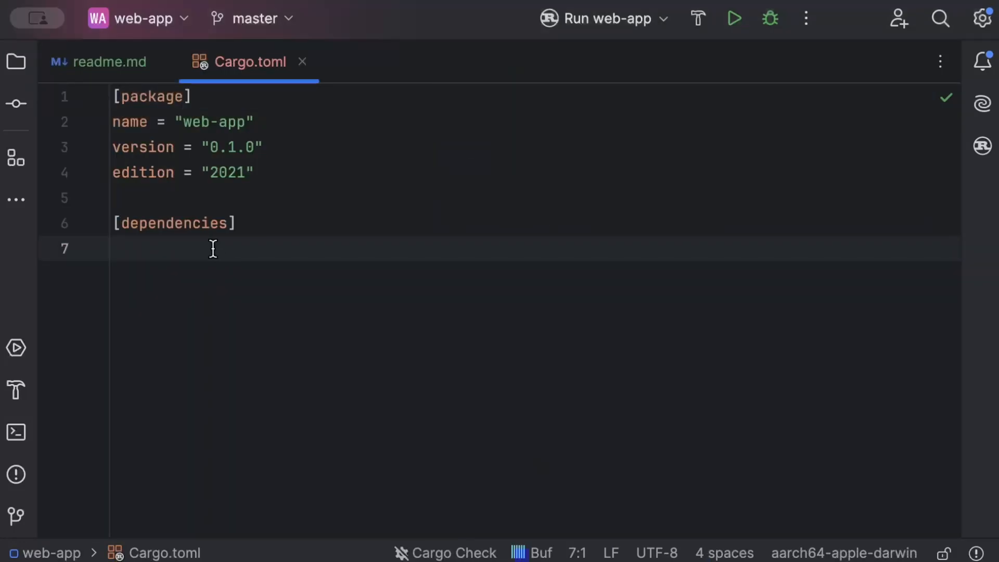
{"action": "type", "text": "yew = {ve}"}
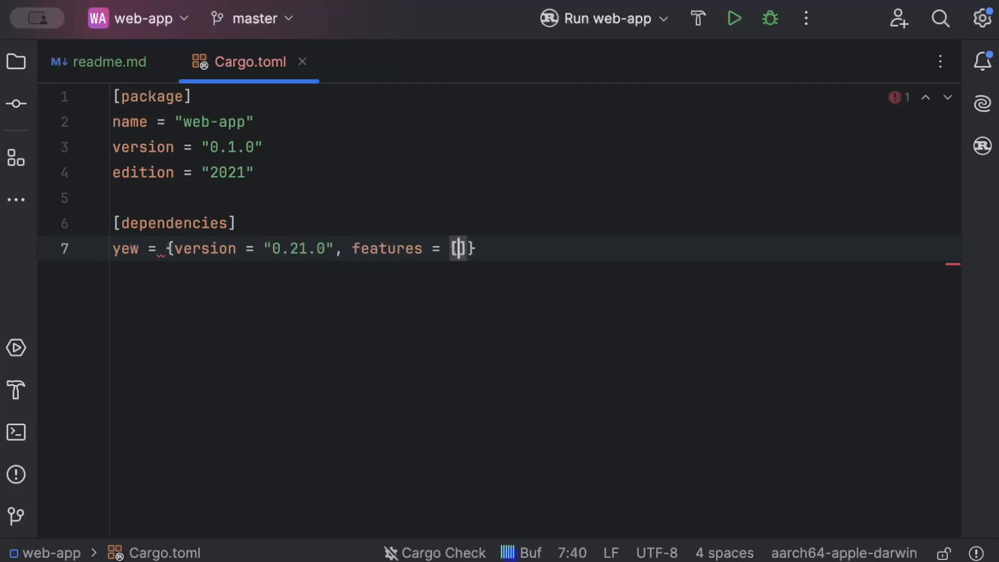
{"action": "type", "text": "\"csr\""}
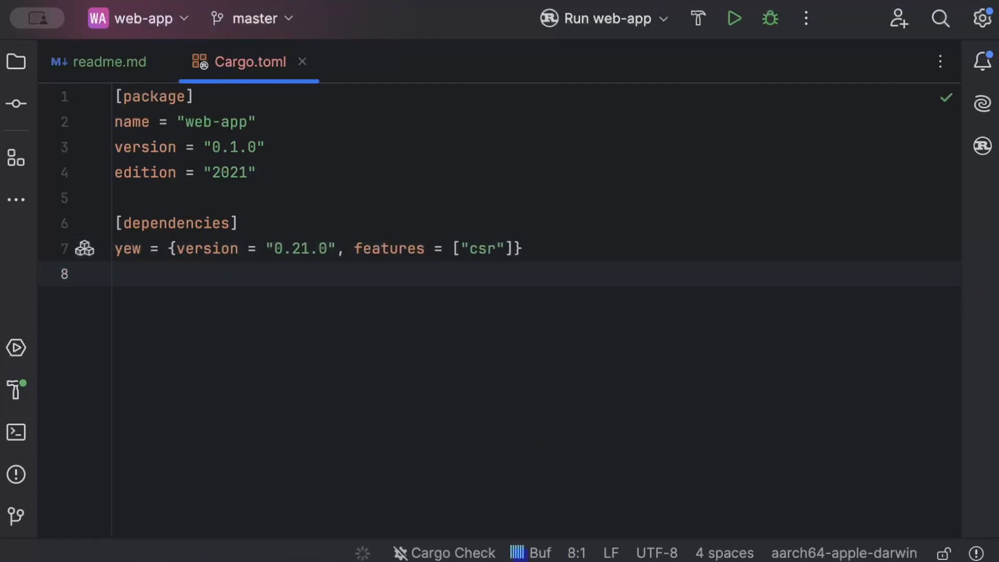
{"action": "type", "text": "yew-router = \"0.18.0\""}
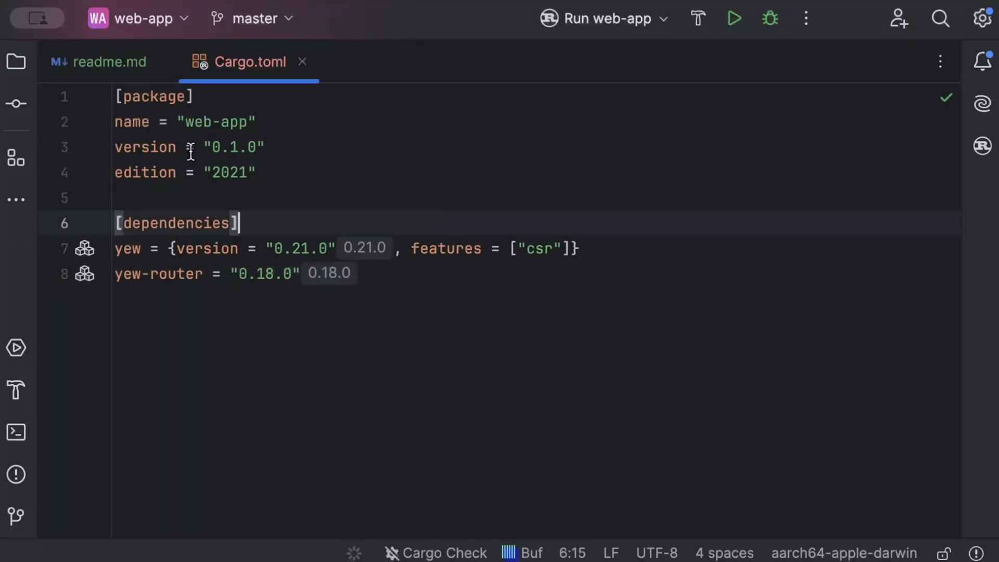
{"action": "left_click", "coordinate": [16, 62]}
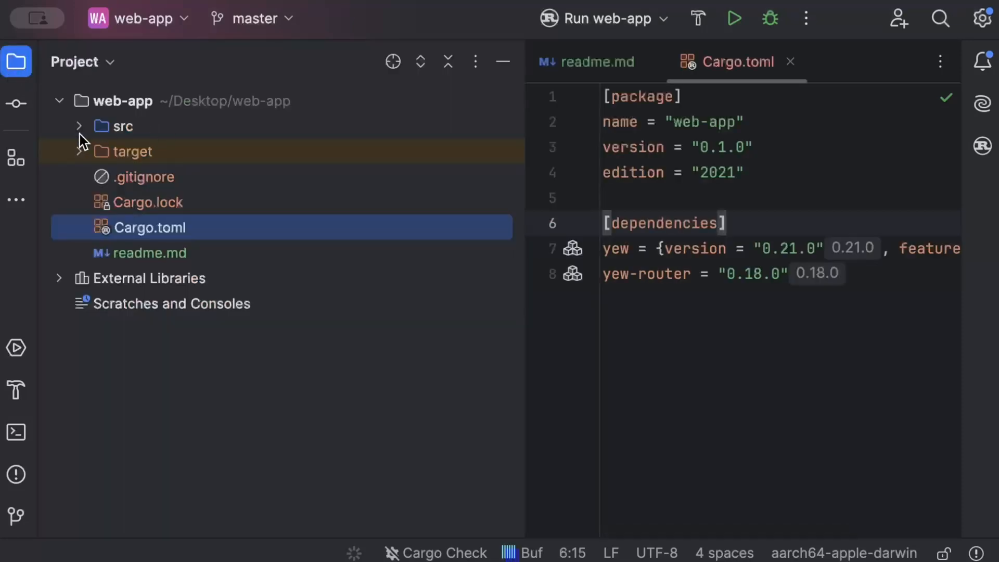
Mark the contactus, login and profile modules pub in src/pages/mod.rs, then open login.rs.
{"action": "left_click", "coordinate": [80, 125]}
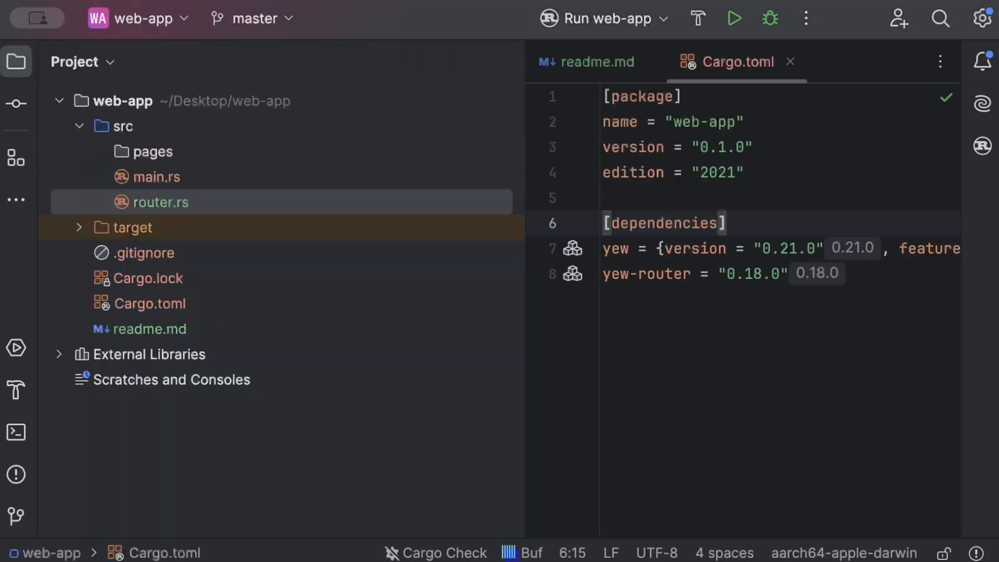
{"action": "mouse_move", "coordinate": [161, 161]}
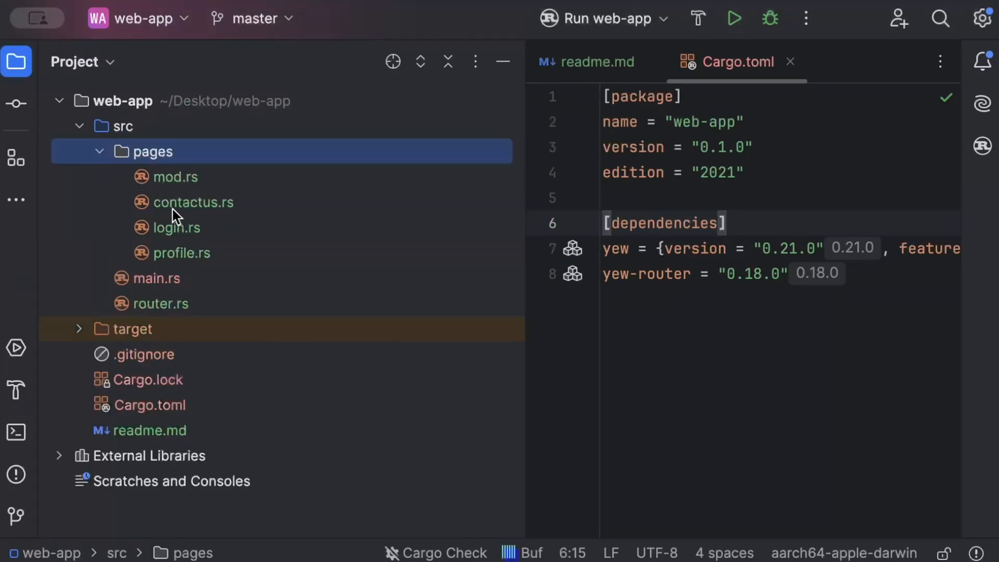
{"action": "mouse_move", "coordinate": [188, 247]}
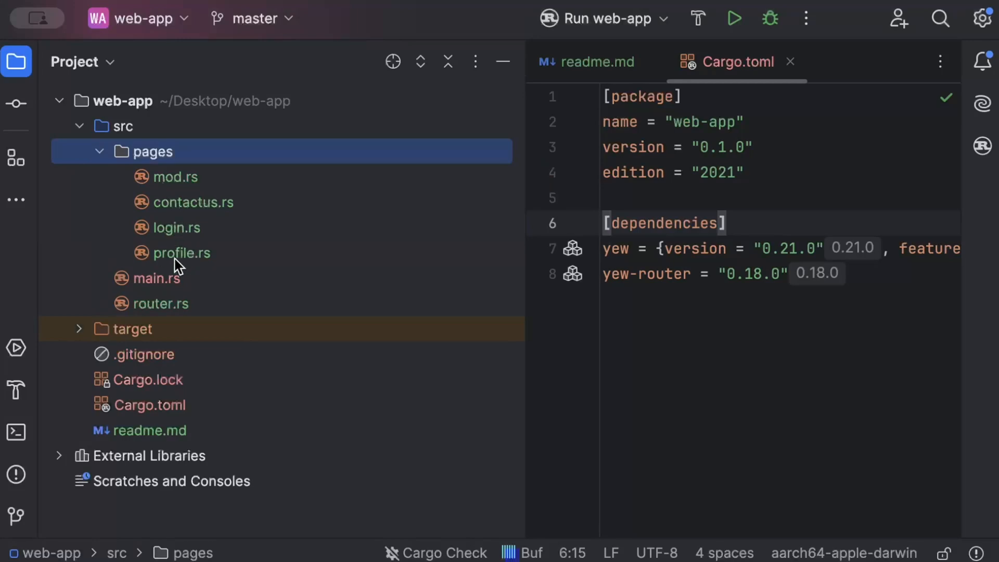
{"action": "mouse_move", "coordinate": [179, 256]}
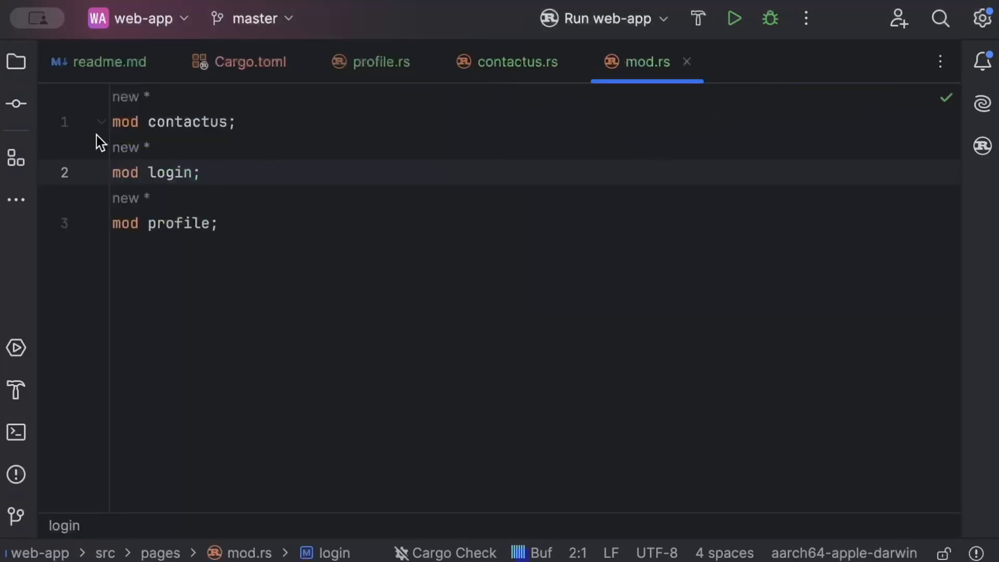
{"action": "type", "text": "pub"}
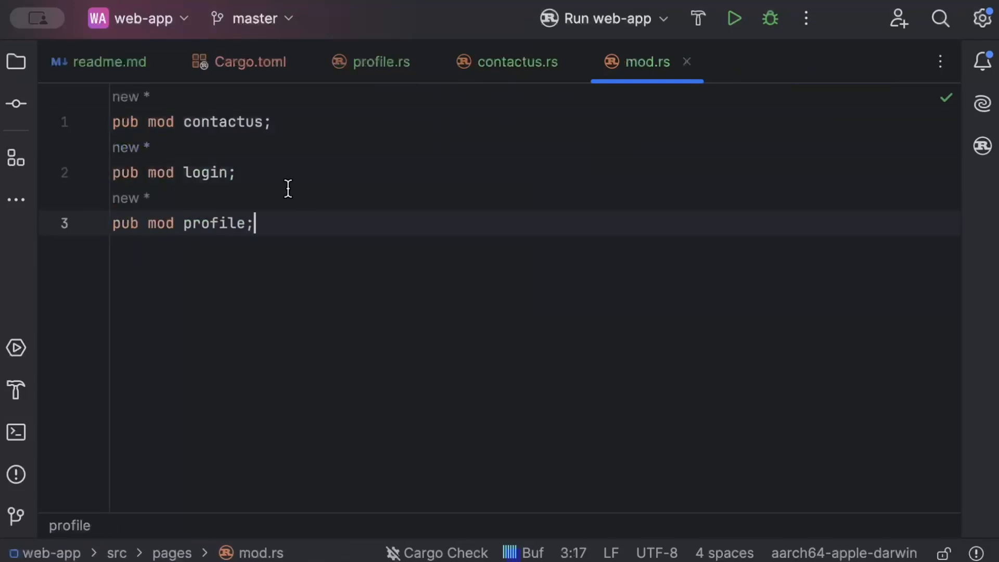
{"action": "left_click", "coordinate": [16, 61]}
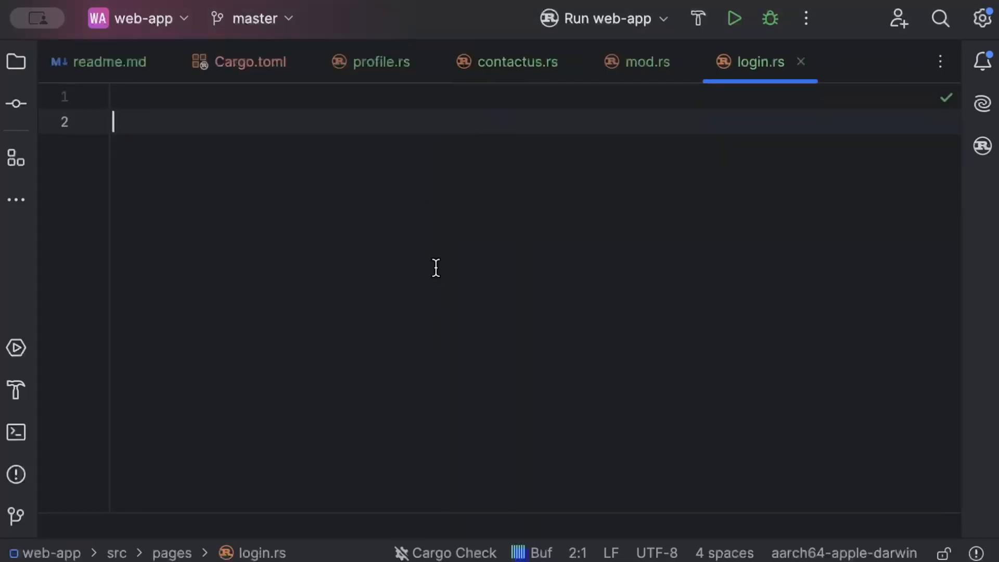
Write a #[function_component(Login)] pub fn login() -> Html with an html! block.
{"action": "type", "text": "pub fn l"}
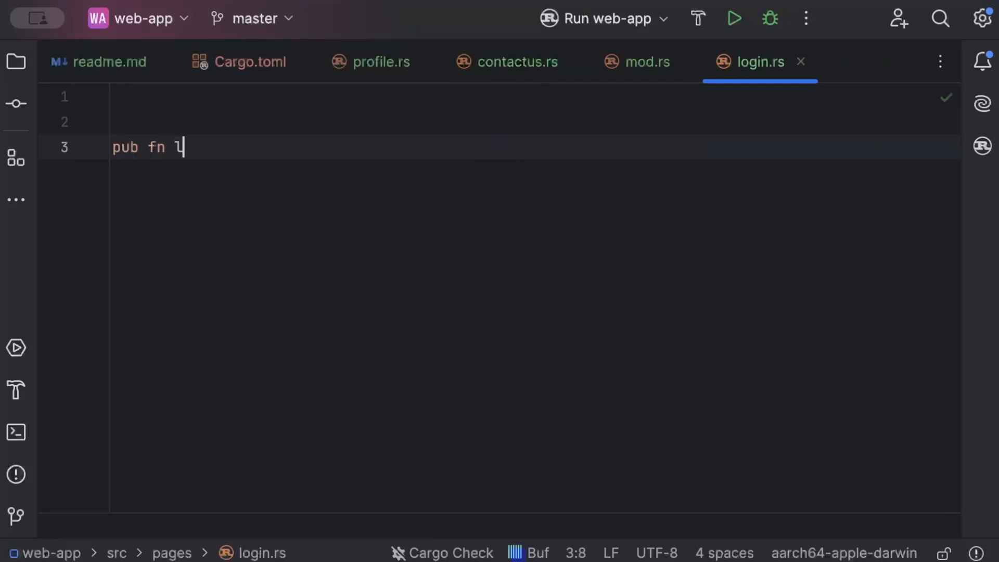
{"action": "type", "text": "ogin() ->"}
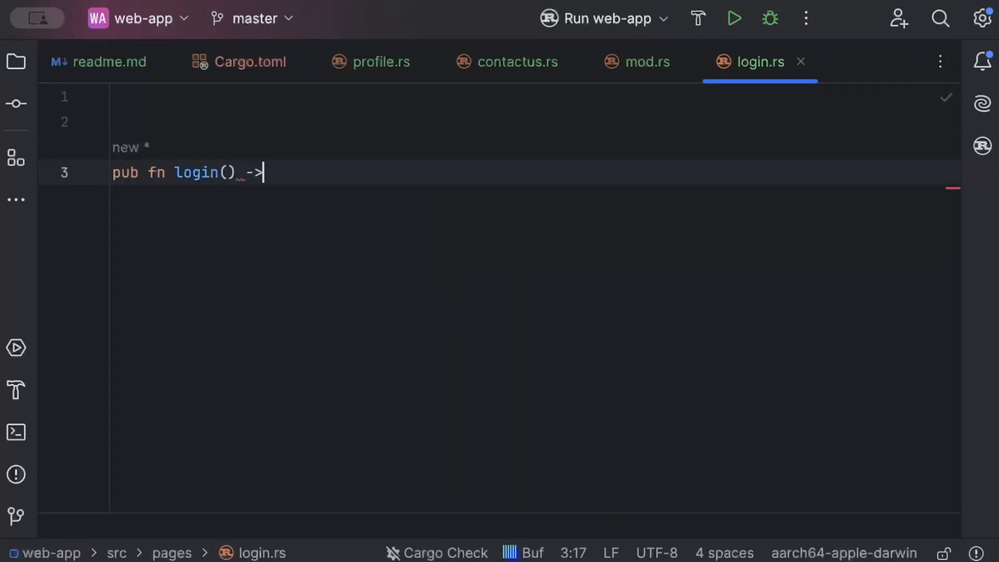
{"action": "type", "text": "Html {"}
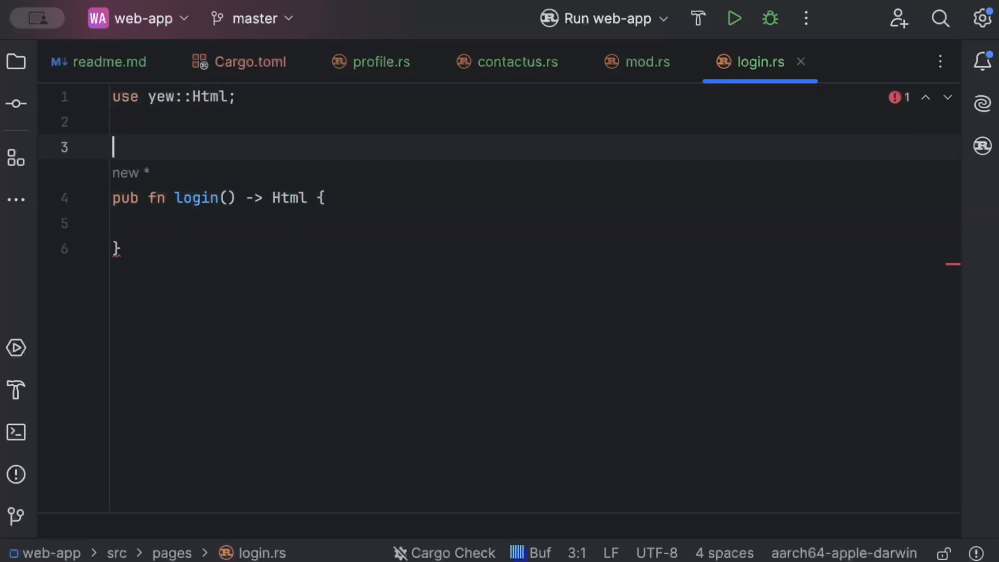
{"action": "type", "text": "#[function_component]"}
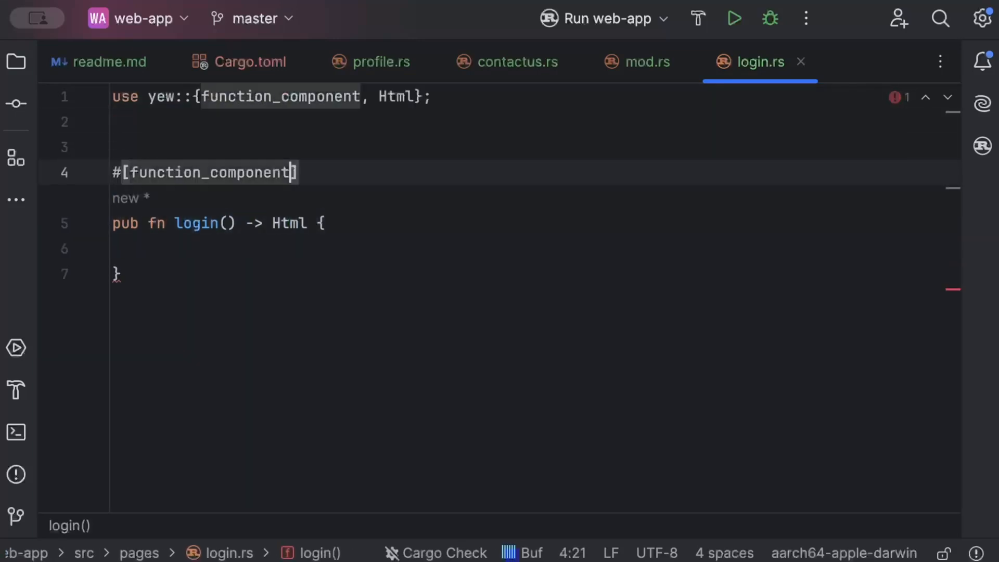
{"action": "type", "text": "()"}
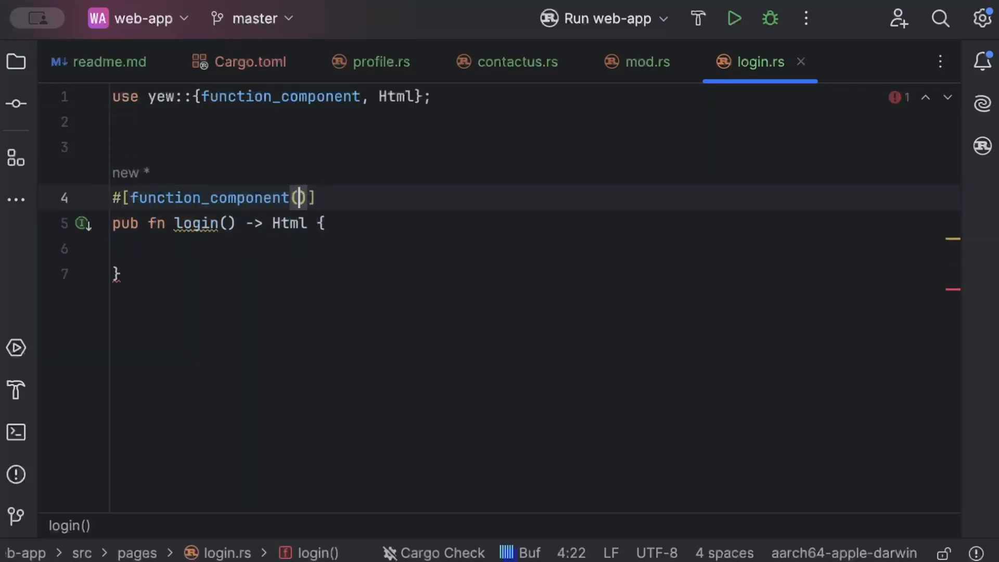
{"action": "type", "text": "Login"}
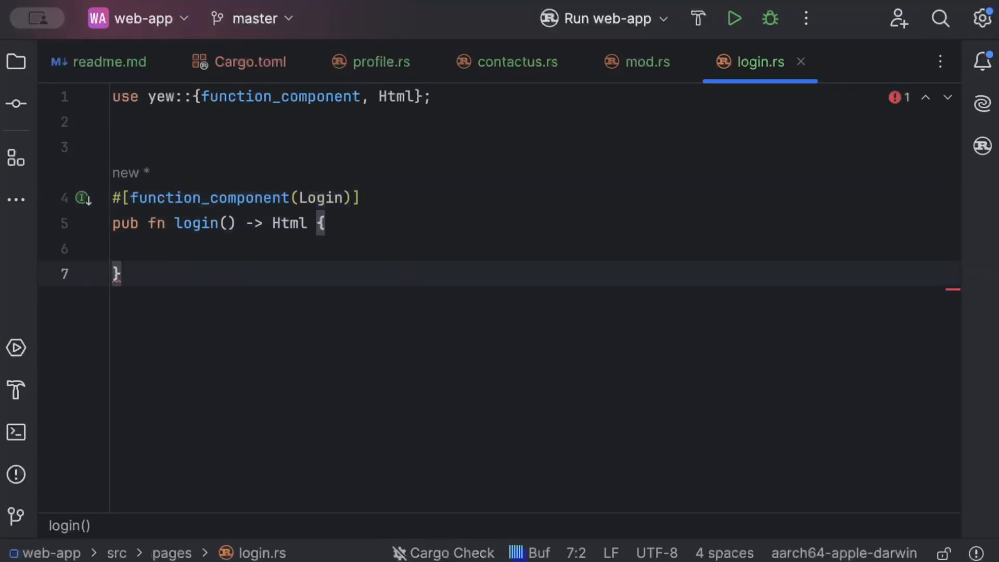
{"action": "type", "text": "h"}
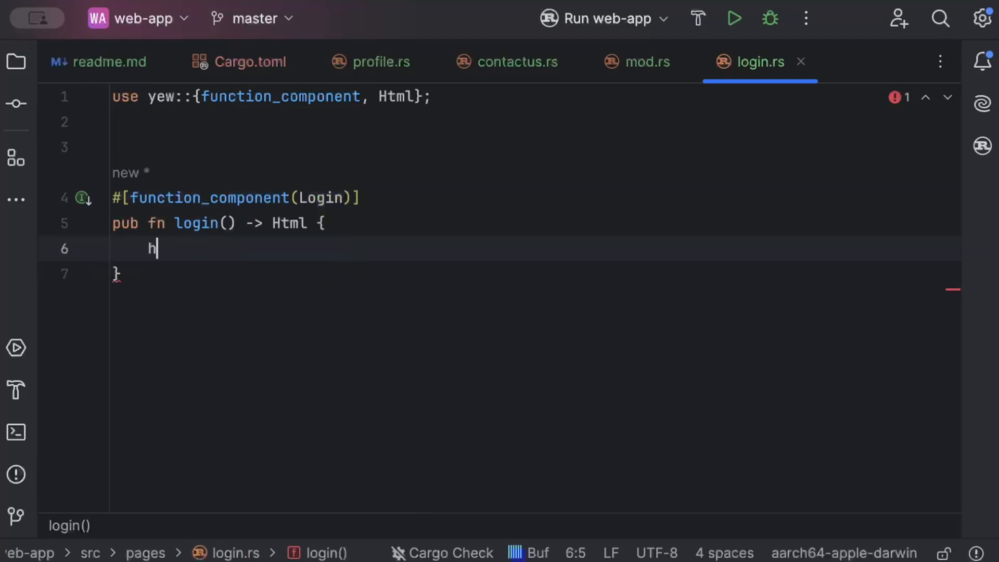
{"action": "type", "text": "tml! {"}
{"action": "type", "text": "<div></div>"}
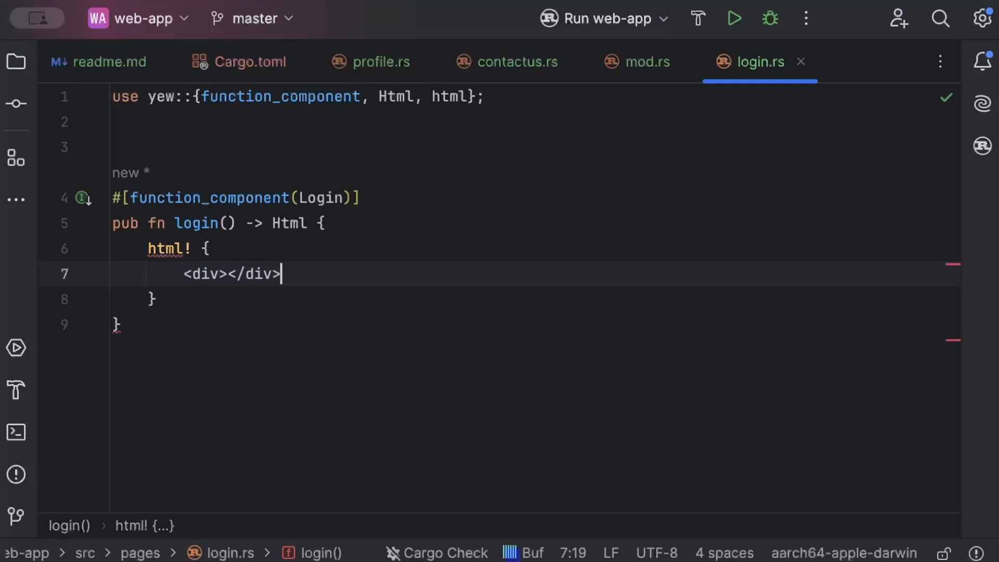
Add an <h1> heading reading 'This is login page' inside the div.
{"action": "key", "text": "Return"}
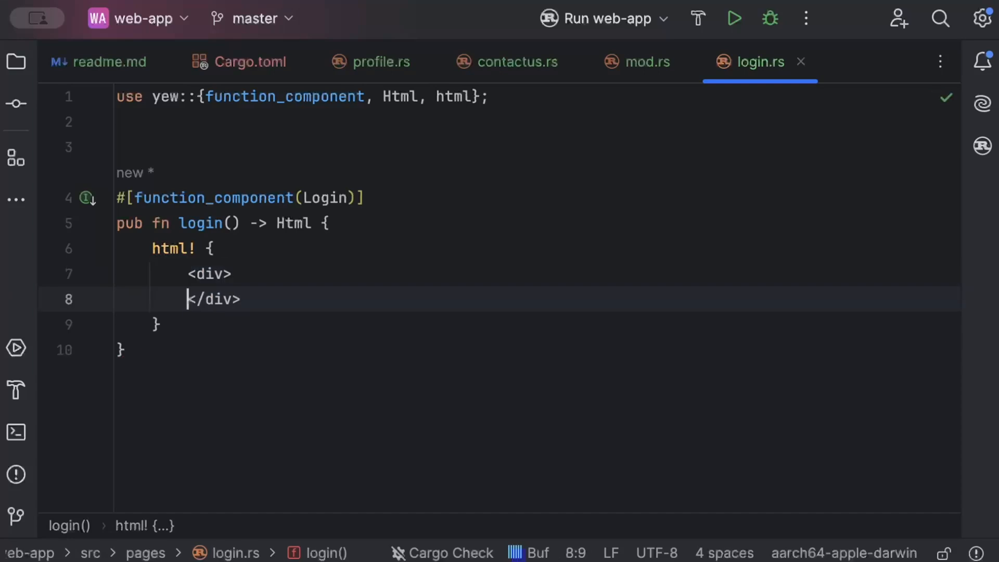
{"action": "key", "text": "Return"}
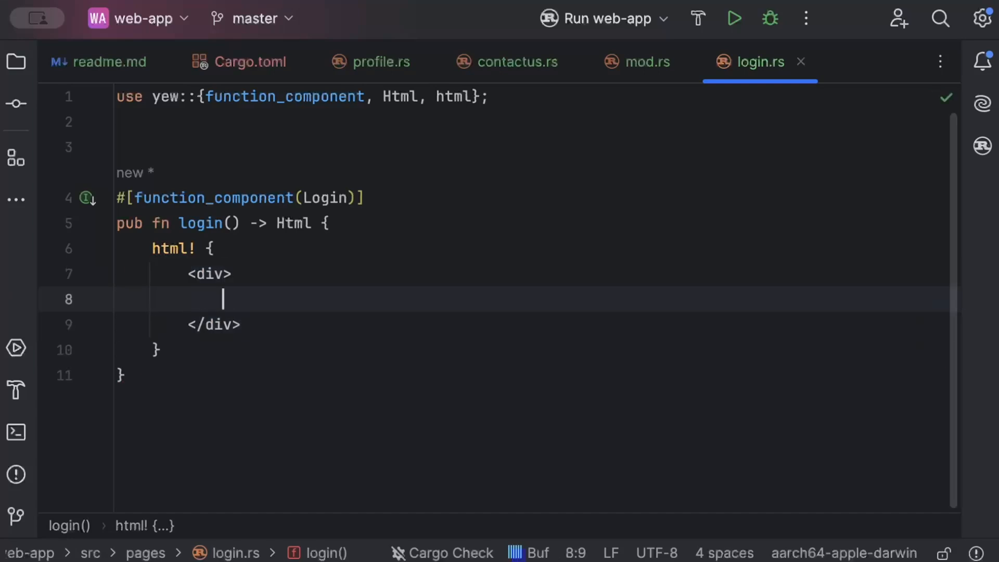
{"action": "type", "text": "<h1>"}
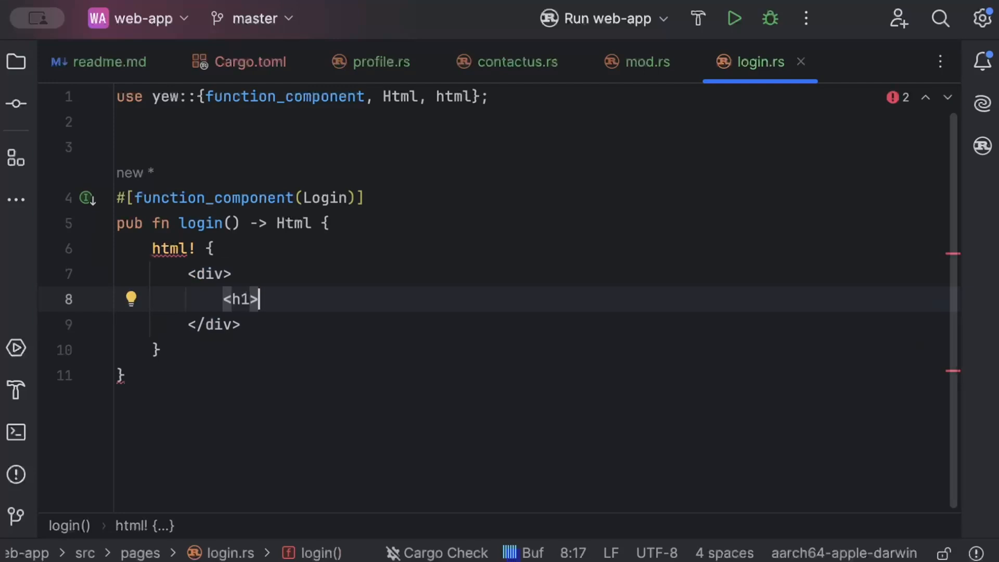
{"action": "type", "text": "{\"\"}"}
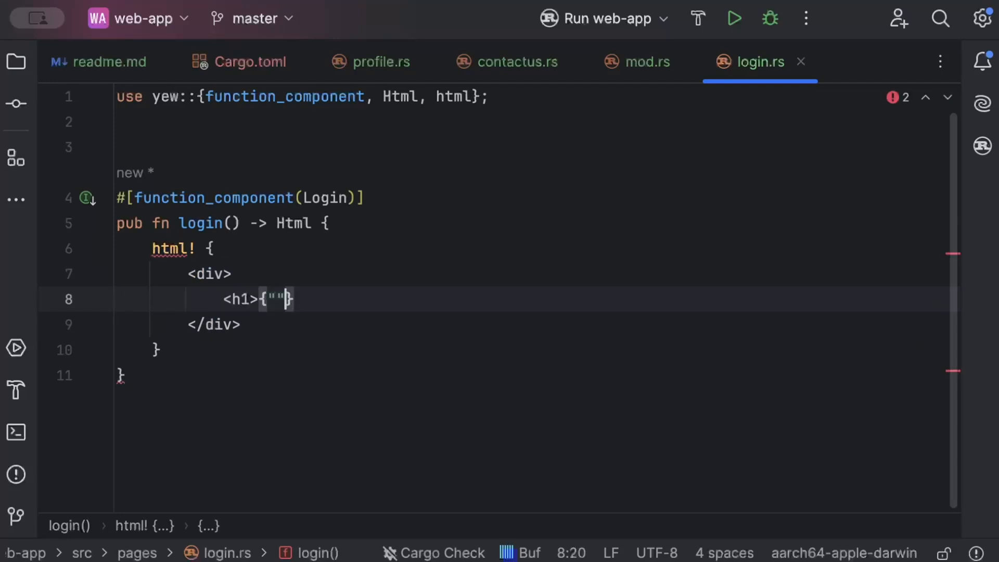
{"action": "type", "text": "This is log"}
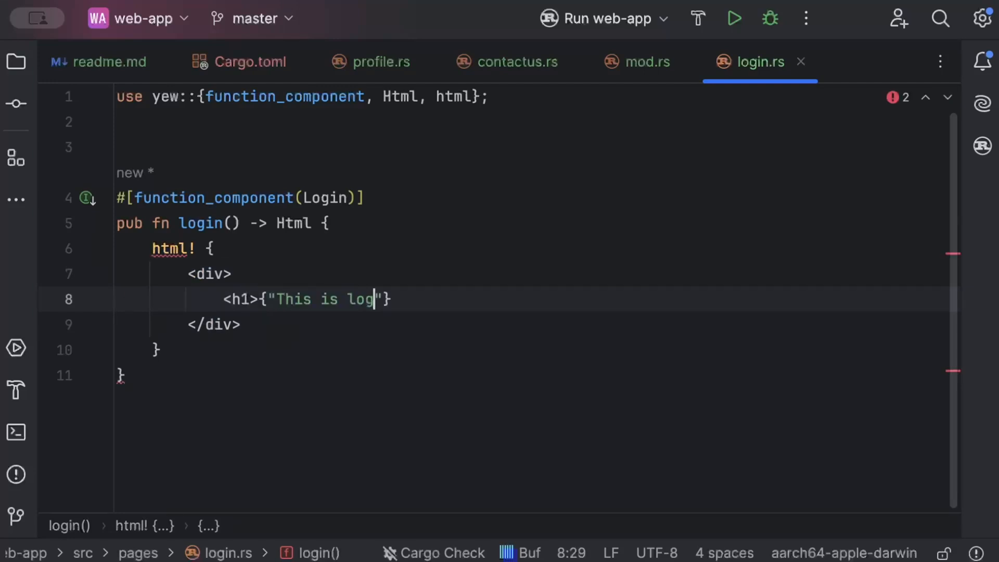
{"action": "type", "text": "in page"}
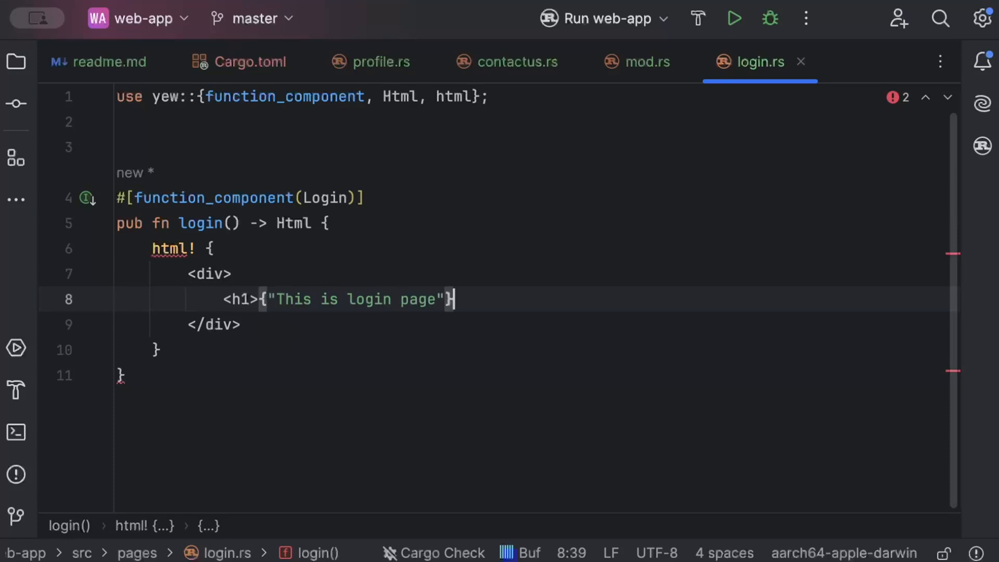
{"action": "type", "text": "</h1>"}
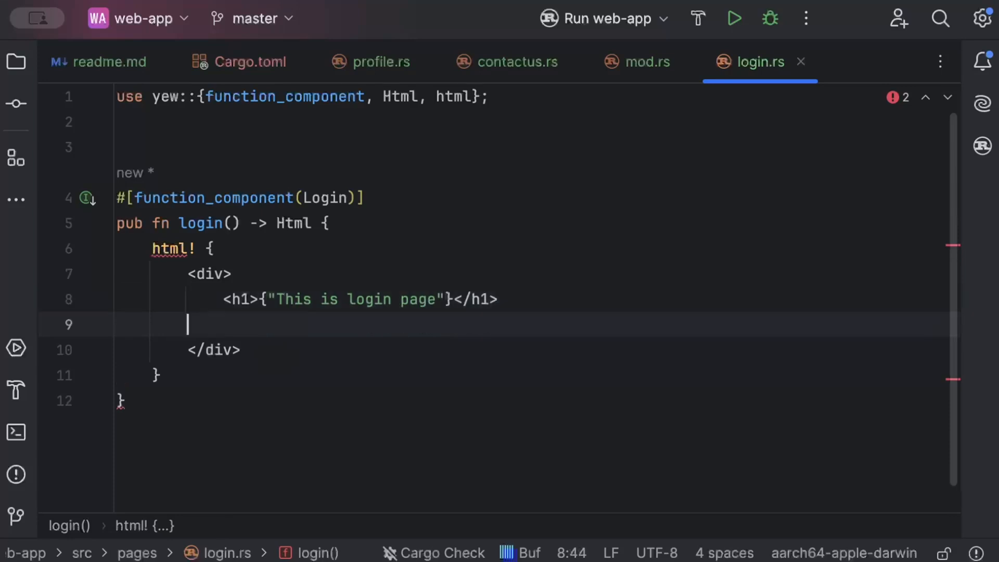
Add a 'Go to profile' button with an onclick handler below the heading.
{"action": "type", "text": "<"}
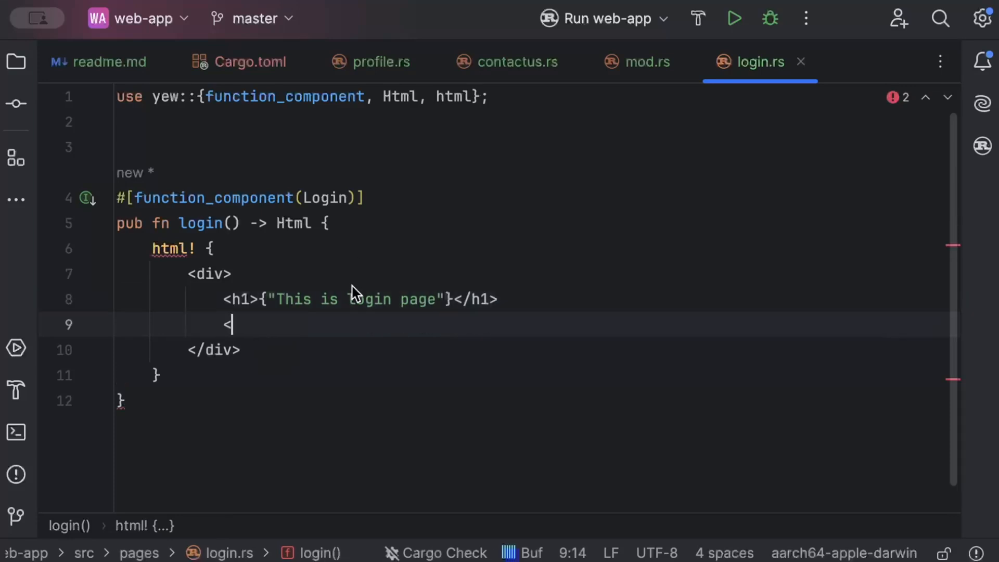
{"action": "type", "text": "button {}"}
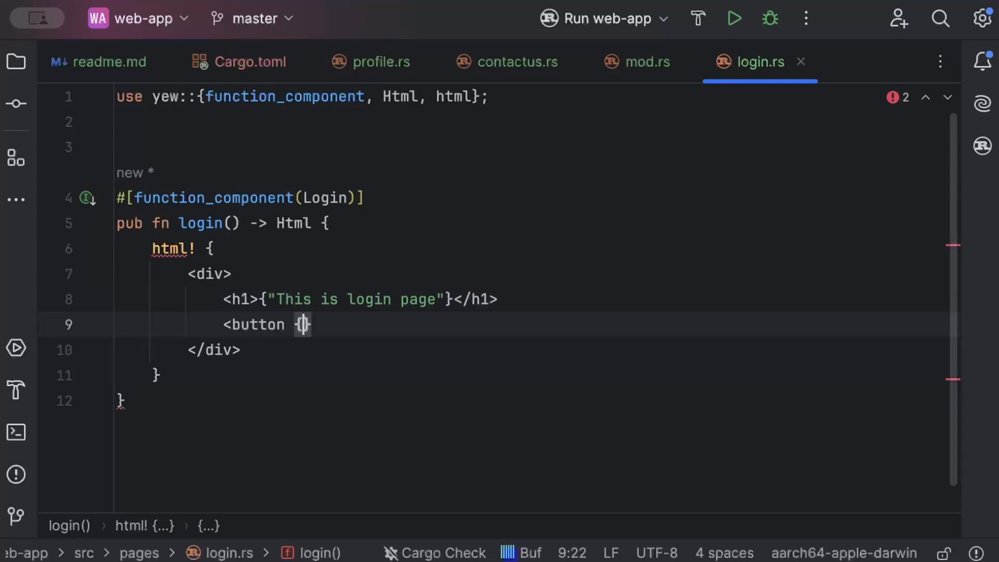
{"action": "type", "text": "onclick"}
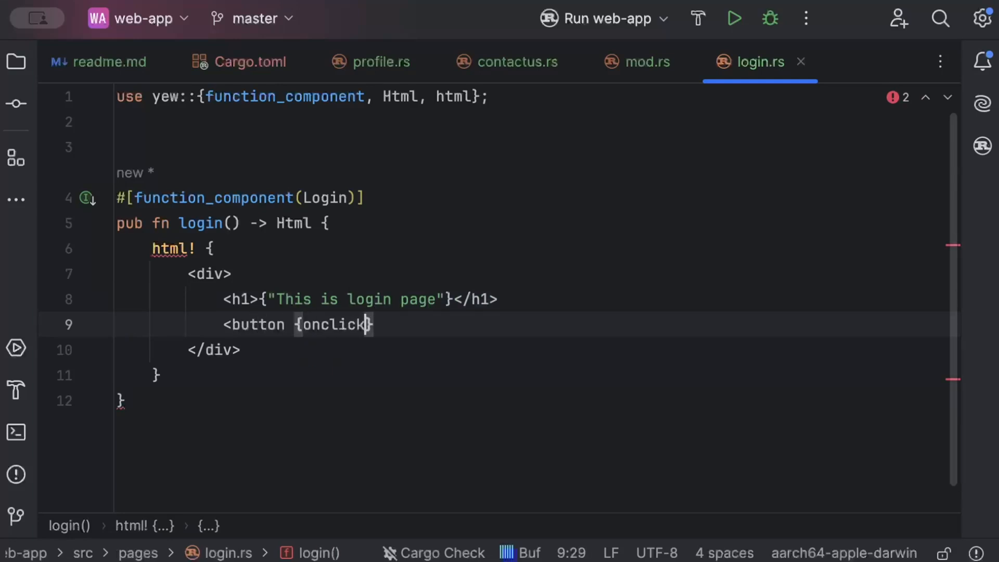
{"action": "type", "text": ">{\""}
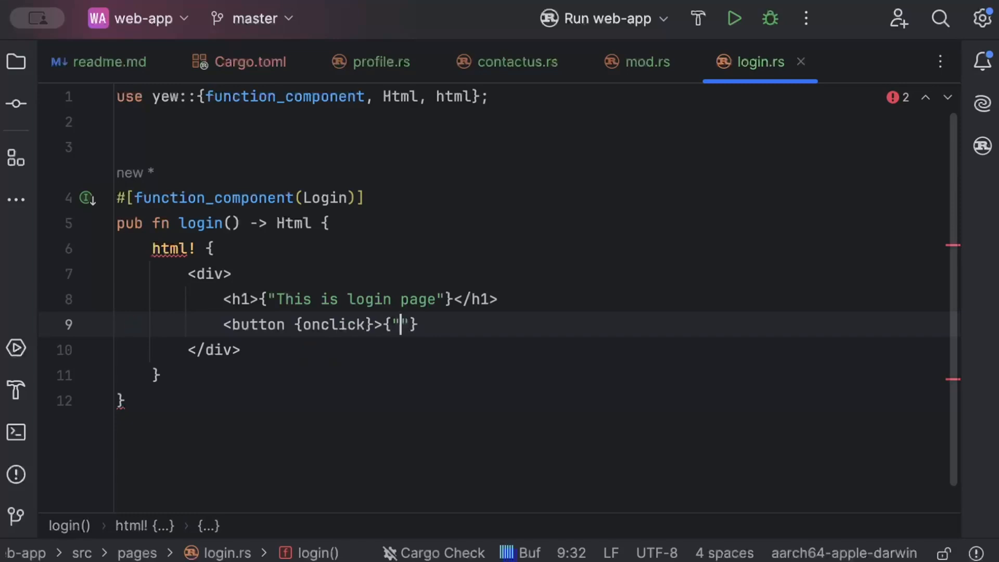
{"action": "type", "text": "Go to profile"}
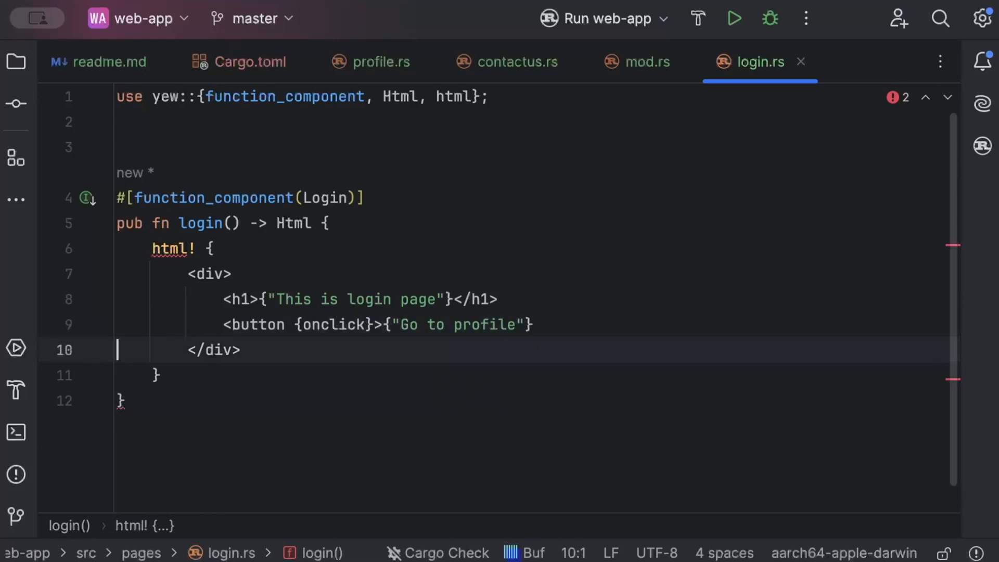
{"action": "type", "text": "</b"}
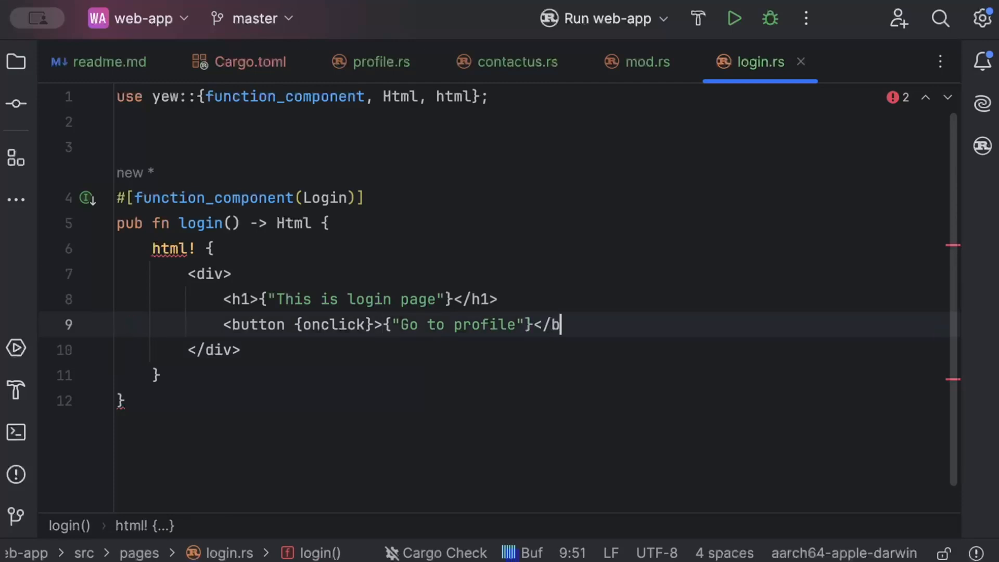
{"action": "type", "text": "utton>"}
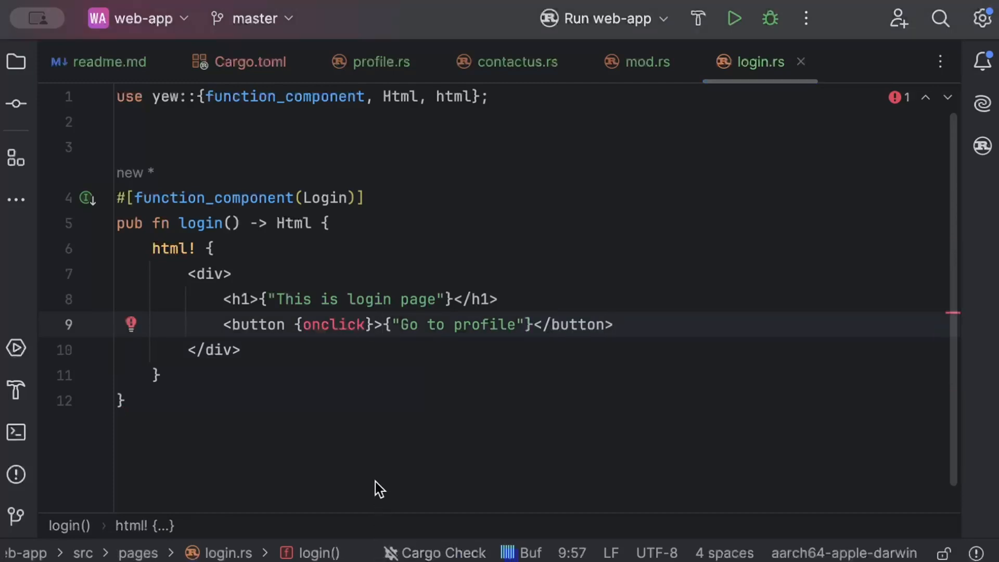
{"action": "left_click", "coordinate": [241, 350]}
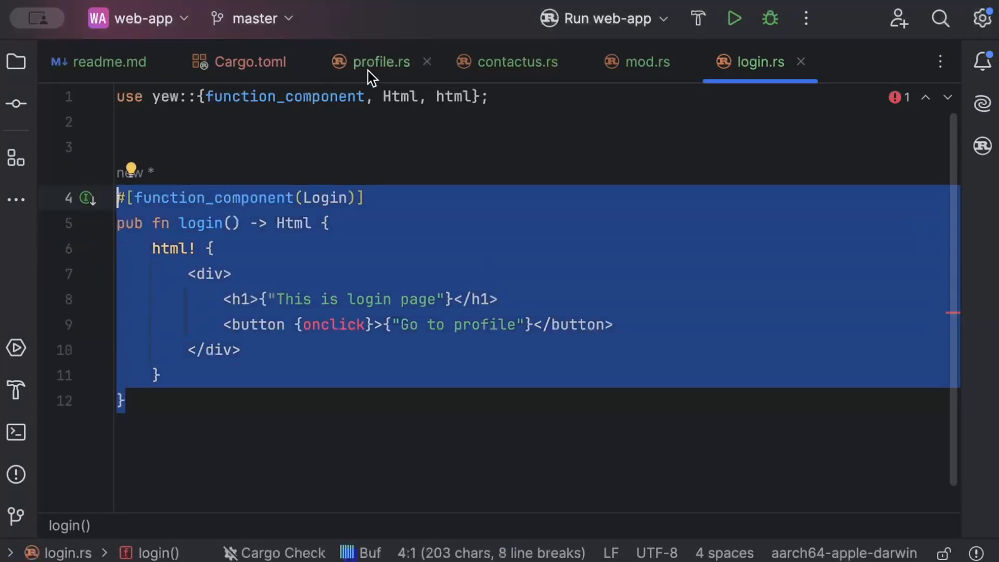
In profile.rs, rename the pasted component to Profile/profile with a 'Go to contact us' button.
{"action": "left_click", "coordinate": [381, 62]}
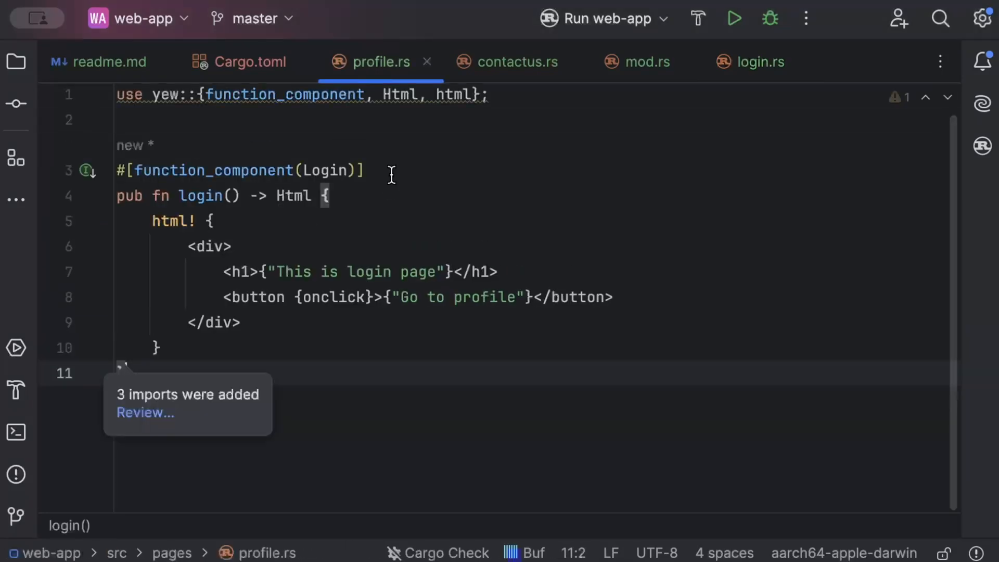
{"action": "type", "text": "Profile"}
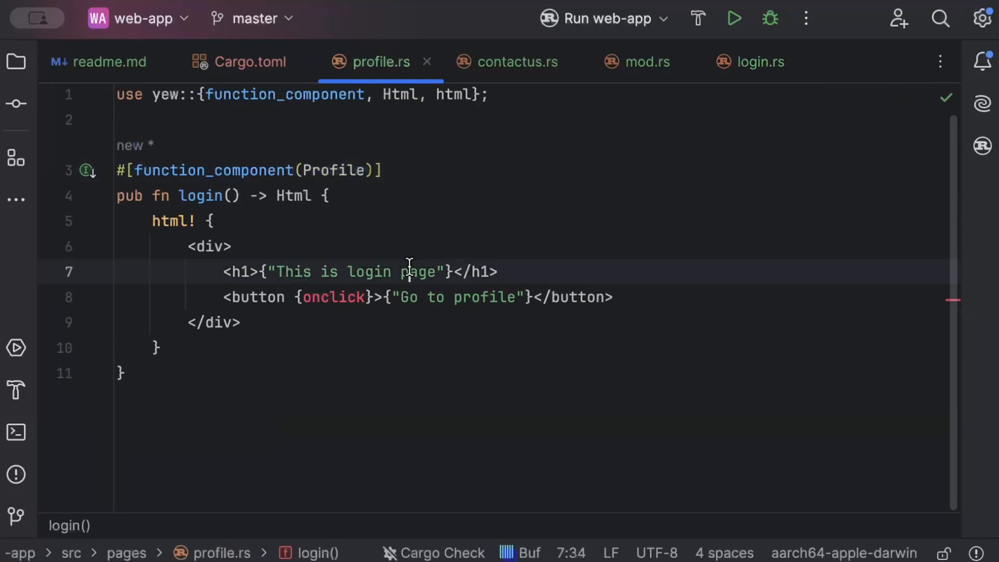
{"action": "type", "text": "profile"}
{"action": "left_click", "coordinate": [534, 297]}
{"action": "type", "text": "contact "}
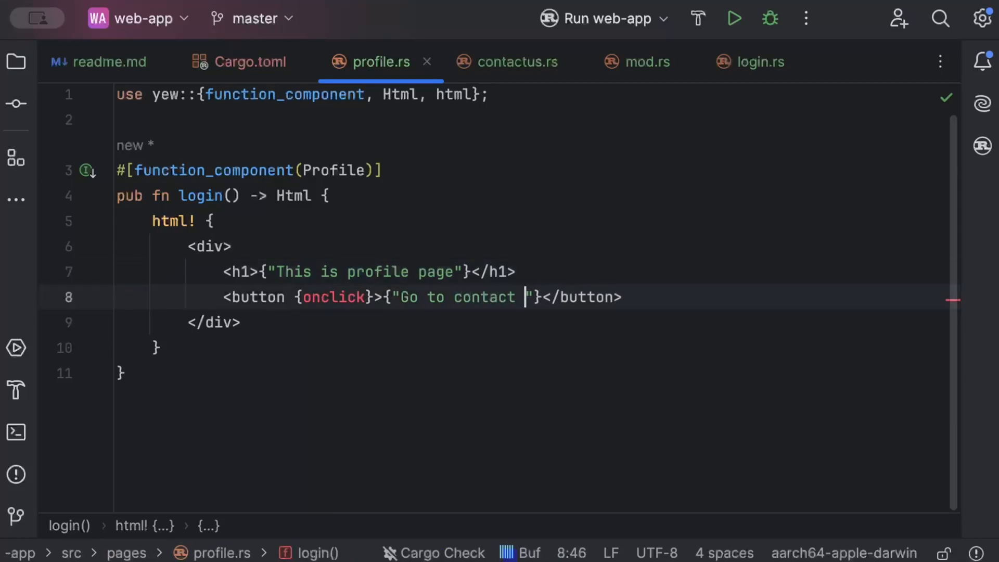
{"action": "type", "text": "us"}
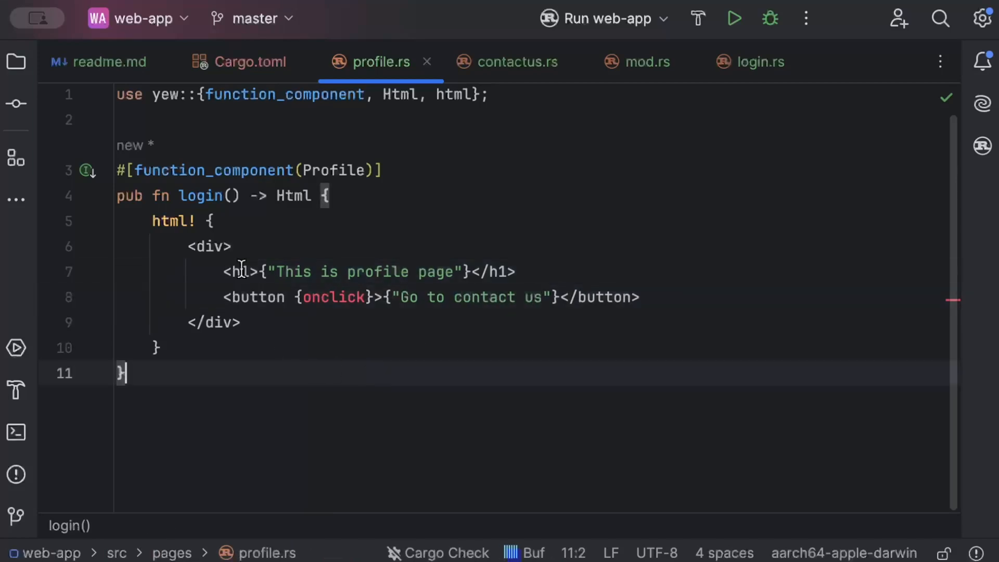
{"action": "type", "text": "profile"}
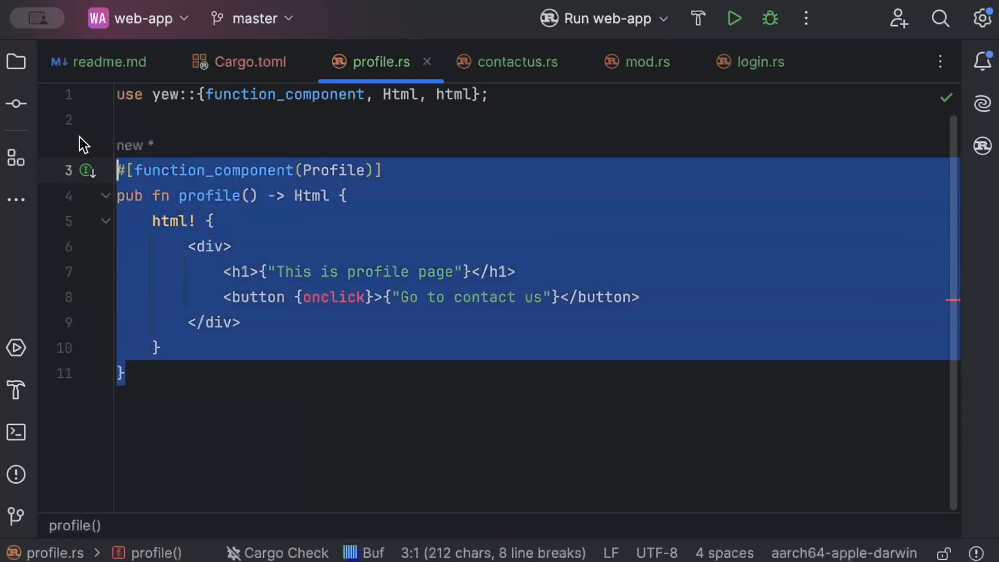
{"action": "left_click", "coordinate": [516, 61]}
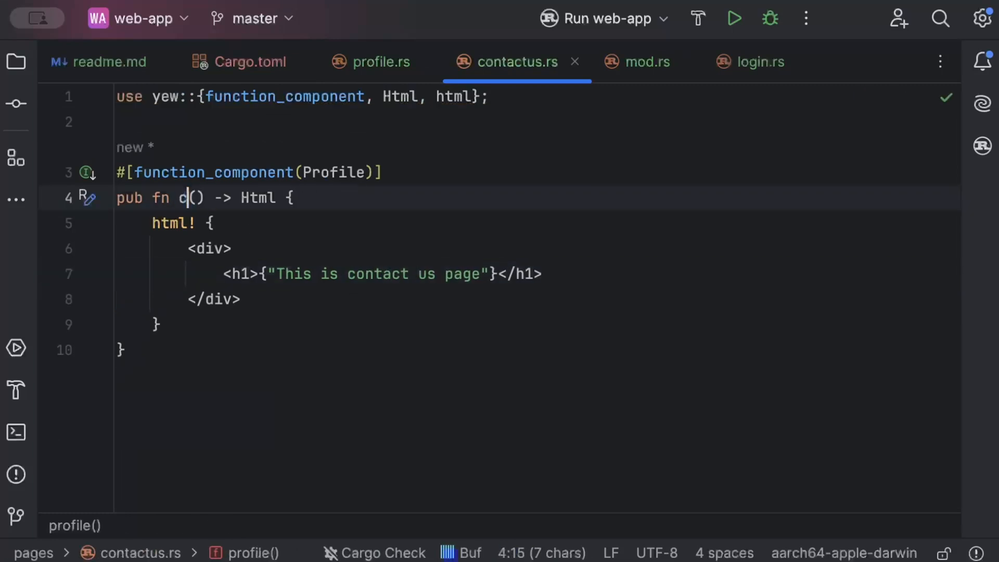
Rename the contact page function to contactus and component to Contact, then create src/router.rs.
{"action": "type", "text": "ontactus"}
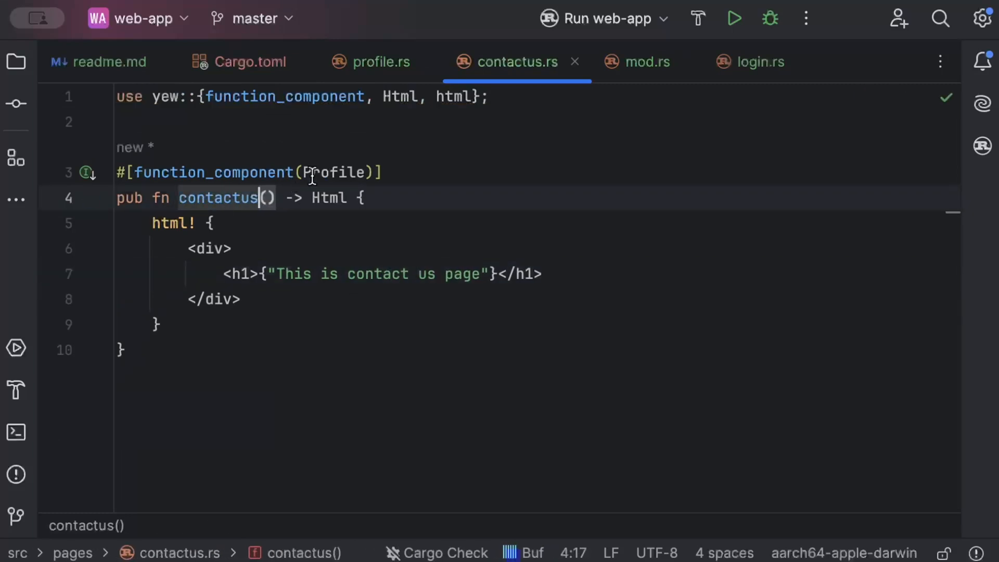
{"action": "type", "text": "Contact"}
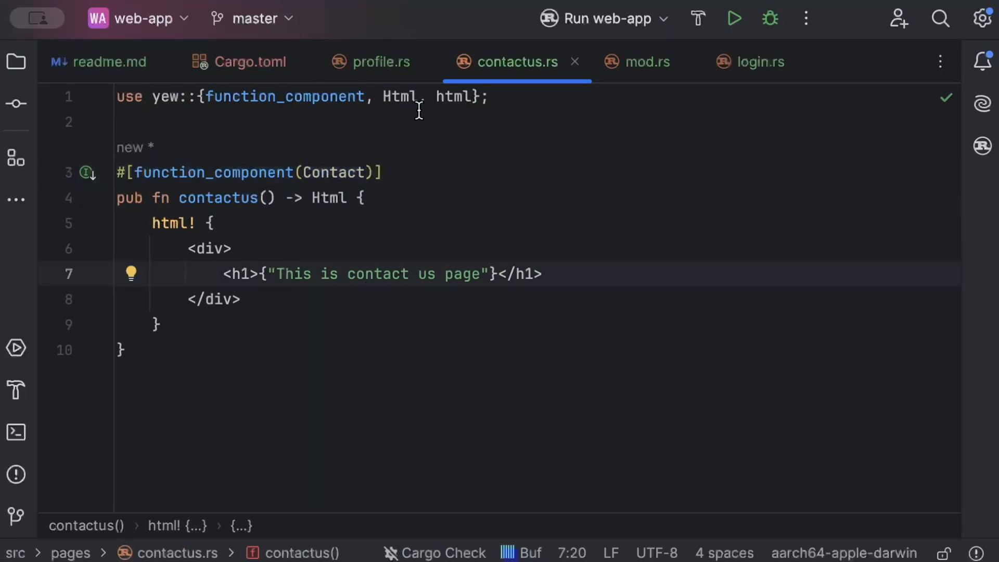
{"action": "left_click", "coordinate": [381, 62]}
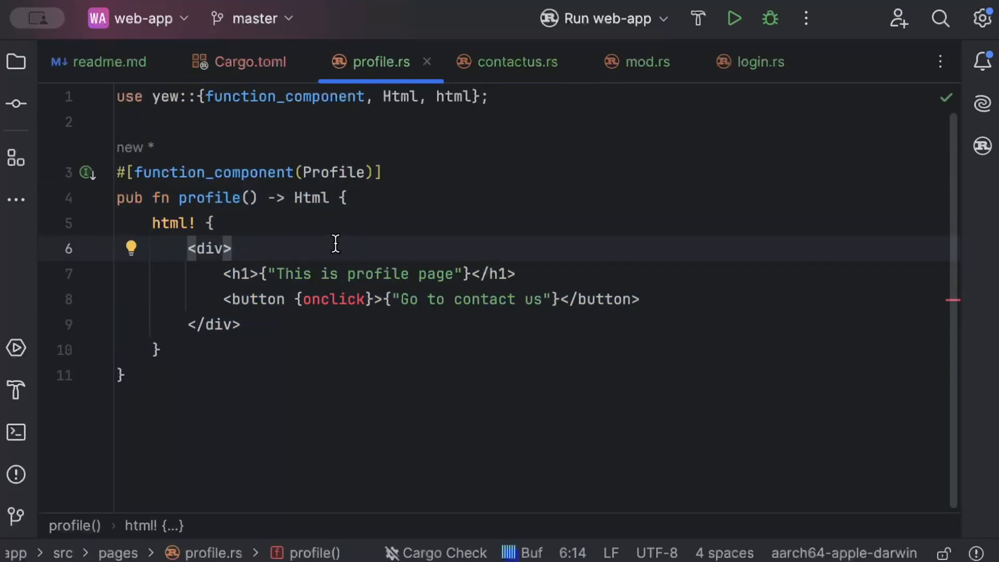
{"action": "left_click", "coordinate": [145, 96]}
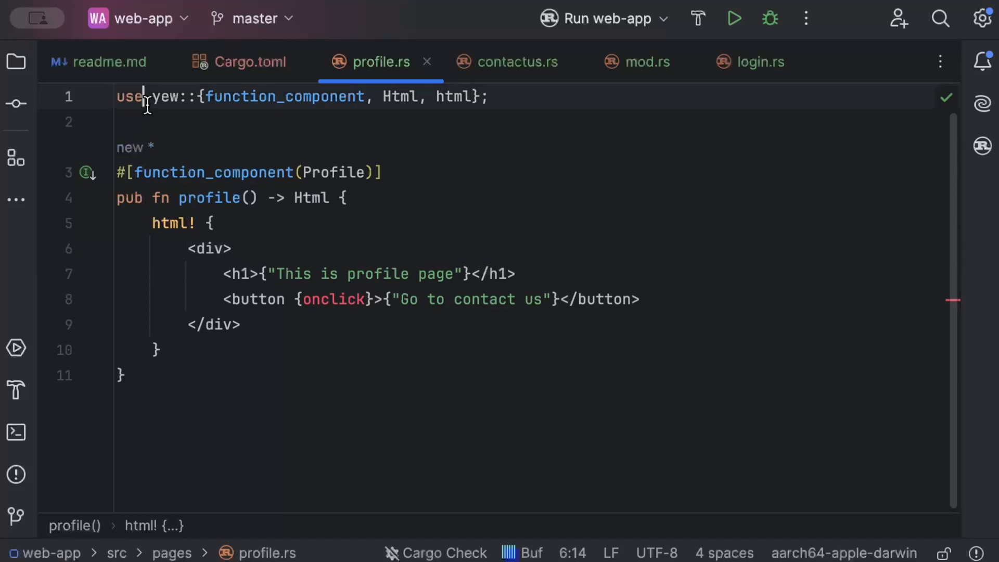
{"action": "left_click", "coordinate": [16, 61]}
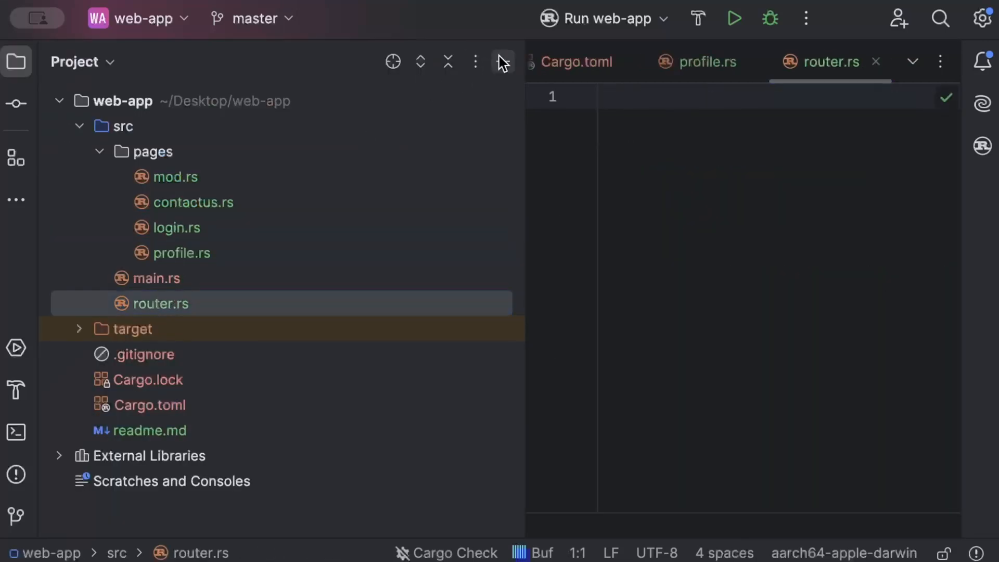
Declare pub enum Route with a Profile variant at #[at("/profile")].
{"action": "type", "text": "pub enum Route {"}
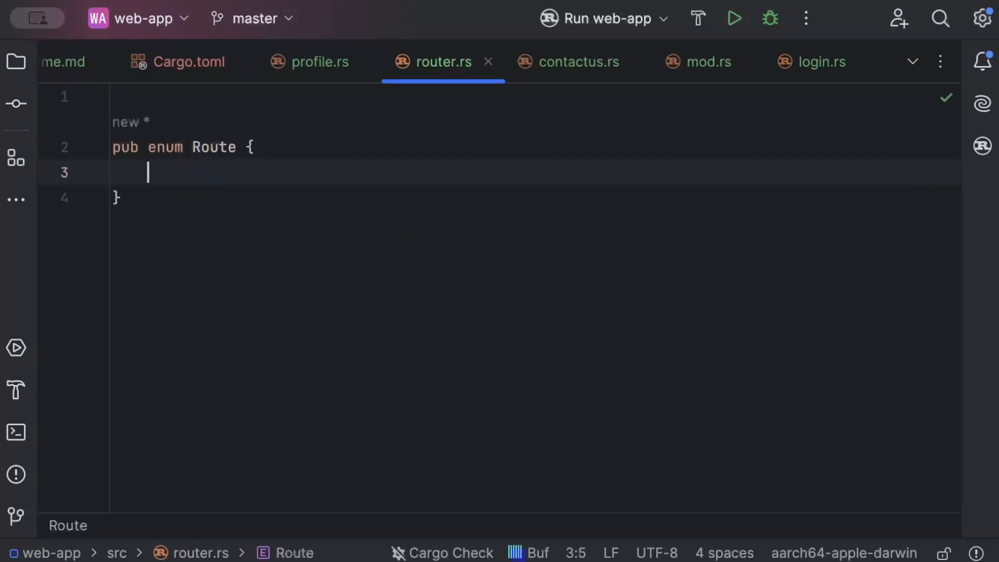
{"action": "type", "text": "Profile,"}
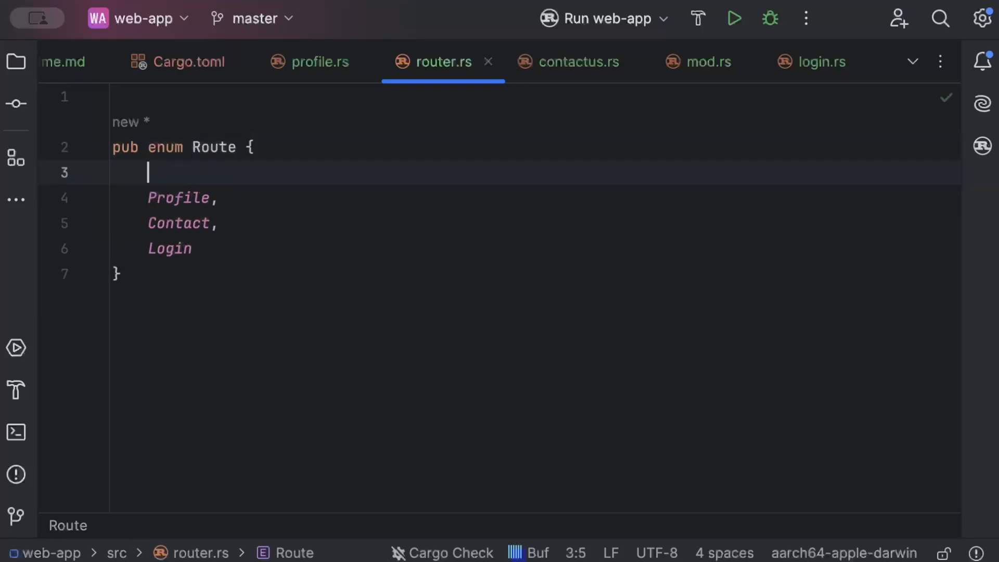
{"action": "type", "text": "#[]"}
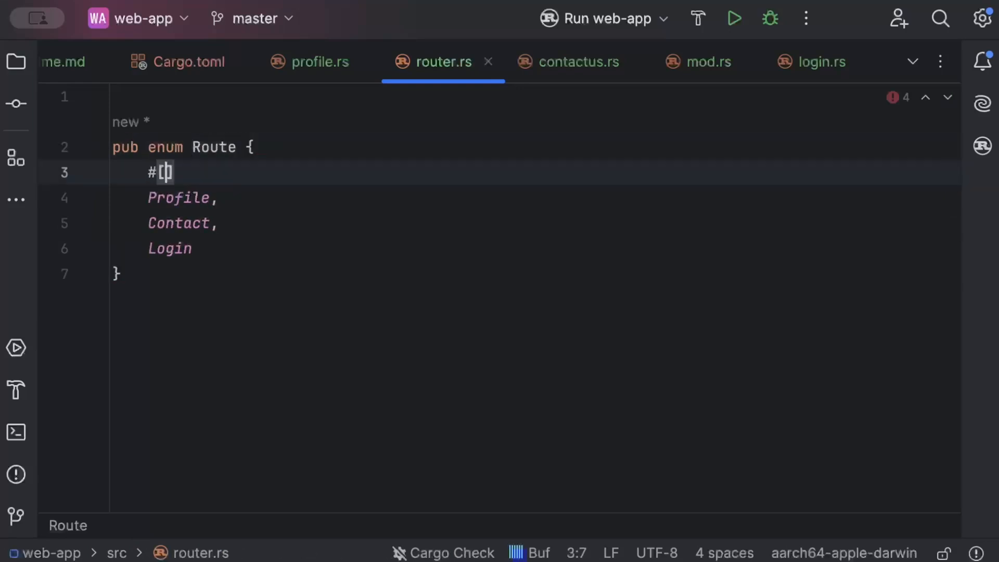
{"action": "type", "text": "at"}
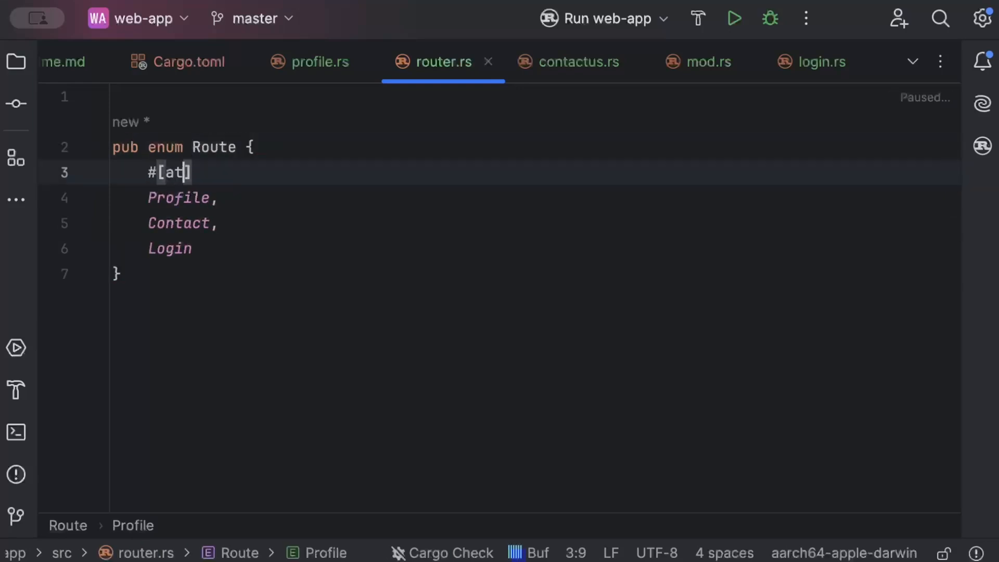
{"action": "type", "text": "("}
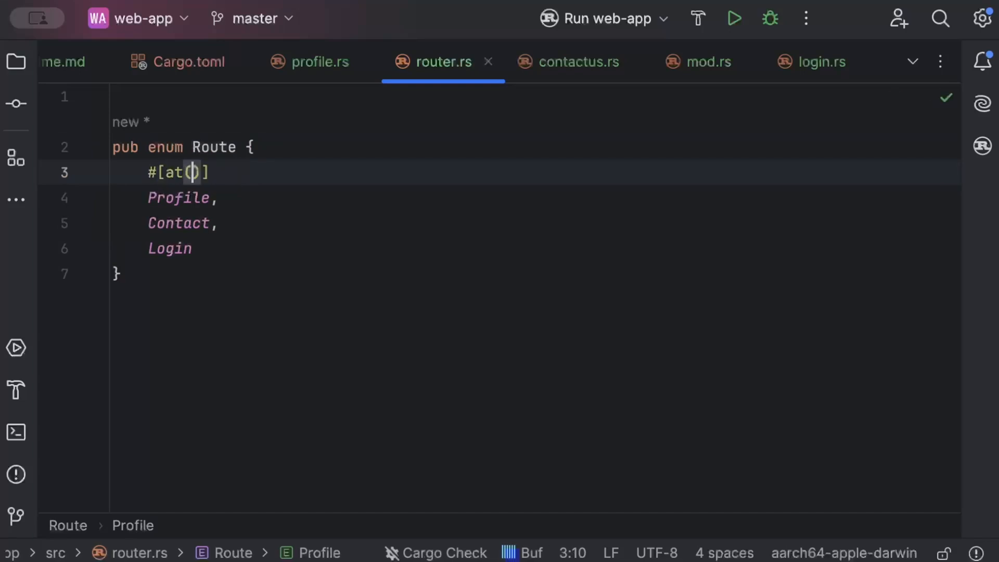
{"action": "type", "text": "\"/prifl\""}
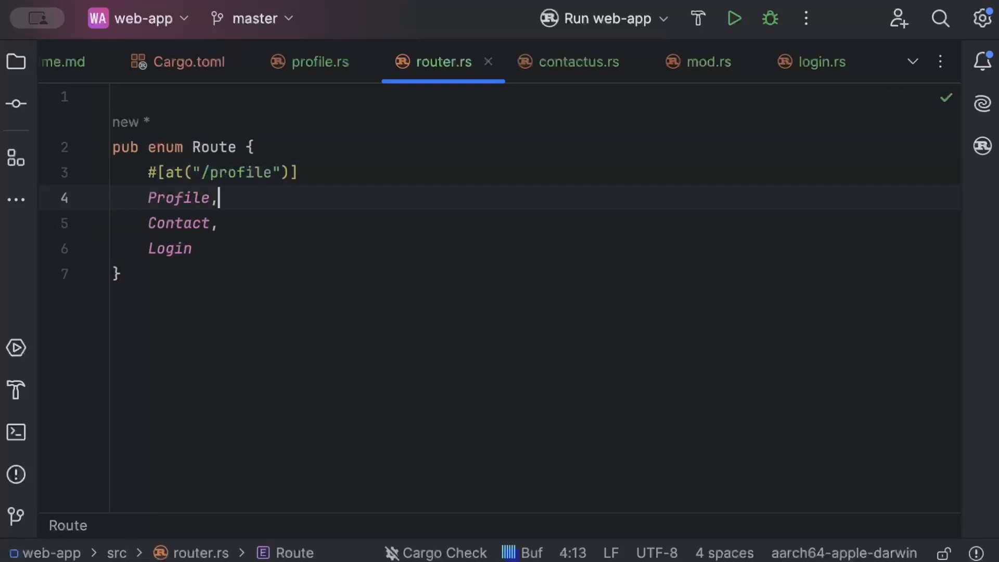
Add Contact at contactus and Login at '/', plus #[derive(Clone, Routable)].
{"action": "type", "text": "#[at(\"con"}
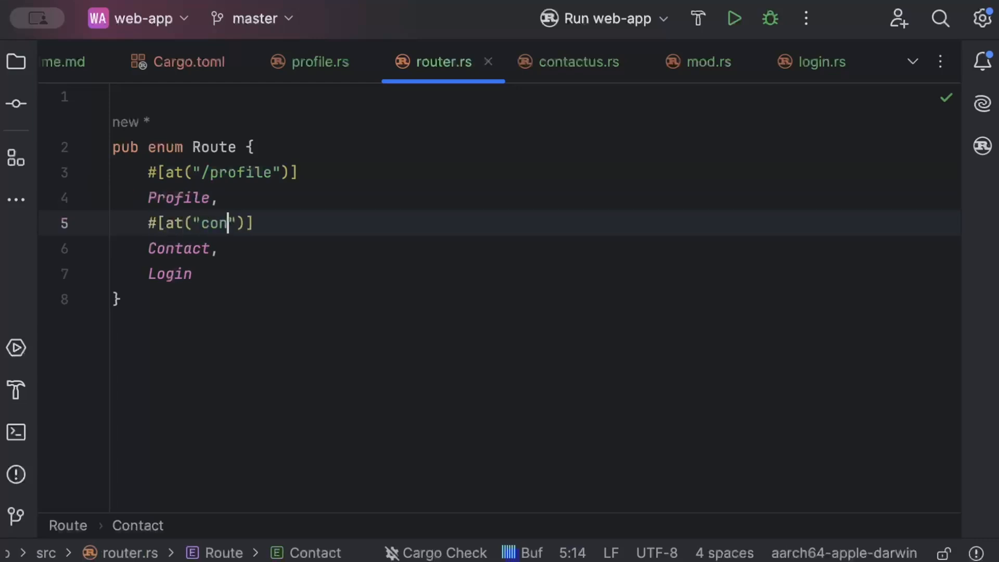
{"action": "type", "text": "tactus"}
{"action": "type", "text": "#"}
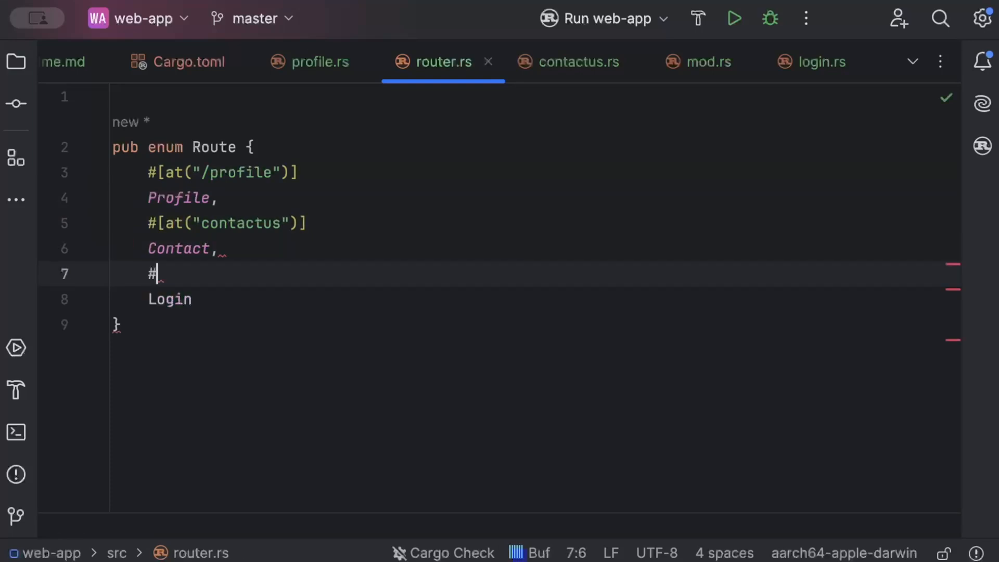
{"action": "type", "text": "[at()]"}
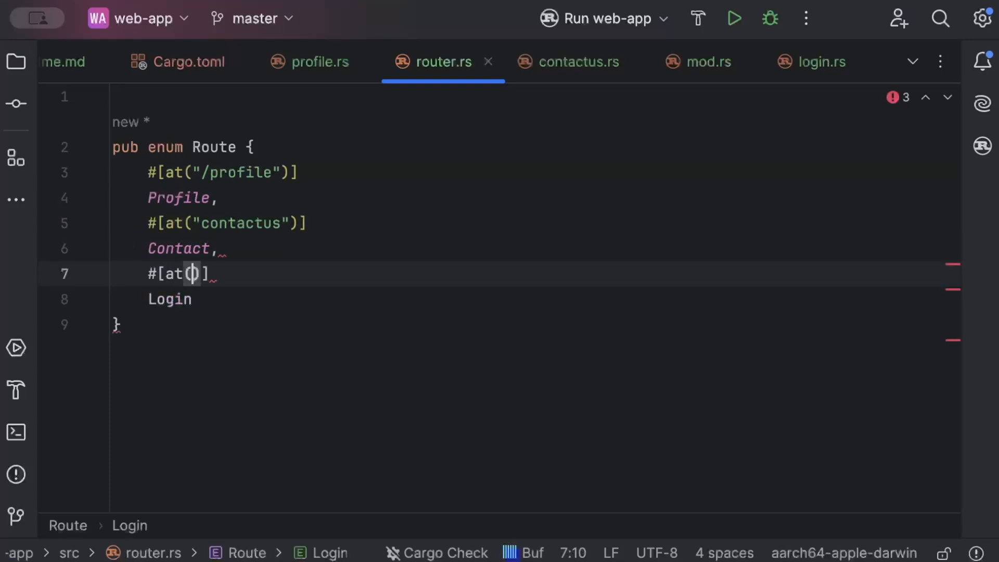
{"action": "type", "text": "\"\""}
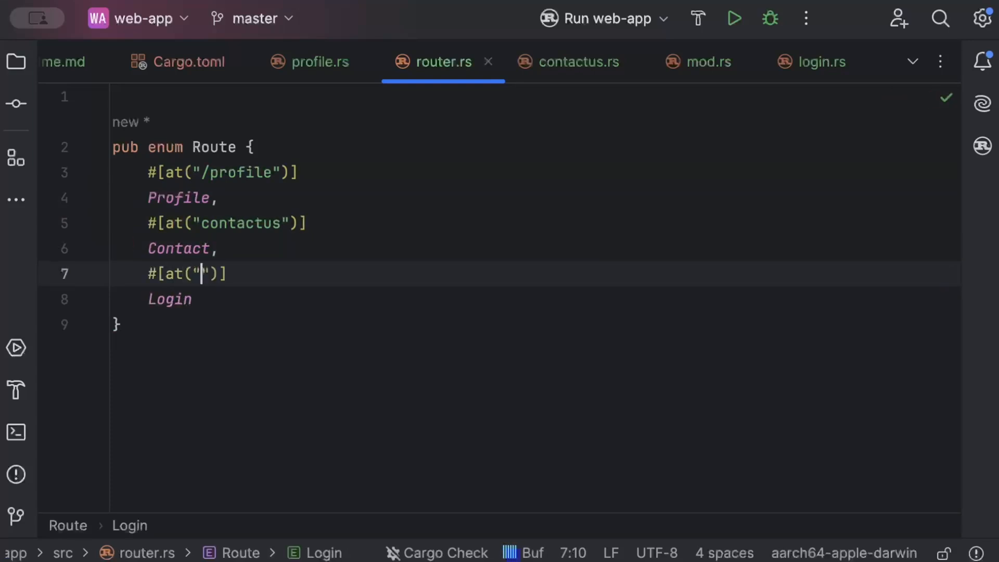
{"action": "type", "text": "/"}
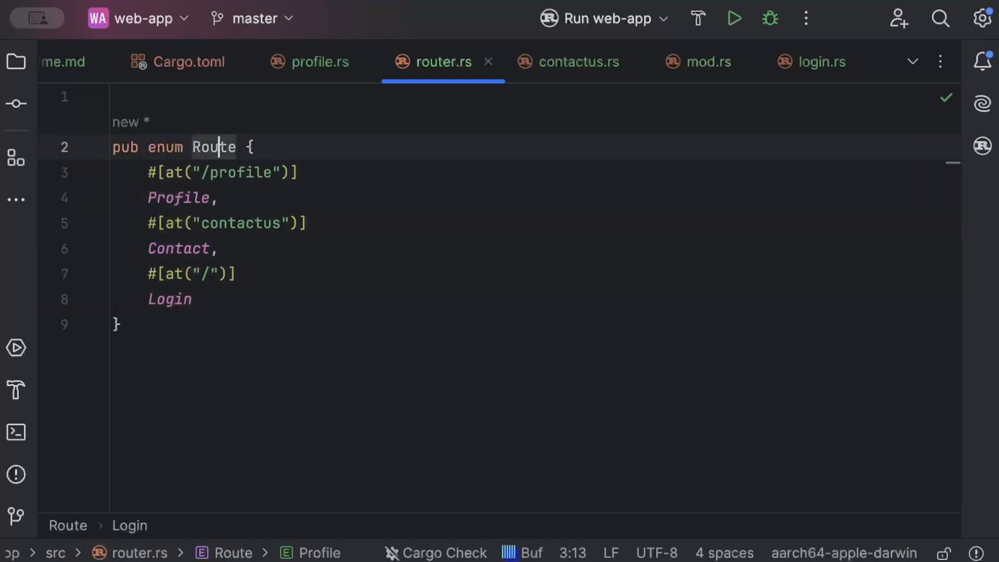
{"action": "type", "text": "#[derive(Clone, Routable"}
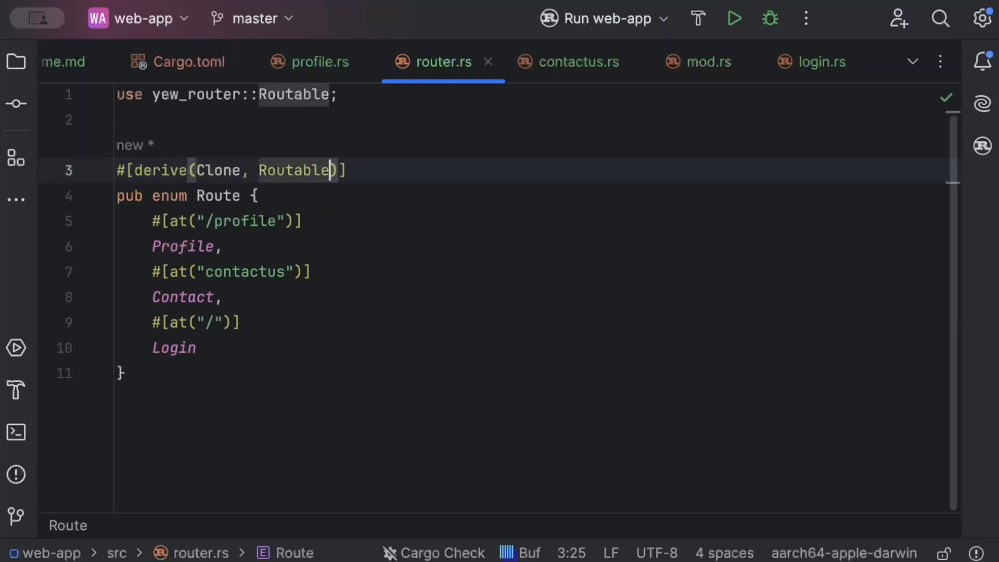
{"action": "type", "text": ", PartialEq"}
{"action": "type", "text": "pub fn swi"}
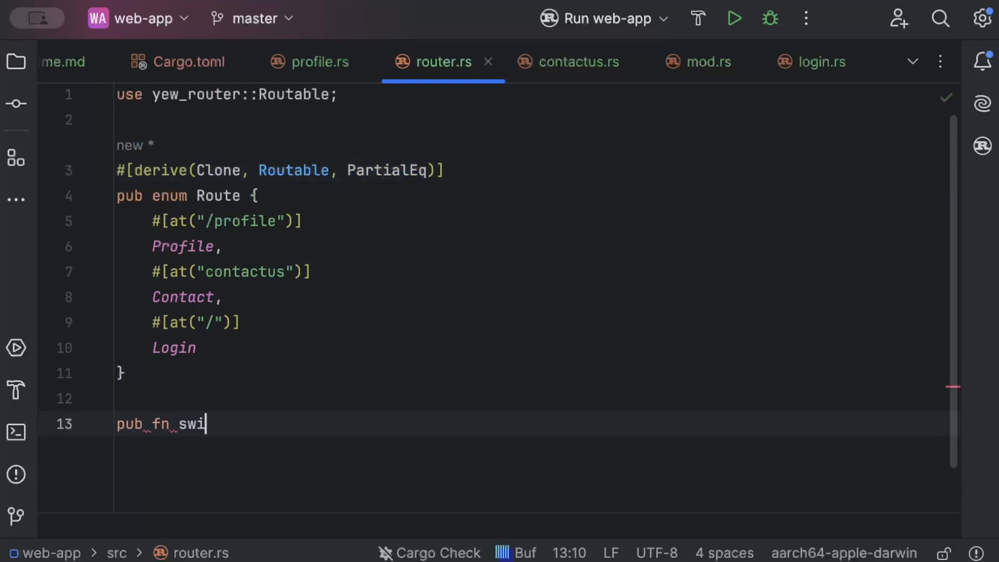
Write pub fn switch(route: Route) -> Html returning <Login/>, <Profile/> and <Contact/> per variant.
{"action": "type", "text": "tch(route)"}
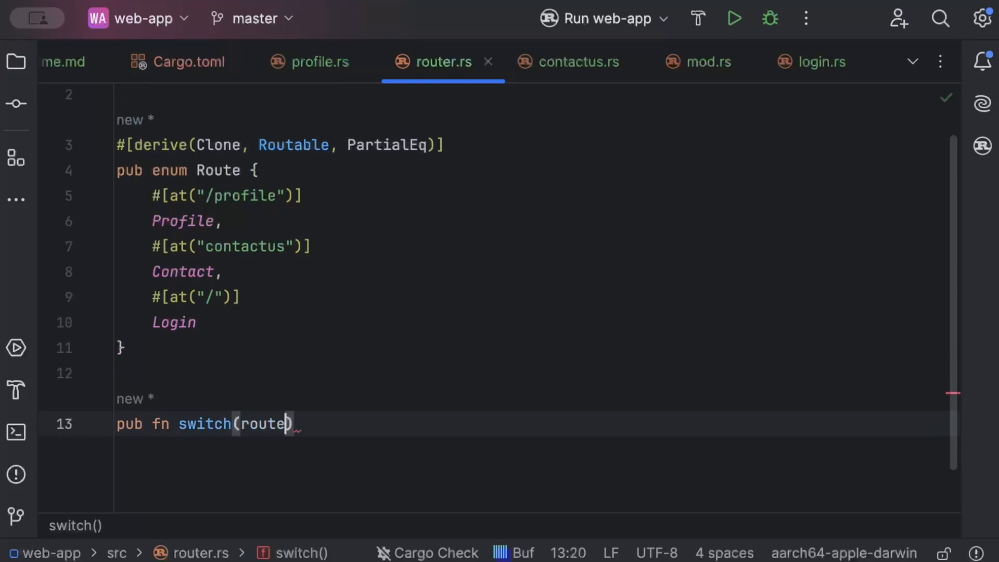
{"action": "type", "text": ":"}
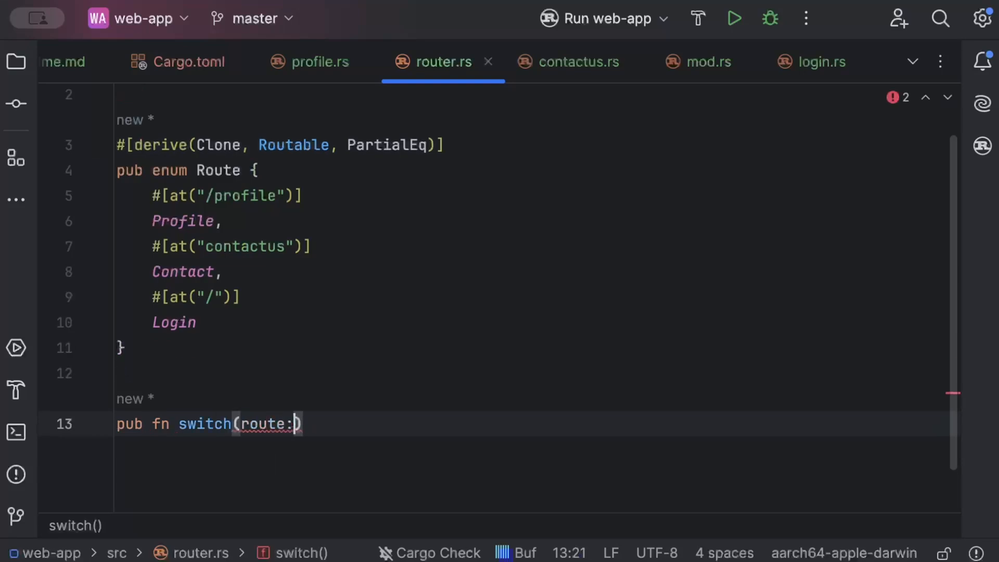
{"action": "type", "text": "Route)"}
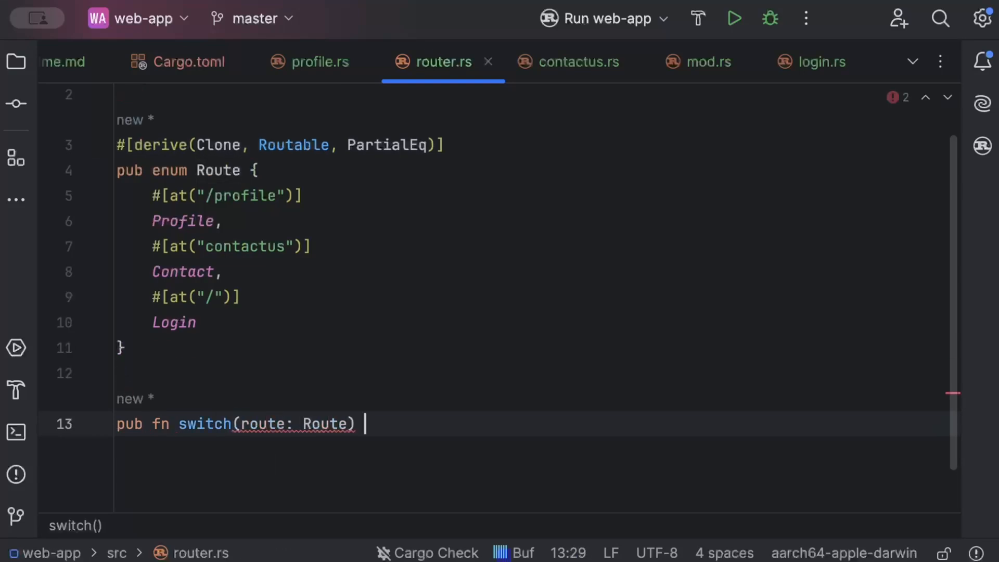
{"action": "type", "text": "-> Html {"}
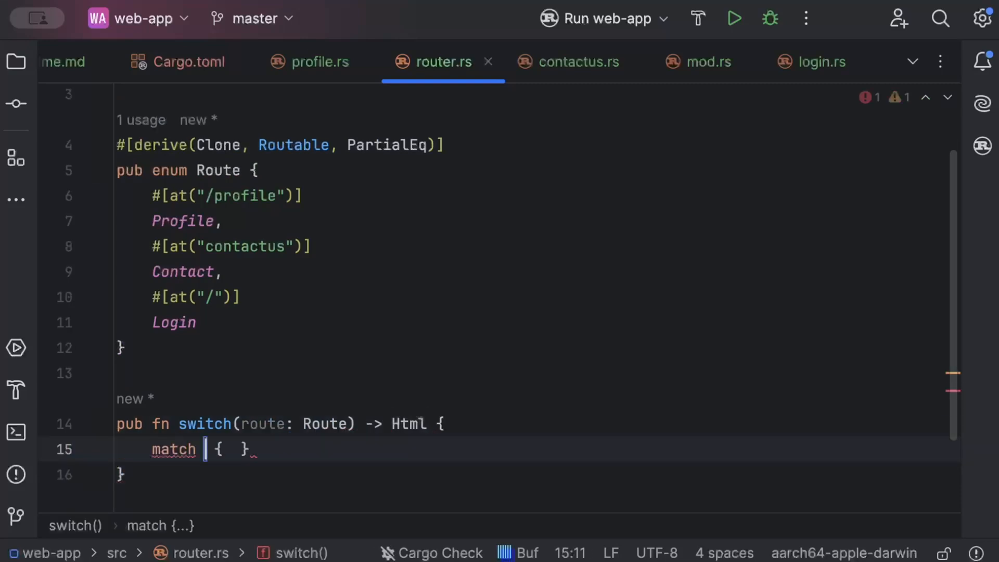
{"action": "type", "text": "route"}
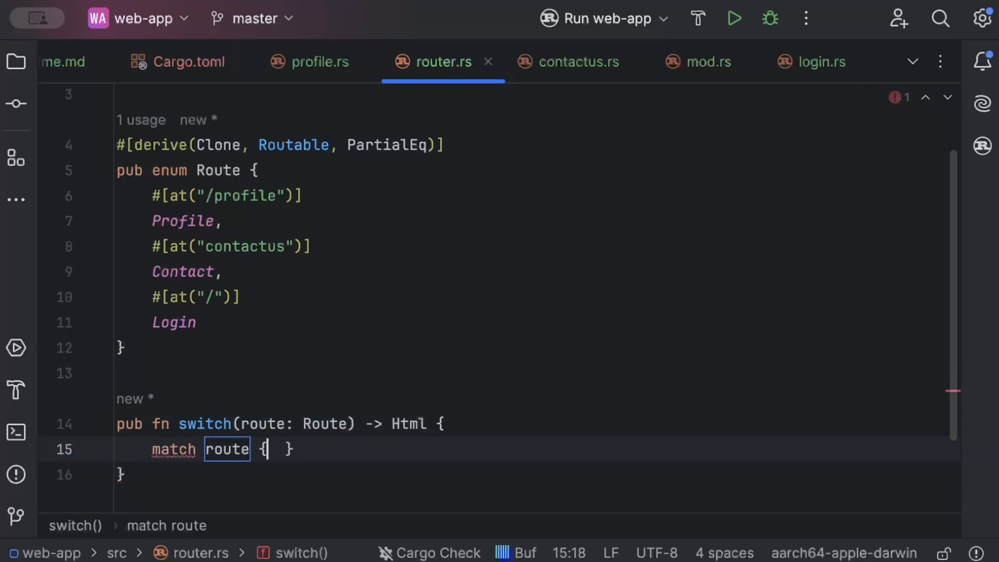
{"action": "type", "text": "r"}
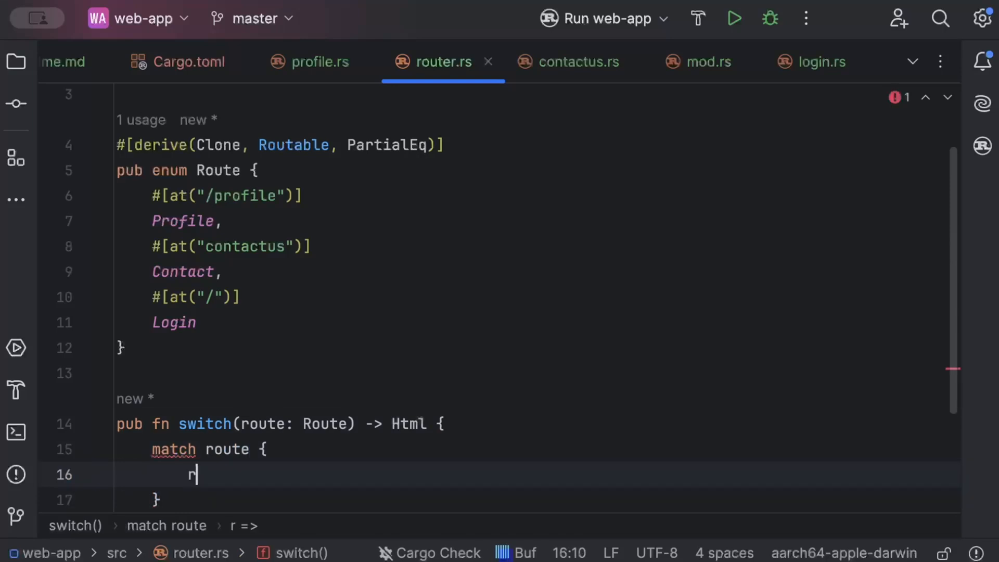
{"action": "type", "text": "Route::Login => html! {"}
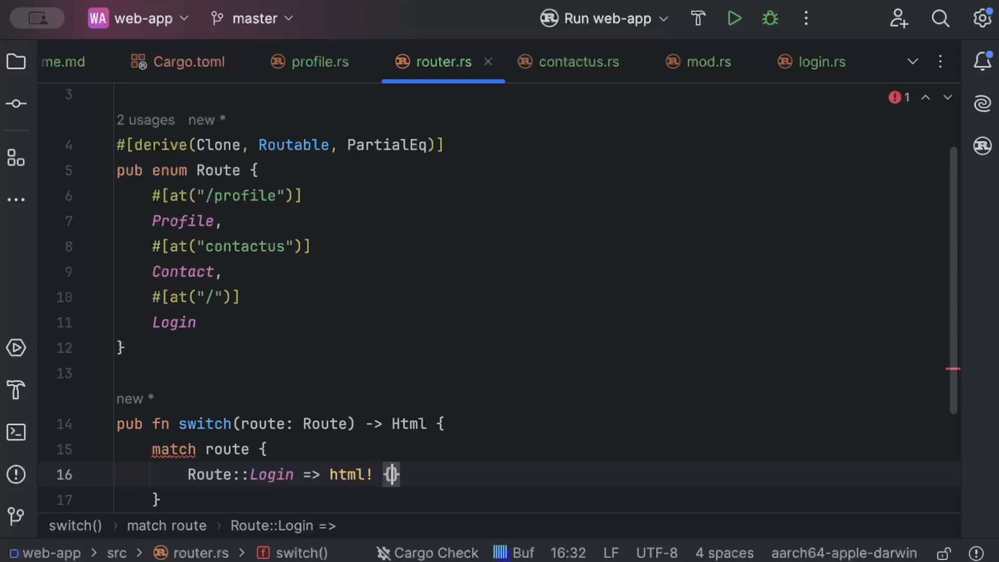
{"action": "type", "text": "<Log"}
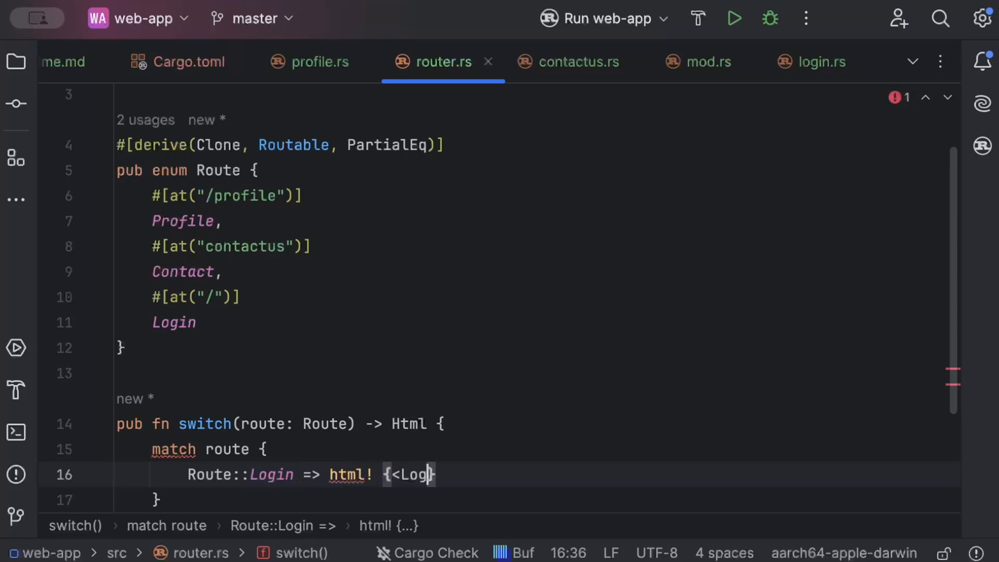
{"action": "type", "text": "in/>"}
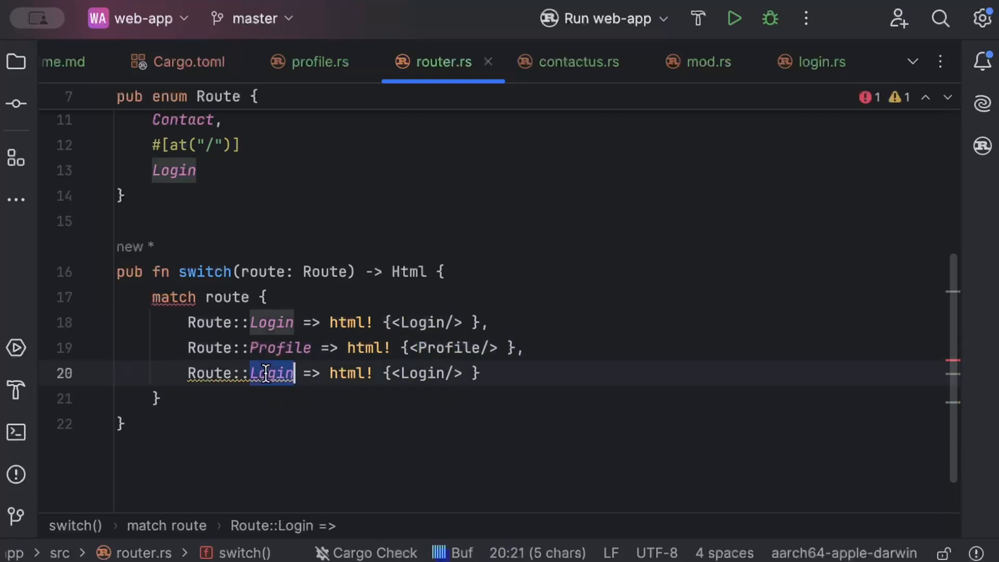
{"action": "key", "text": "Backspace"}
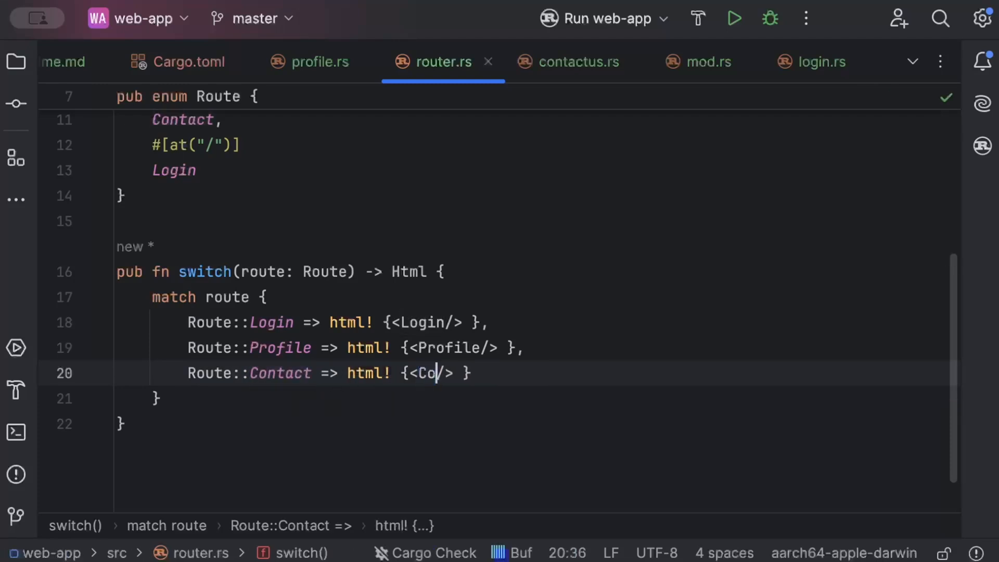
{"action": "scroll", "scroll_direction": "up", "scroll_amount": 3}
{"action": "type", "text": "ntact"}
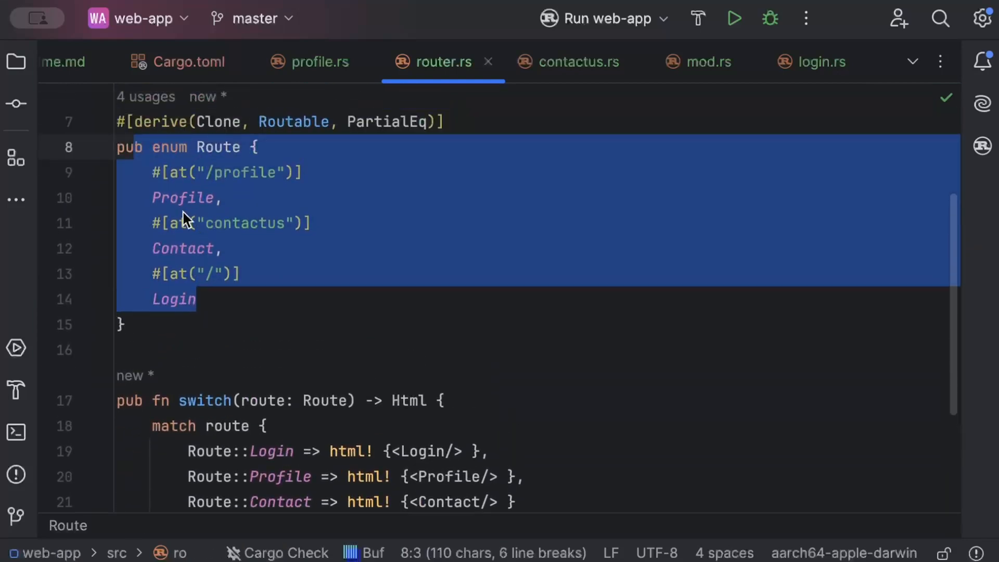
{"action": "left_click", "coordinate": [164, 274]}
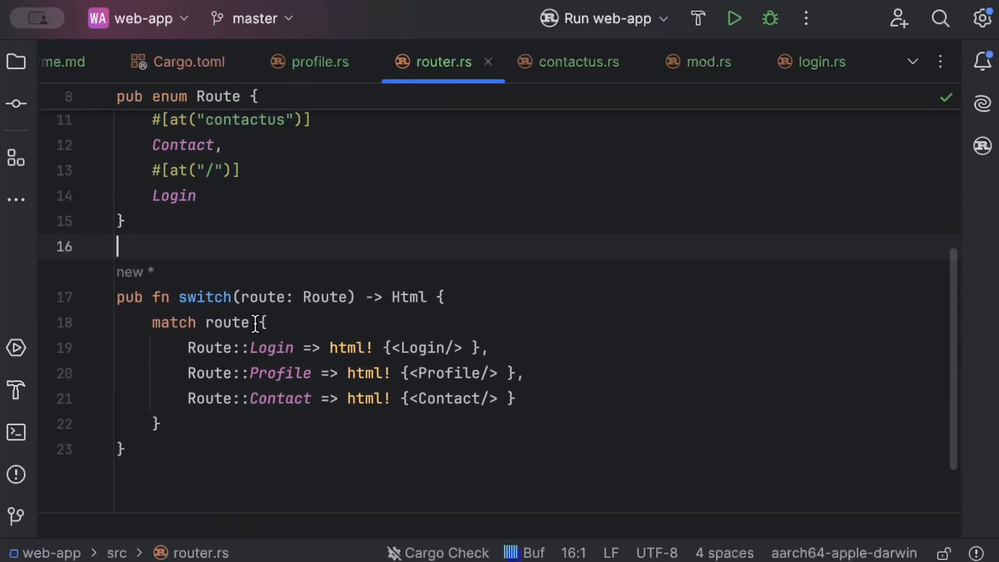
{"action": "double_click", "coordinate": [227, 323]}
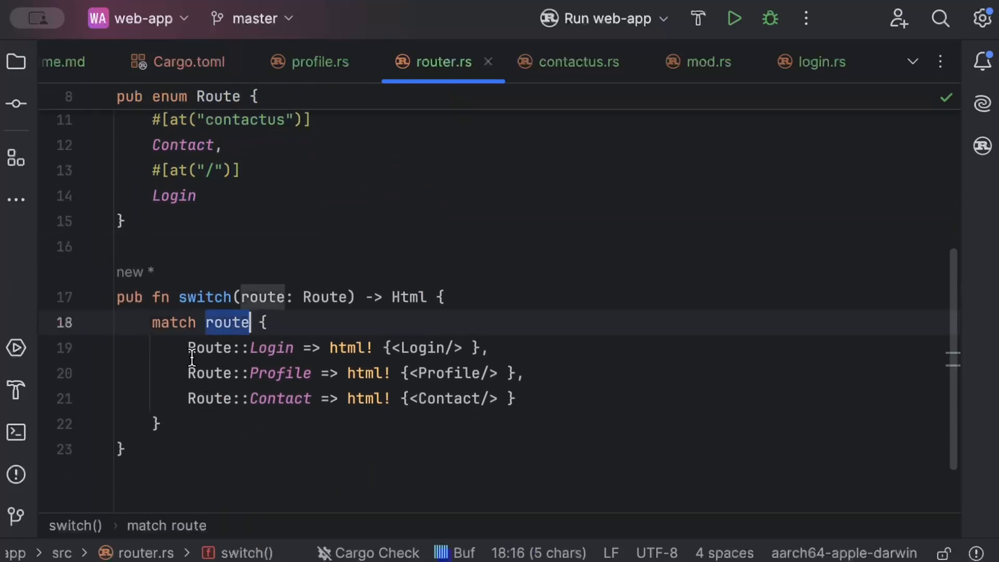
{"action": "left_click", "coordinate": [226, 348]}
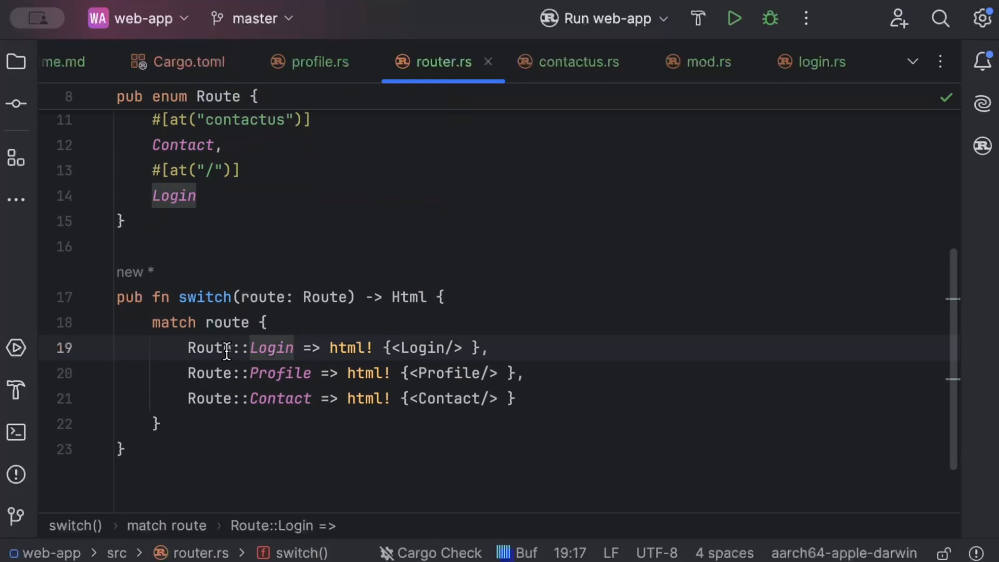
{"action": "mouse_move", "coordinate": [328, 348]}
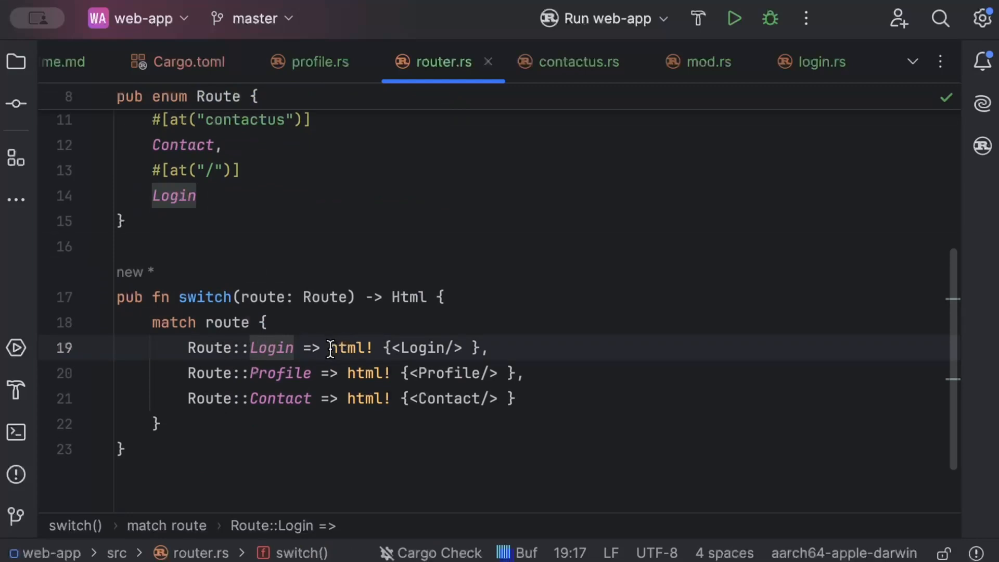
{"action": "left_click", "coordinate": [439, 298]}
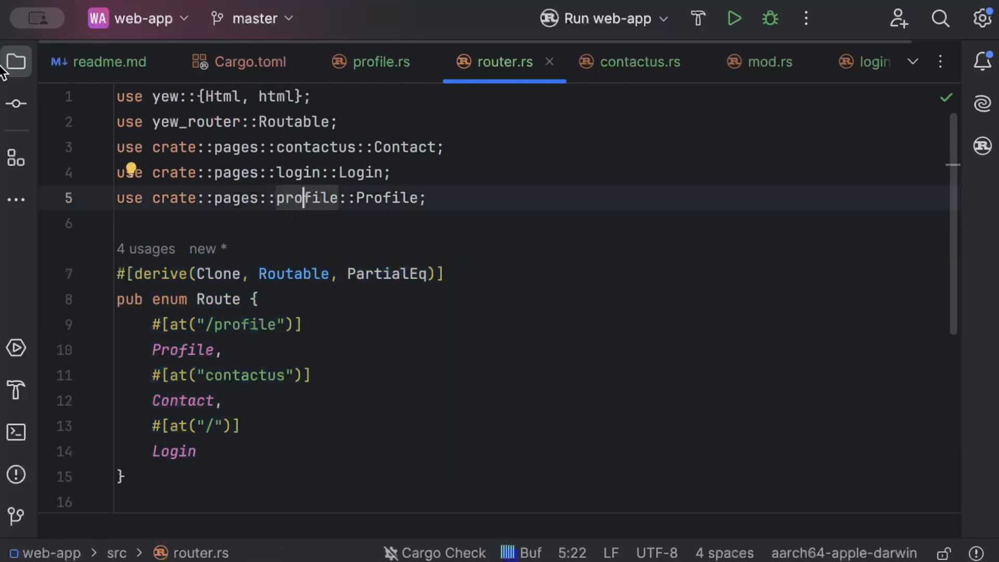
{"action": "left_click", "coordinate": [15, 61]}
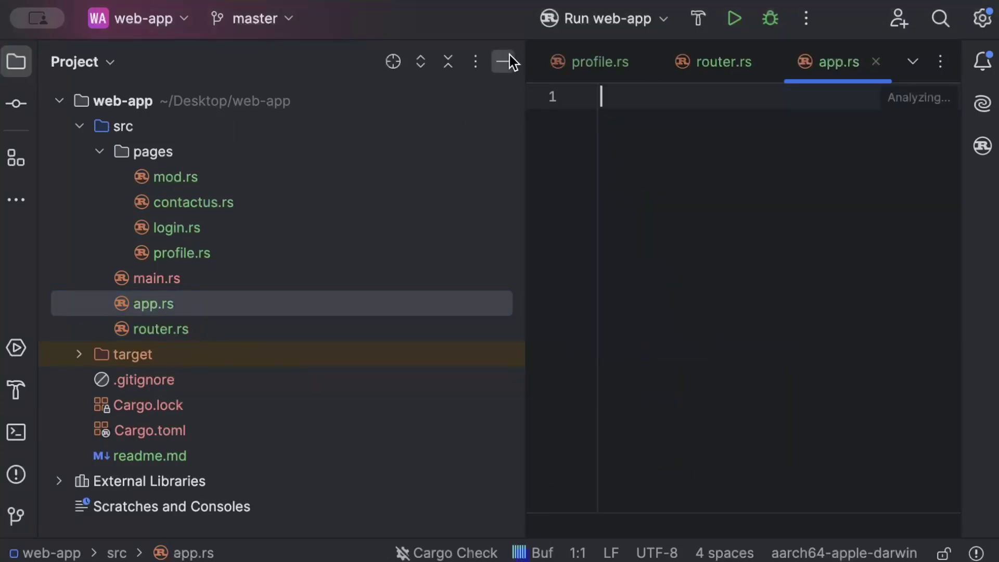
Write fn app() -> Html returning an html! block with a BrowserRouter.
{"action": "left_click", "coordinate": [503, 62]}
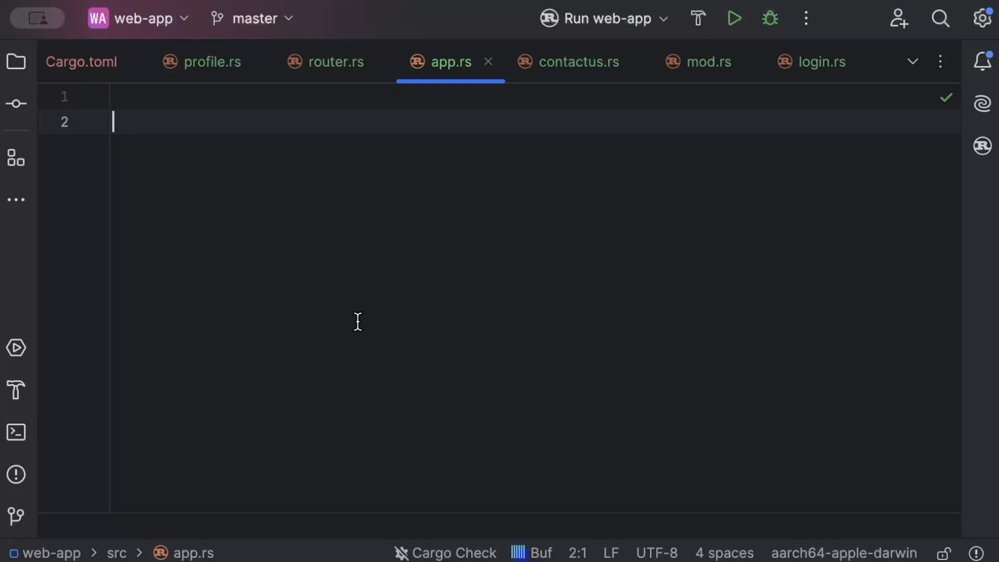
{"action": "type", "text": "fn app"}
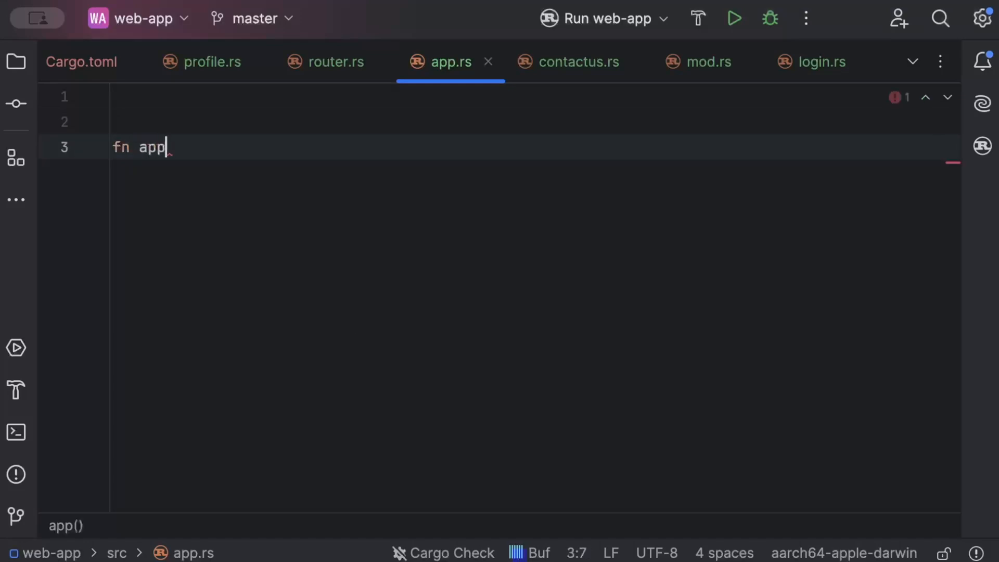
{"action": "type", "text": "() -> Html {"}
{"action": "type", "text": "html! {"}
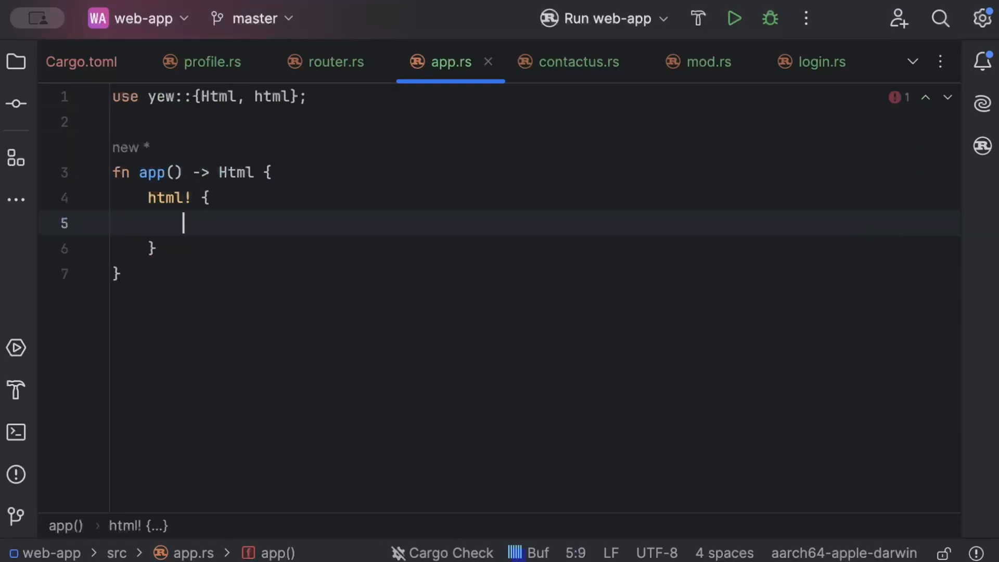
{"action": "type", "text": "<BrowserRouter>"}
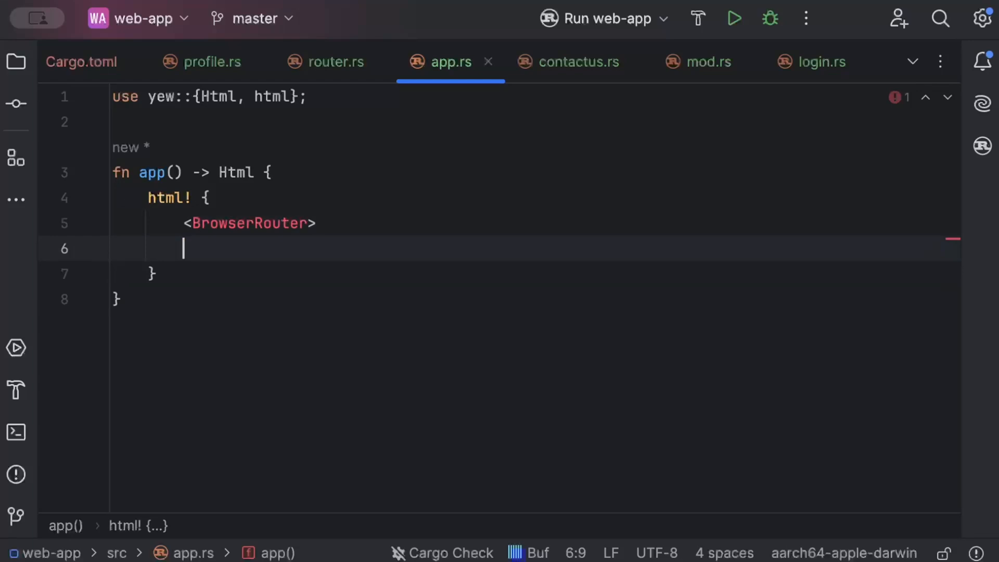
{"action": "type", "text": "</"}
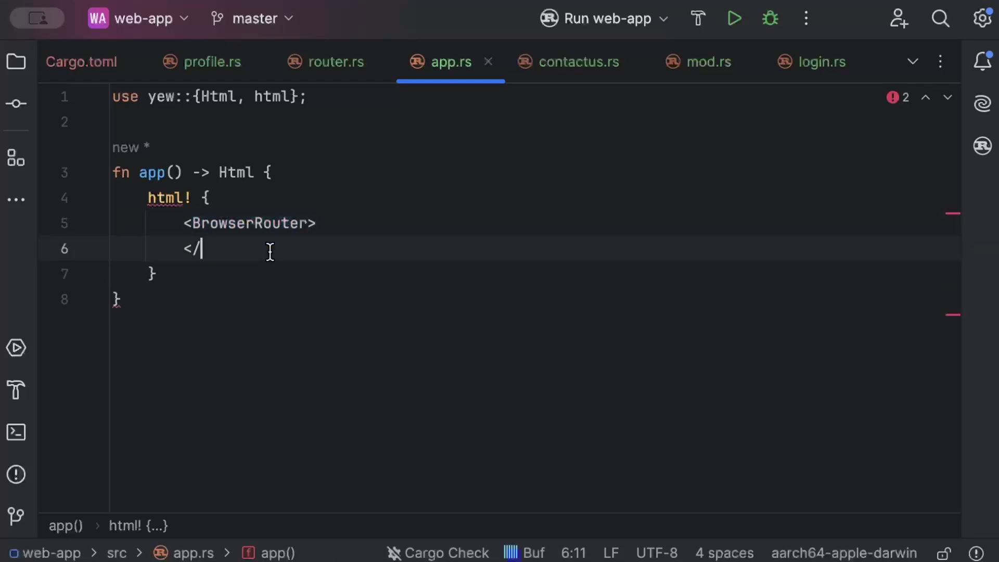
{"action": "type", "text": "BrowserRouter>"}
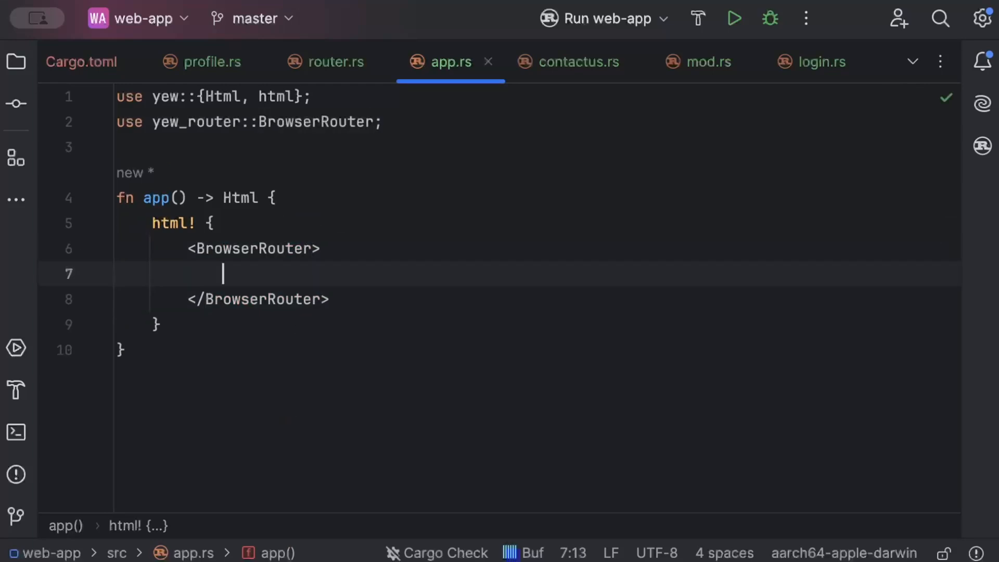
Place <Switch<Route> render={switch}/> inside the BrowserRouter.
{"action": "type", "text": "<Switch"}
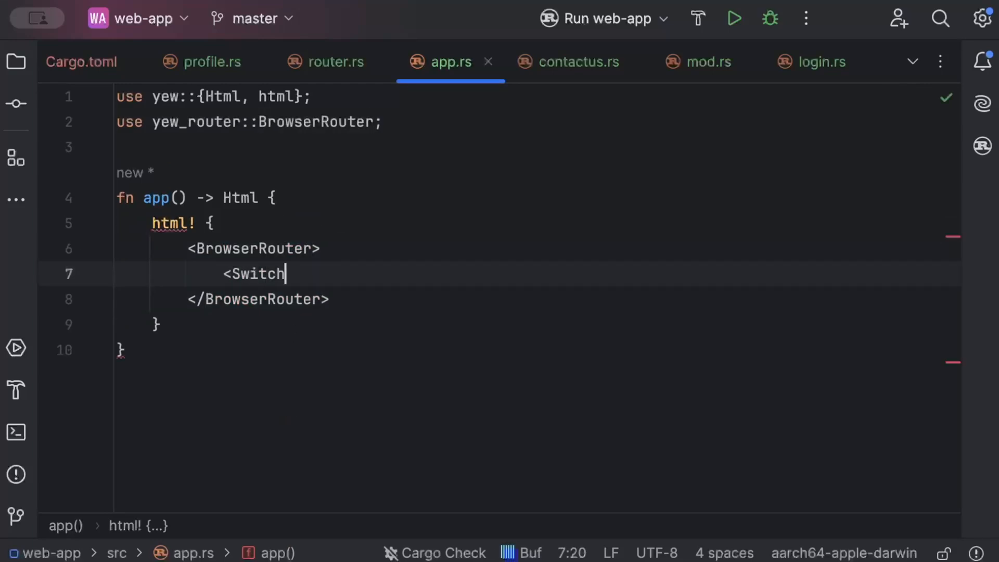
{"action": "type", "text": "<Route>"}
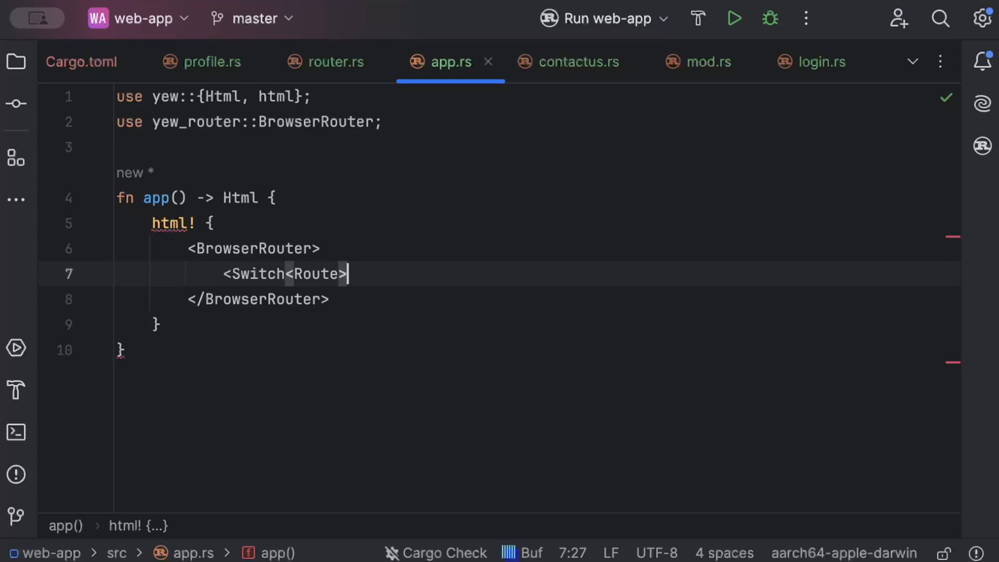
{"action": "type", "text": "render="}
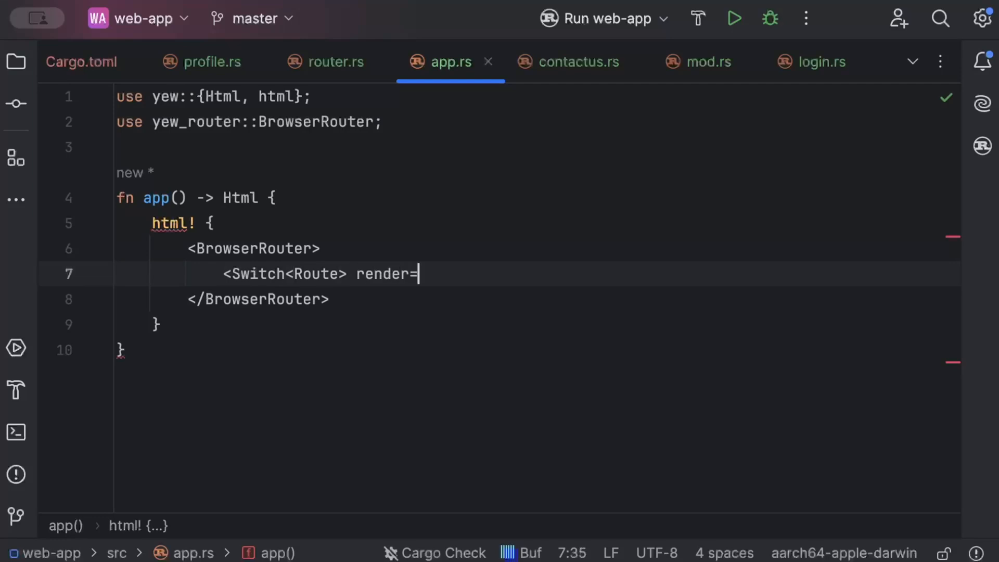
{"action": "type", "text": "{switch"}
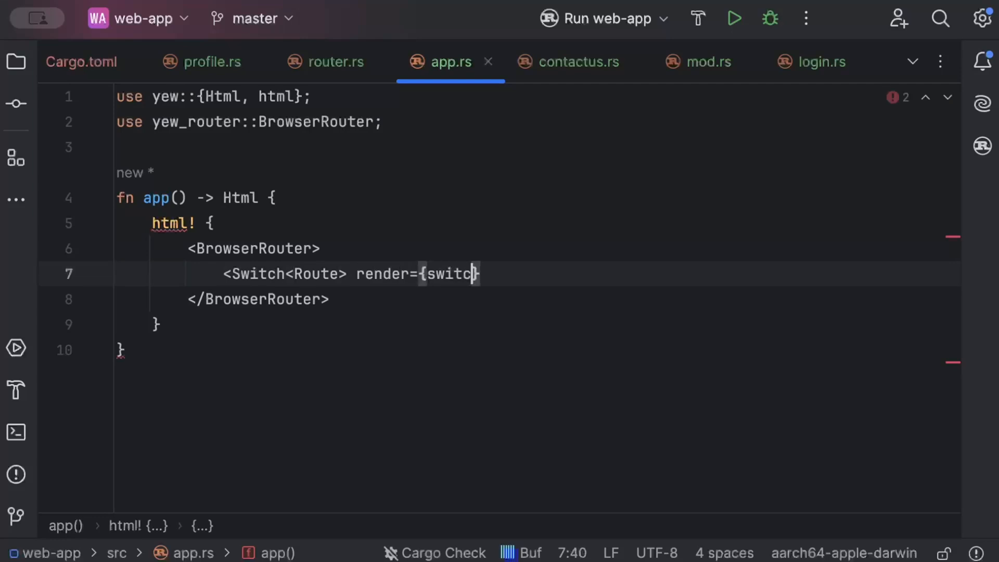
{"action": "type", "text": "}/"}
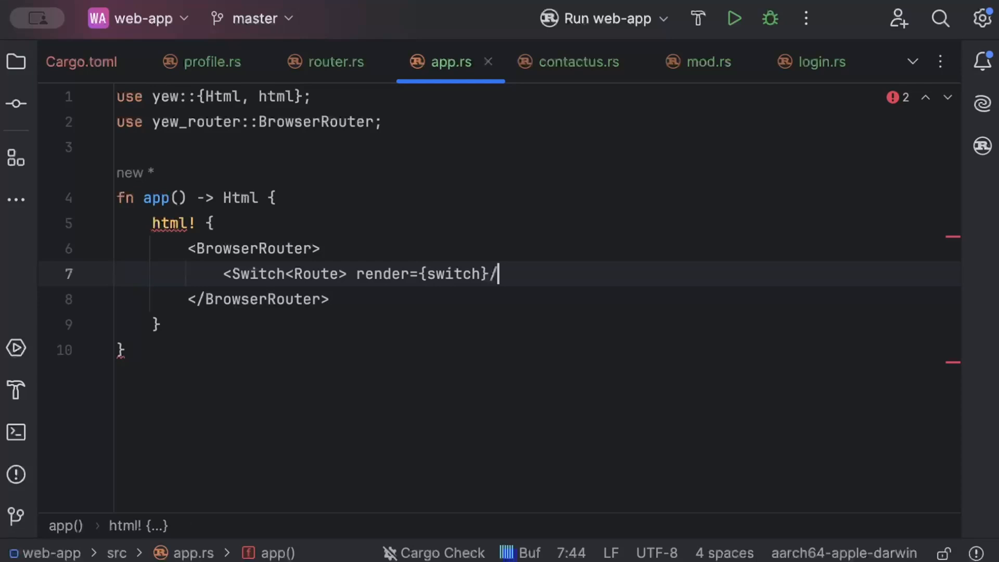
{"action": "type", "text": ">"}
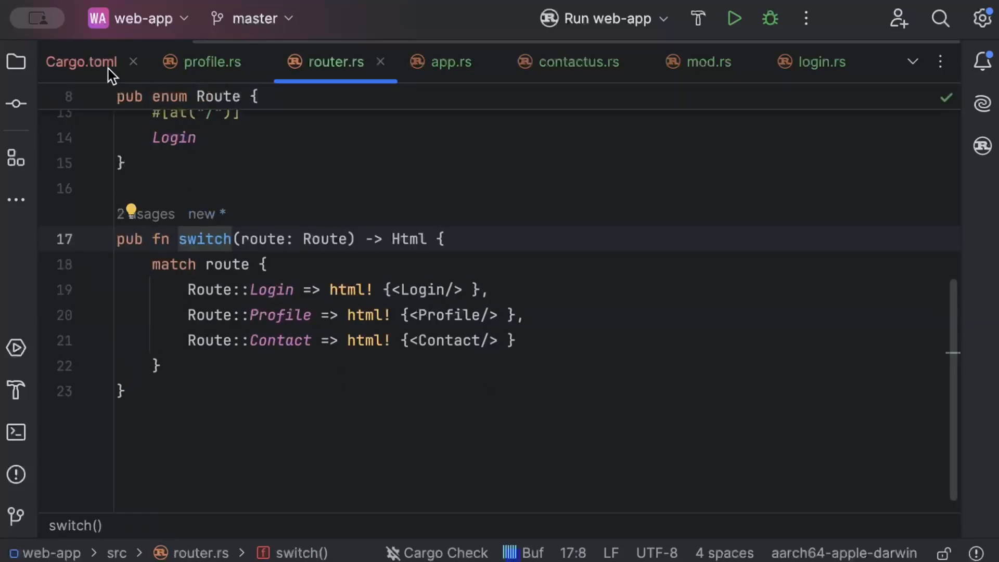
{"action": "left_click", "coordinate": [440, 62]}
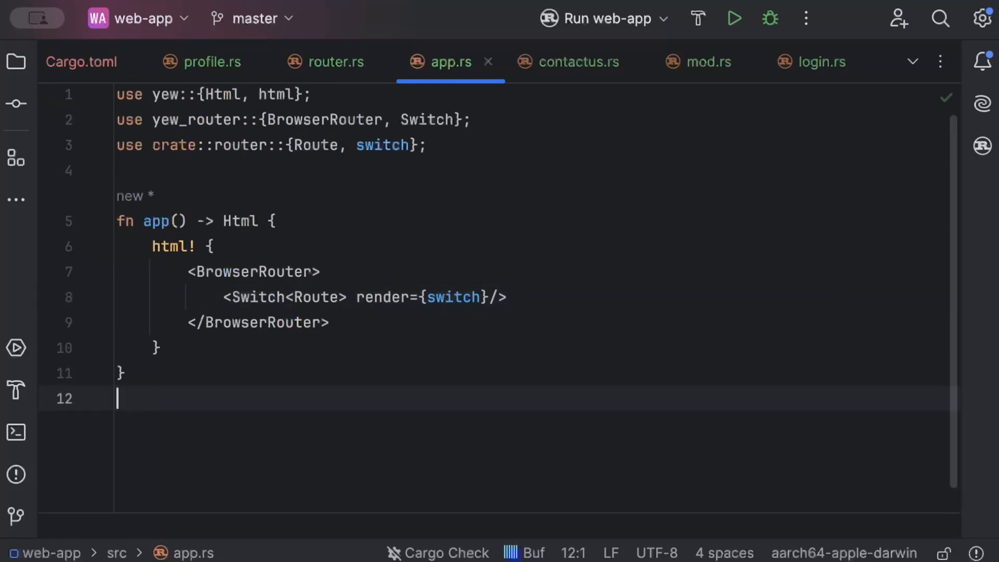
Annotate app with #[function_component(App)], make it pub, and jump to switch in router.rs.
{"action": "type", "text": "#[f"}
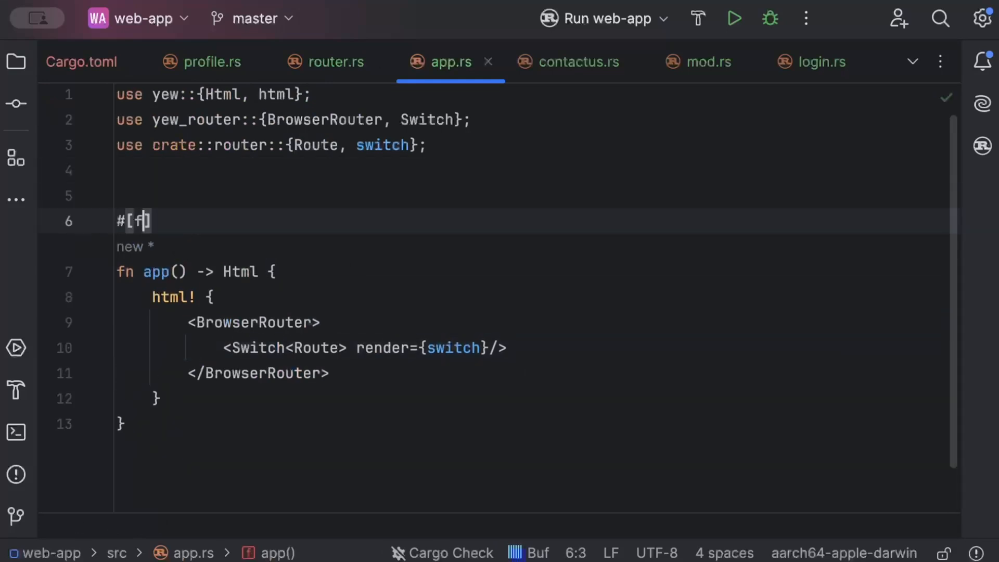
{"action": "type", "text": "unction_component"}
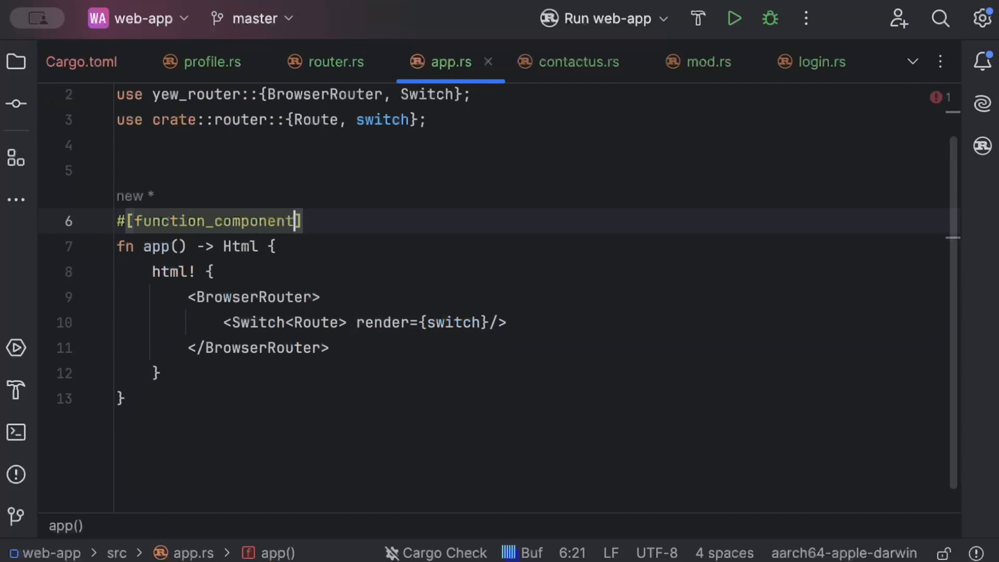
{"action": "type", "text": "(App)"}
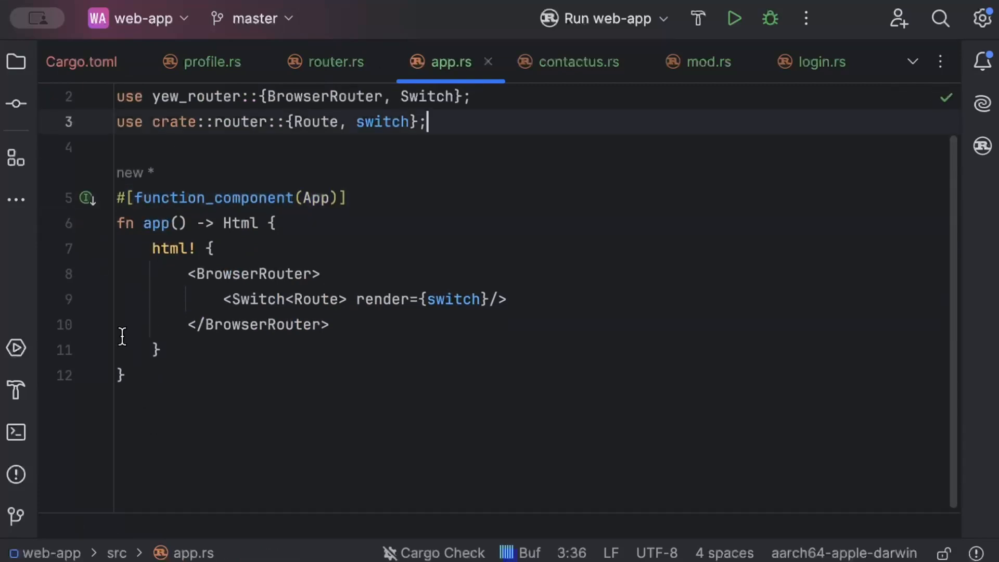
{"action": "type", "text": "pub"}
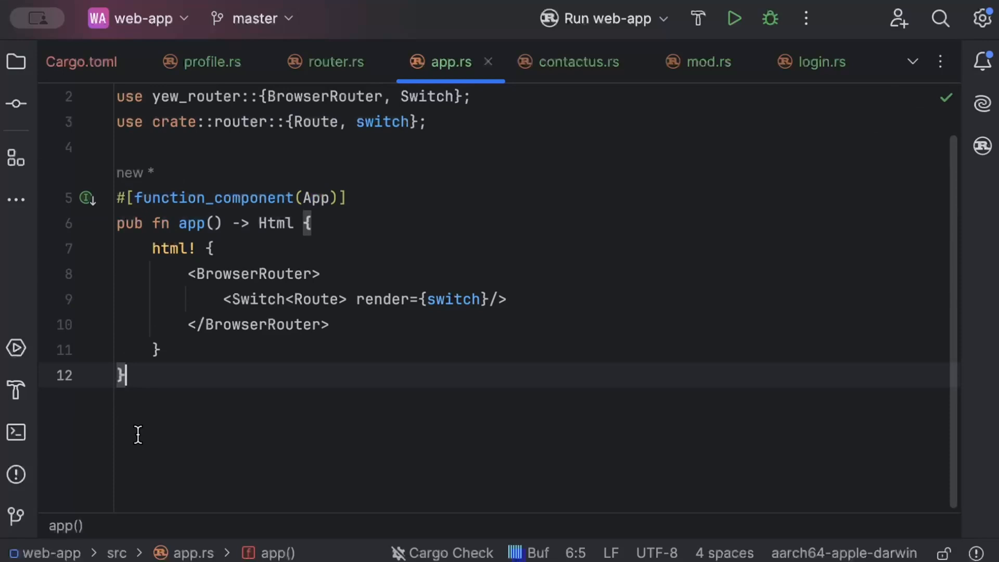
{"action": "left_click", "coordinate": [335, 61]}
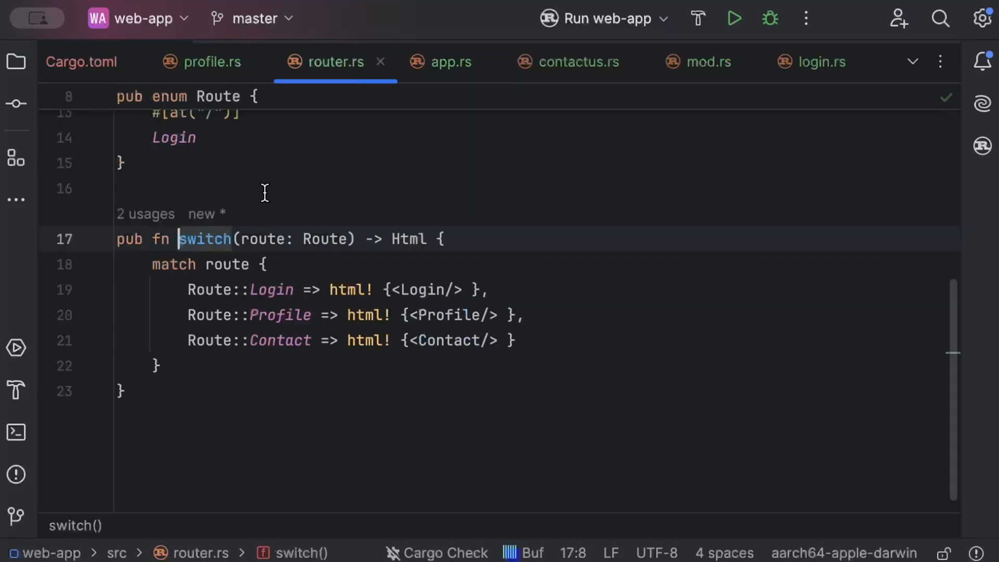
Return to login.rs via profile.rs and insert a blank line inside login().
{"action": "left_click", "coordinate": [211, 62]}
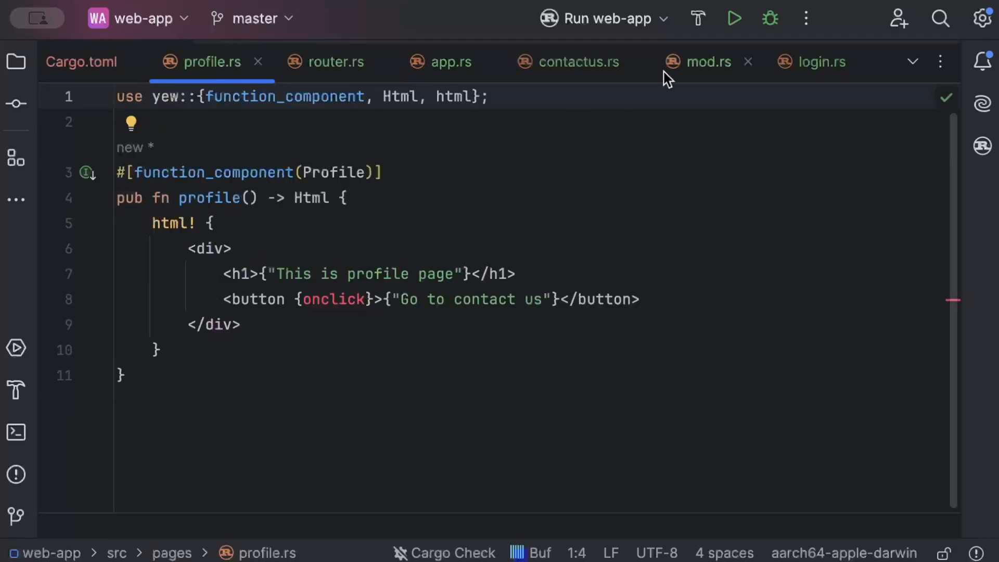
{"action": "left_click", "coordinate": [820, 62]}
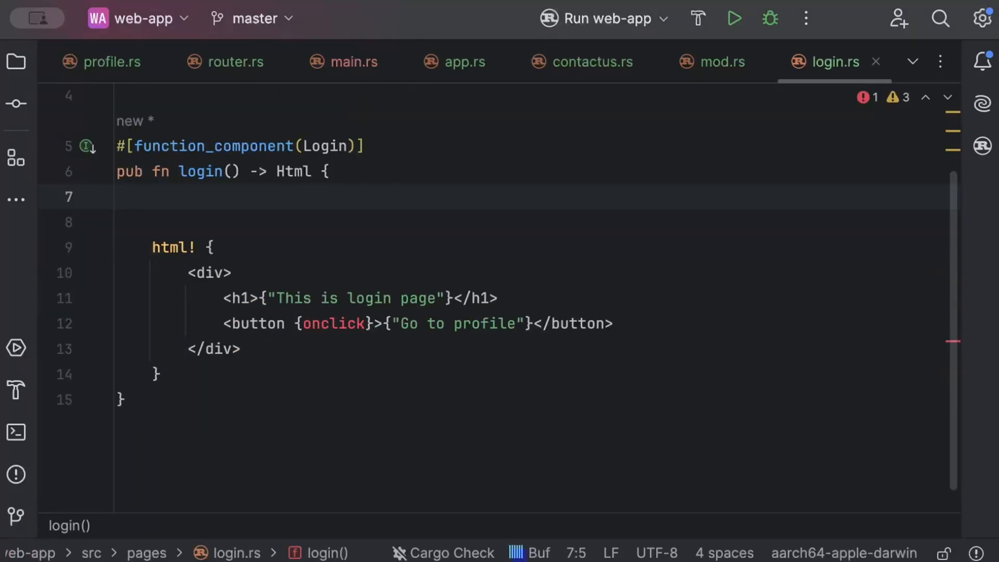
{"action": "key", "text": "Return"}
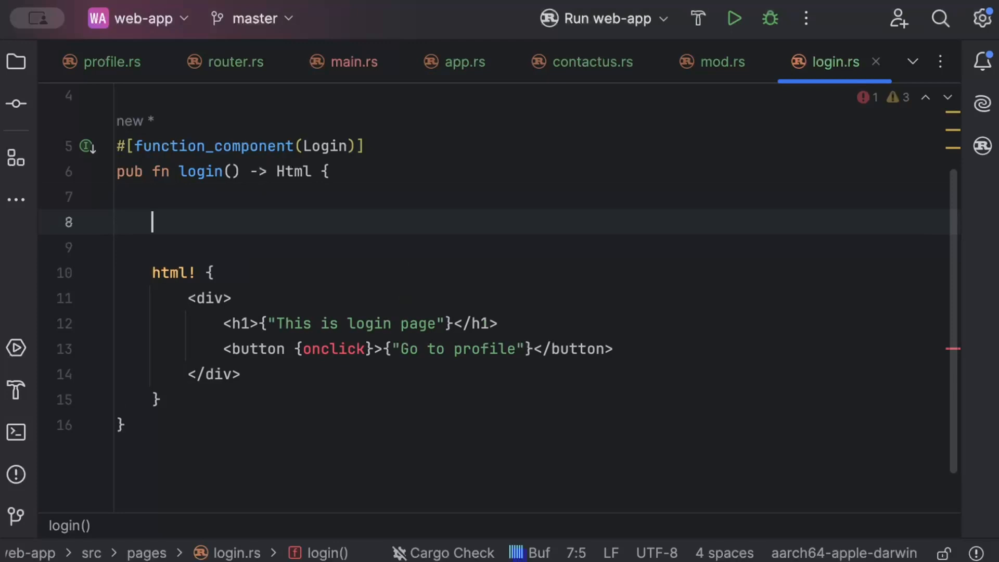
Add 'let navigator = use_navigator().unwrap();' to login.rs.
{"action": "type", "text": "let nav"}
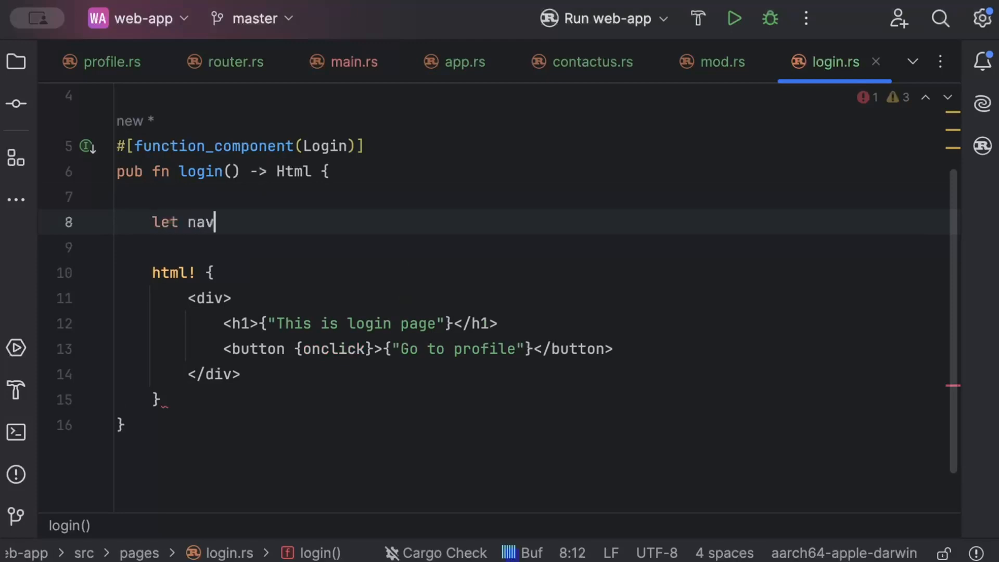
{"action": "type", "text": "i"}
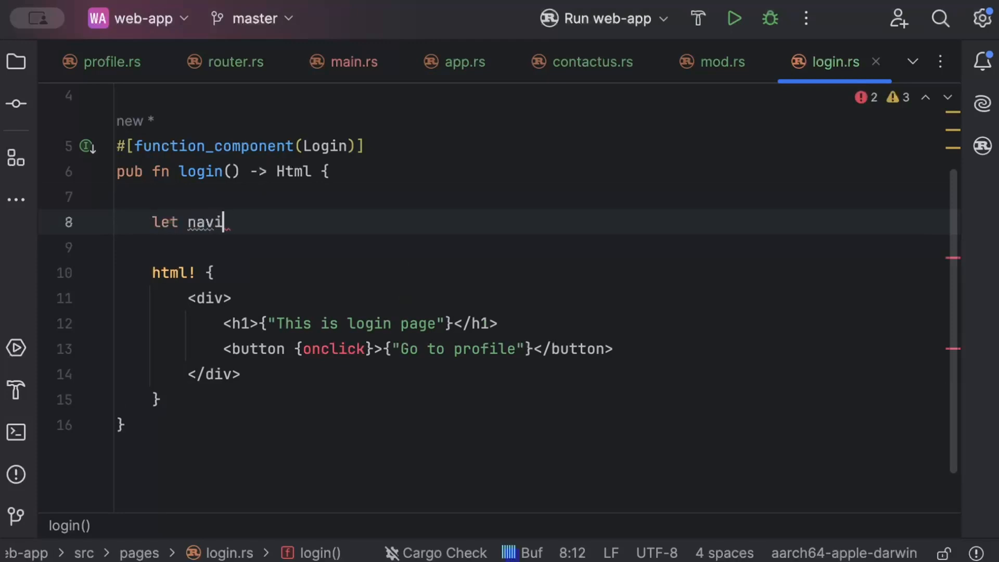
{"action": "type", "text": "gator = use"}
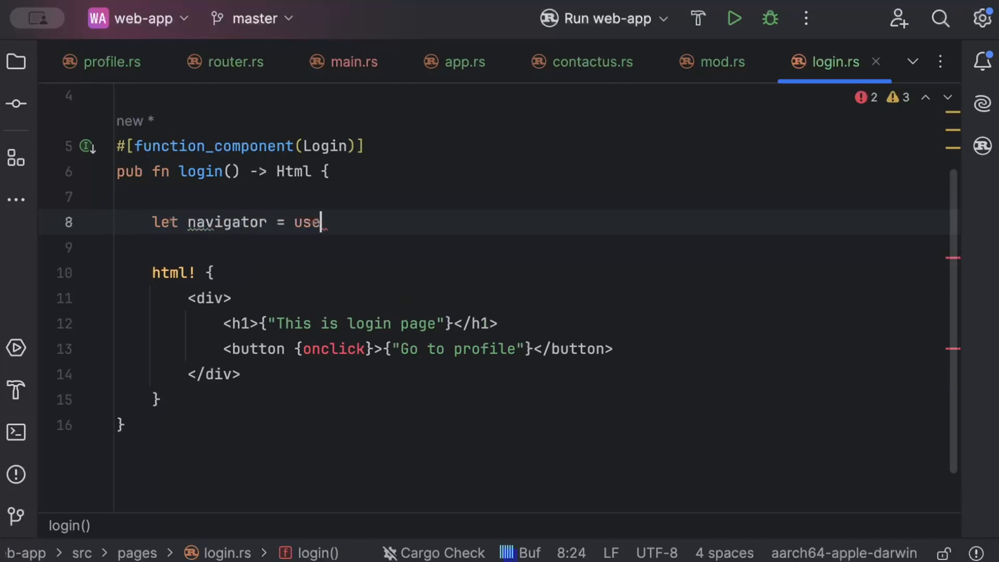
{"action": "type", "text": "_navigator().unwrap();"}
{"action": "type", "text": "let o"}
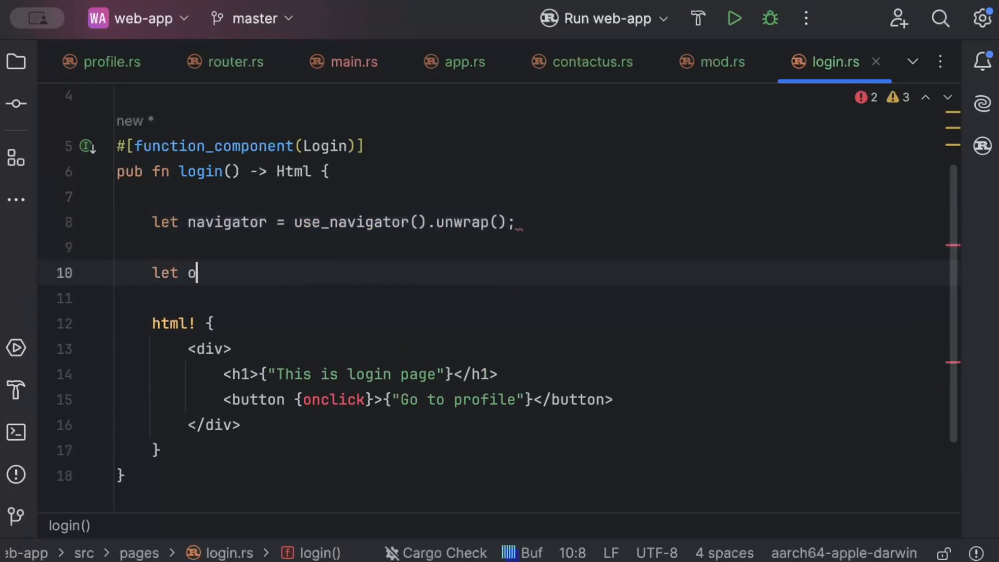
Add an onclick callback pushing Route::Profile and check the login button's onclick binding.
{"action": "type", "text": "nclick = Ca"}
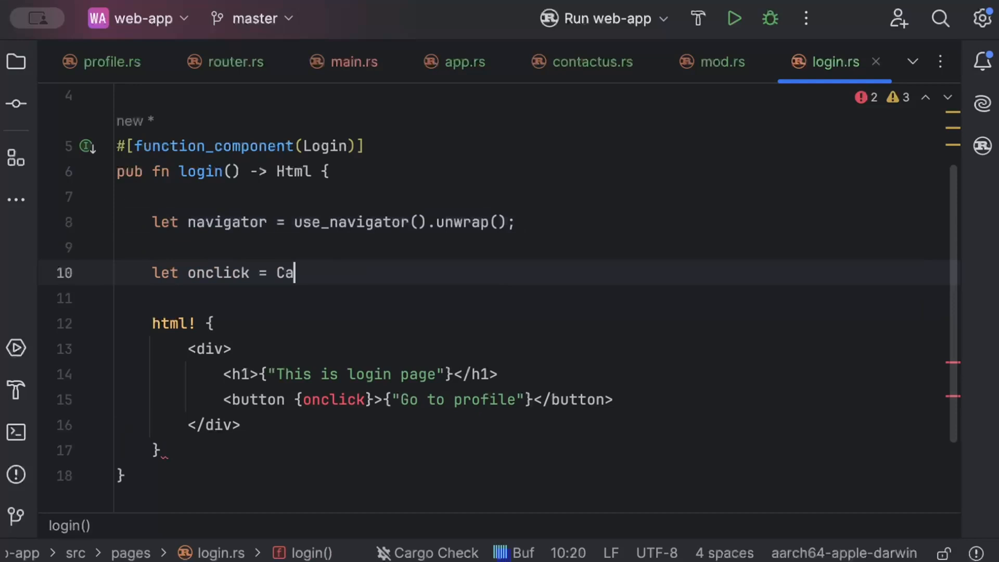
{"action": "type", "text": "llback::"}
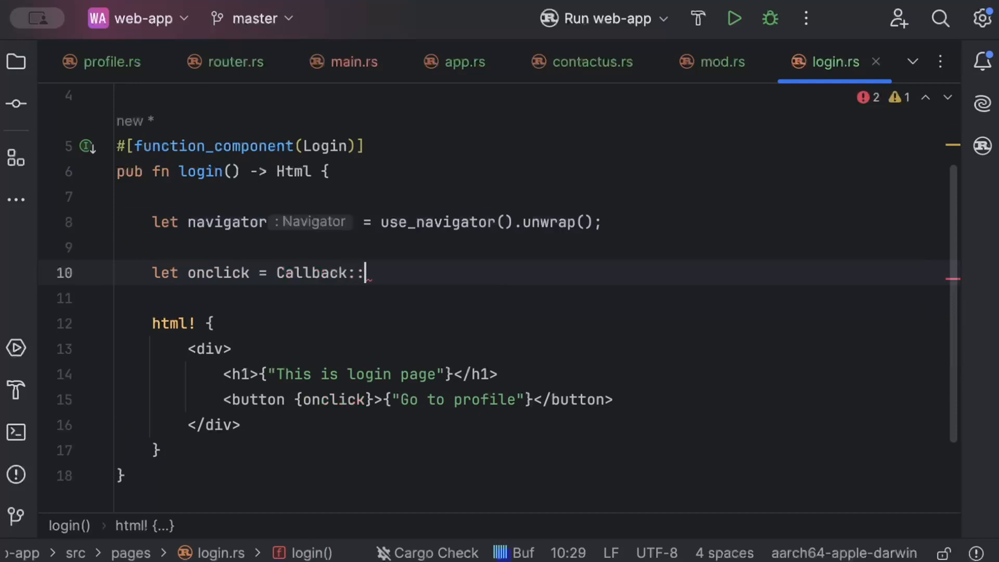
{"action": "type", "text": "from("}
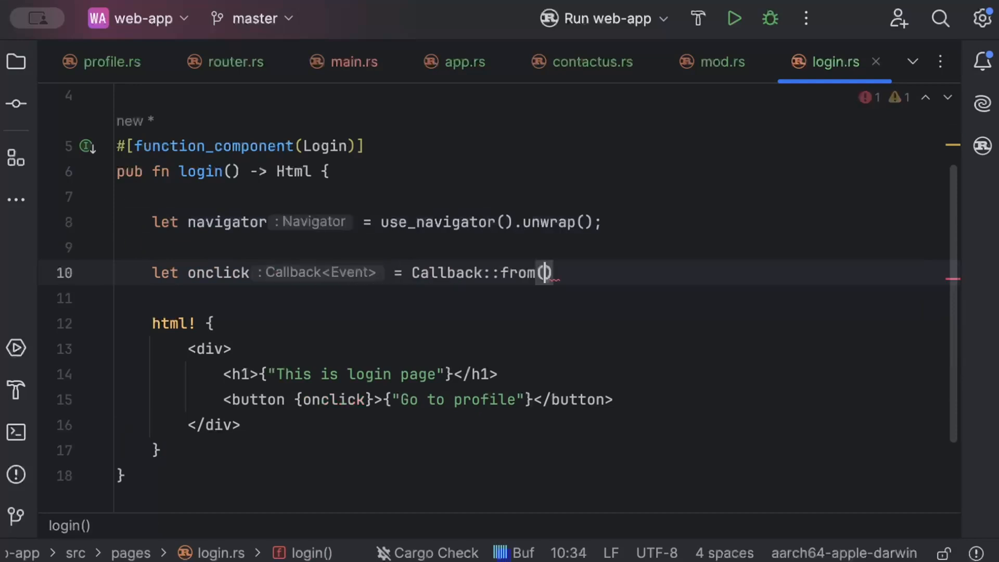
{"action": "type", "text": "move"}
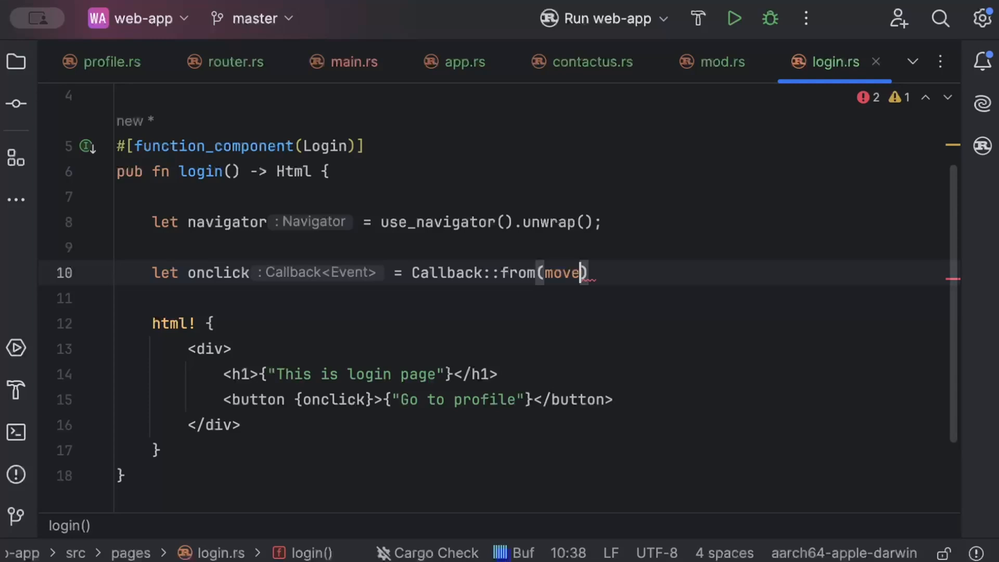
{"action": "type", "text": "|_|"}
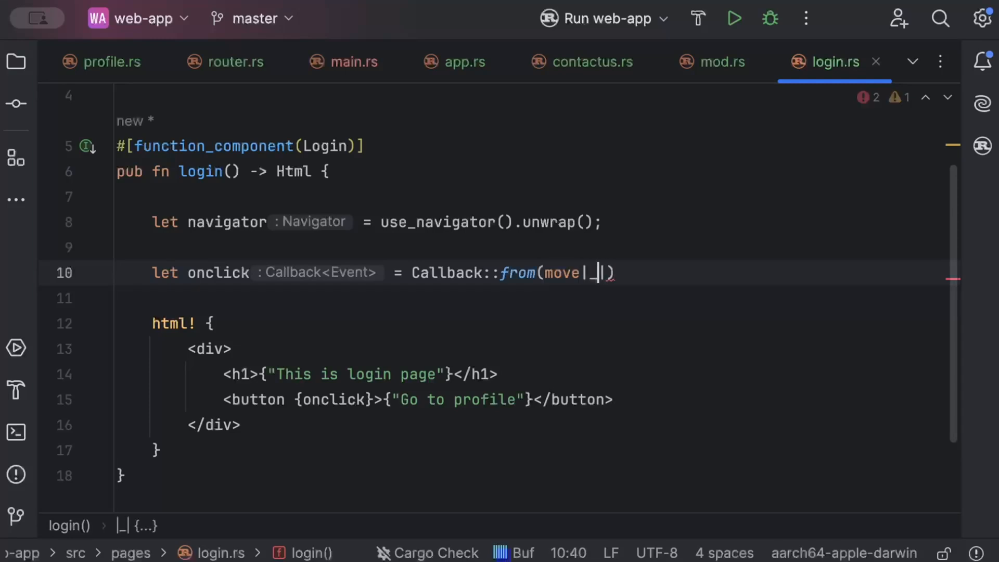
{"action": "type", "text": "navigator"}
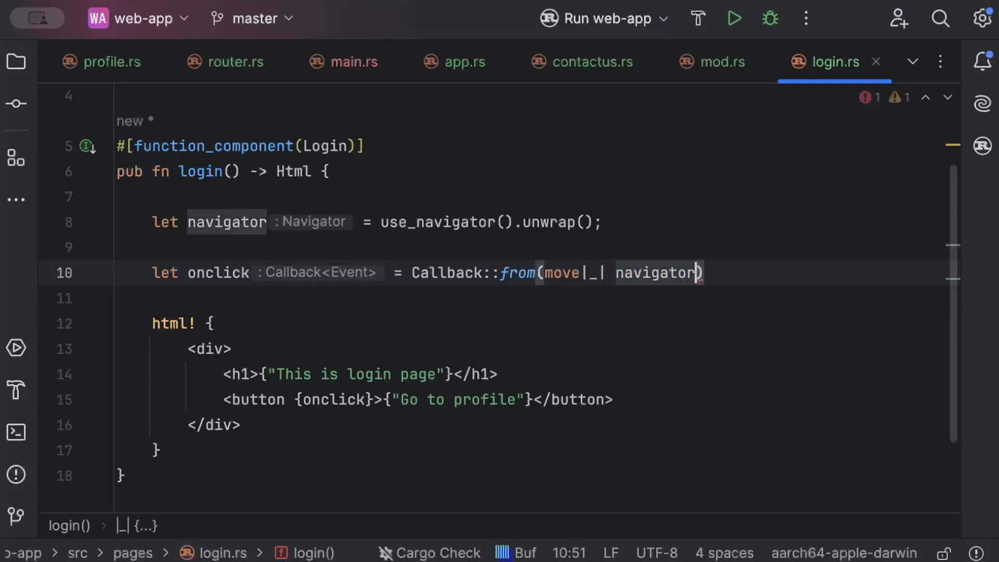
{"action": "type", "text": ".push()"}
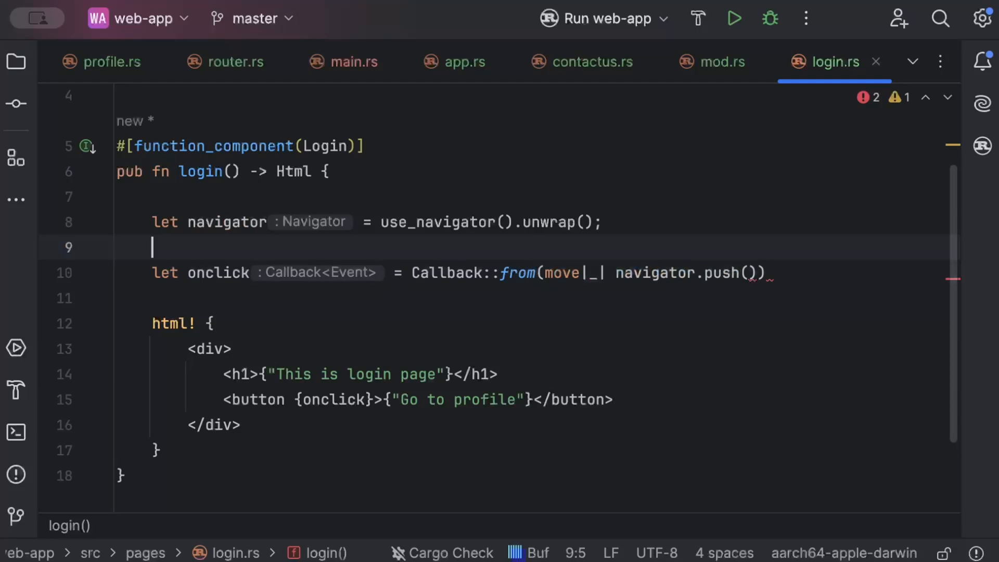
{"action": "left_click", "coordinate": [752, 273]}
{"action": "type", "text": "&Route::"}
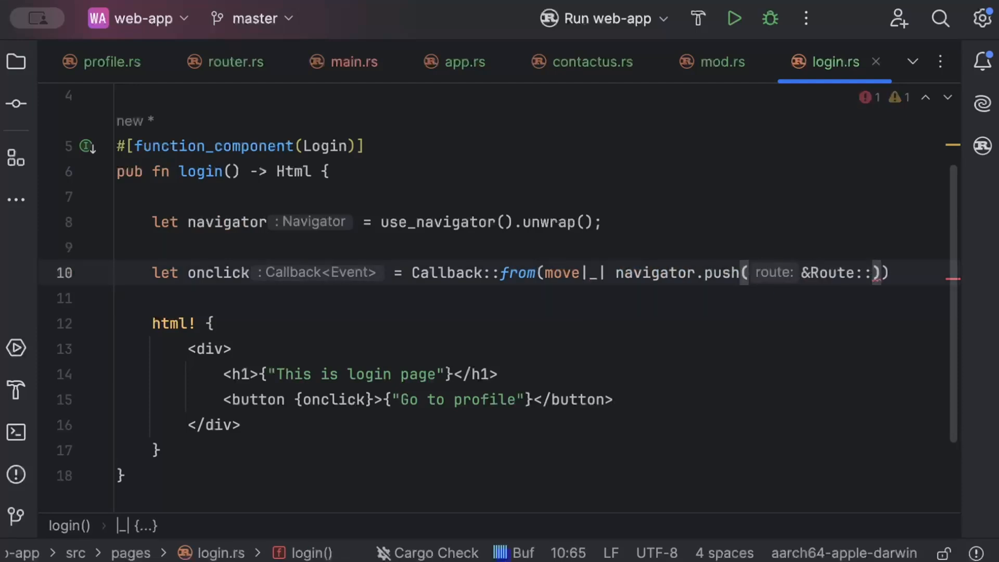
{"action": "type", "text": "Profile"}
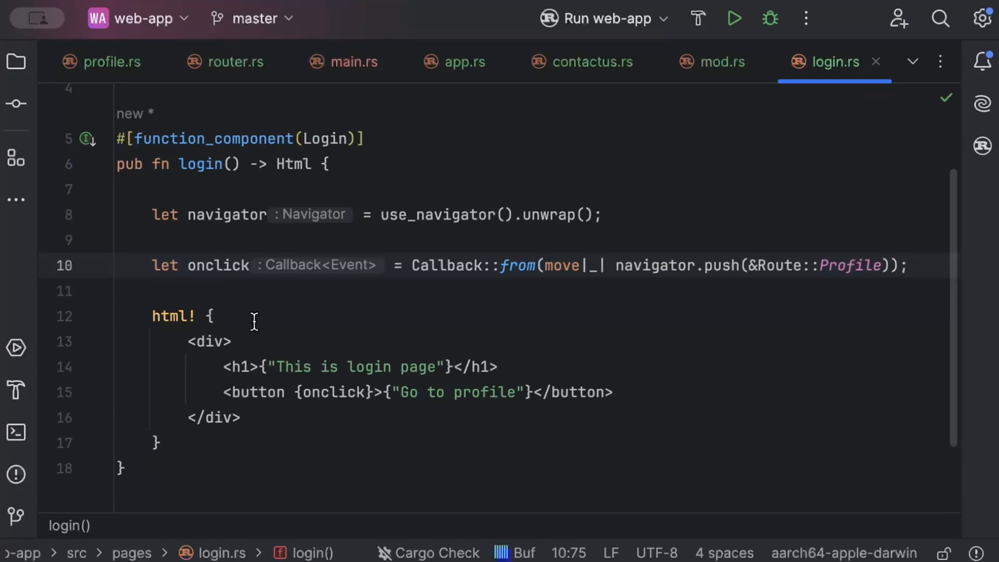
{"action": "double_click", "coordinate": [334, 392]}
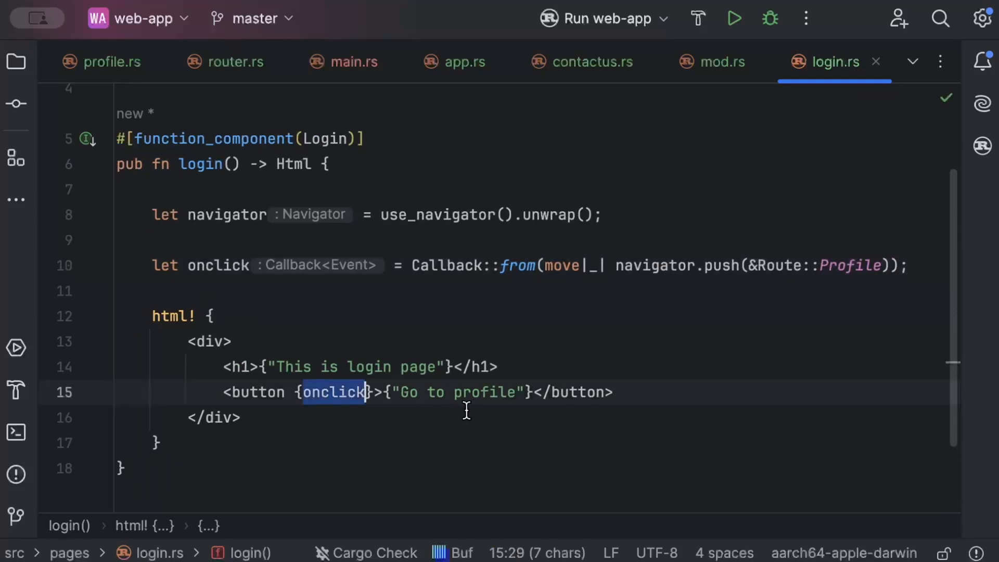
{"action": "left_click", "coordinate": [224, 265]}
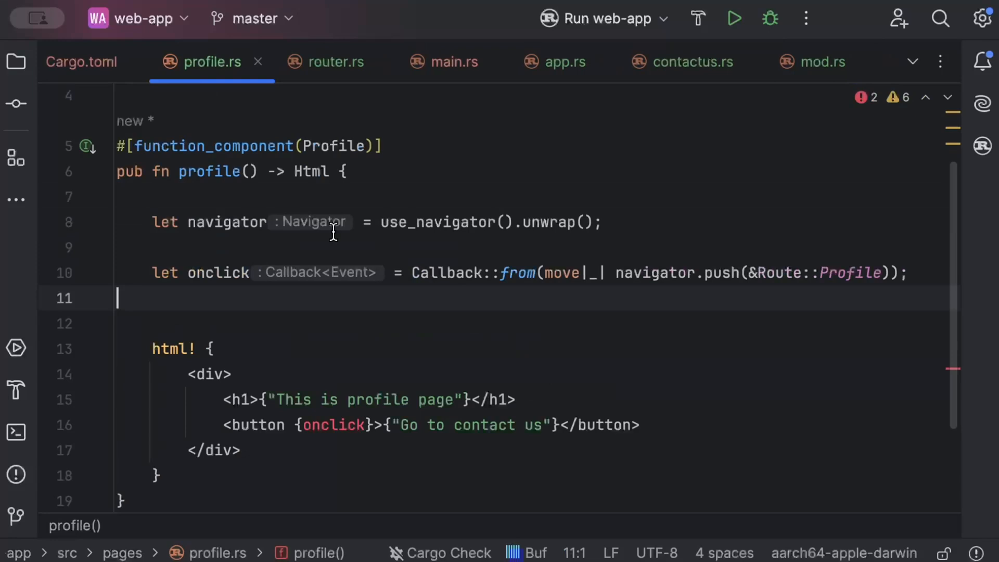
Make profile.rs's callback push Route::Contact instead of Route::Profile, clearing the error markers.
{"action": "type", "text": "Contact"}
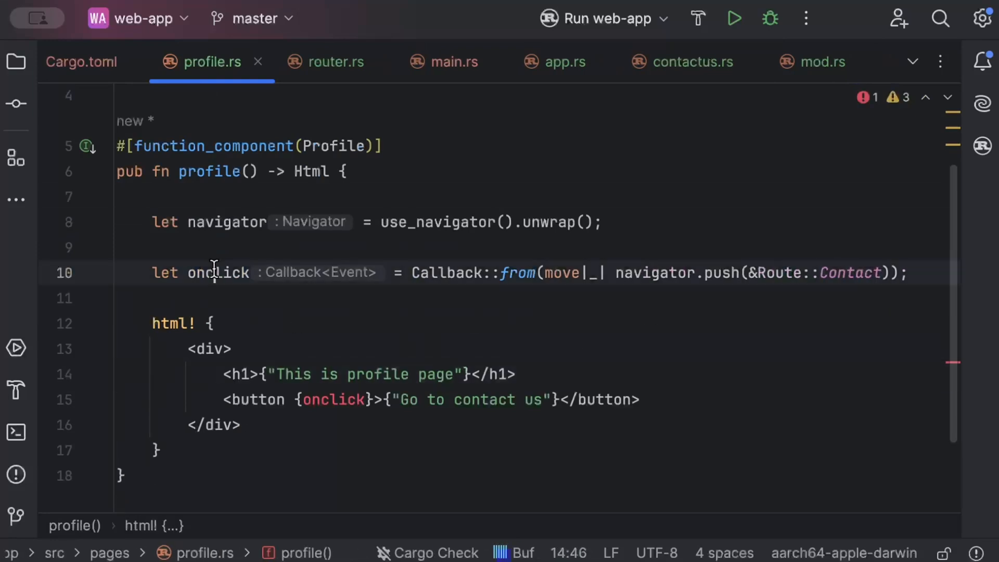
{"action": "double_click", "coordinate": [332, 400]}
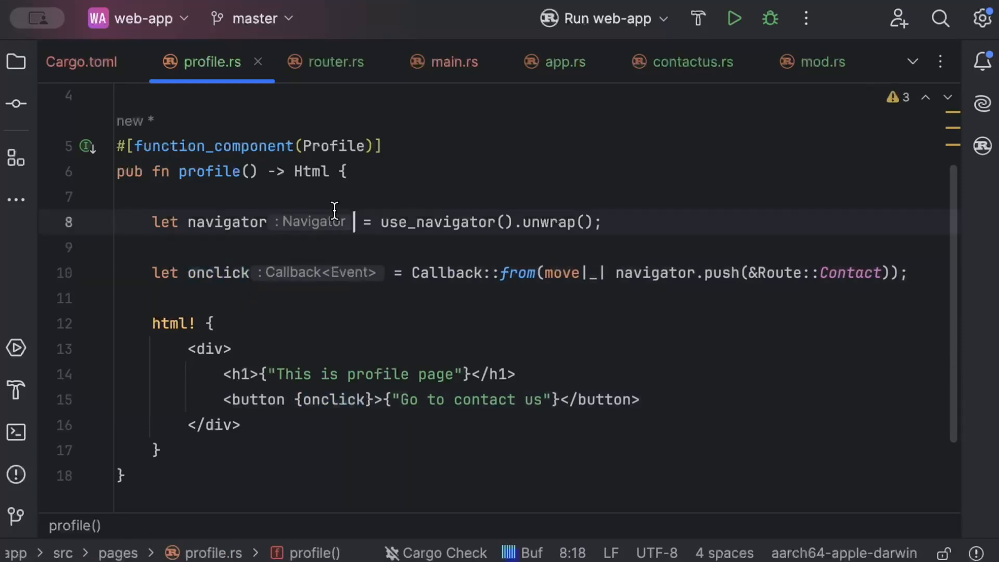
{"action": "scroll", "scroll_direction": "up", "scroll_amount": 3}
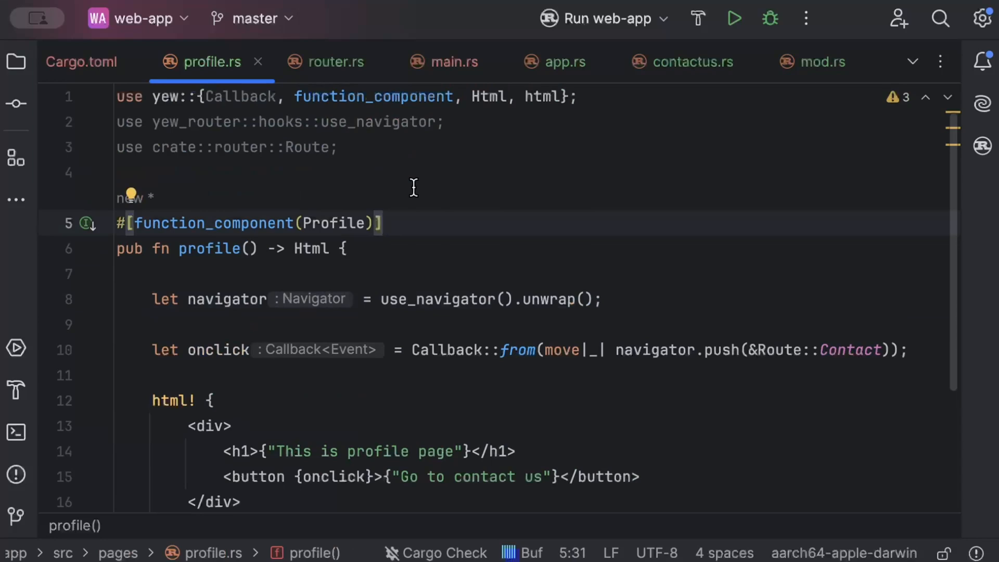
In main.rs, make main() call yew::Renderer::<App>::new().render().
{"action": "scroll", "scroll_direction": "down", "scroll_amount": 3}
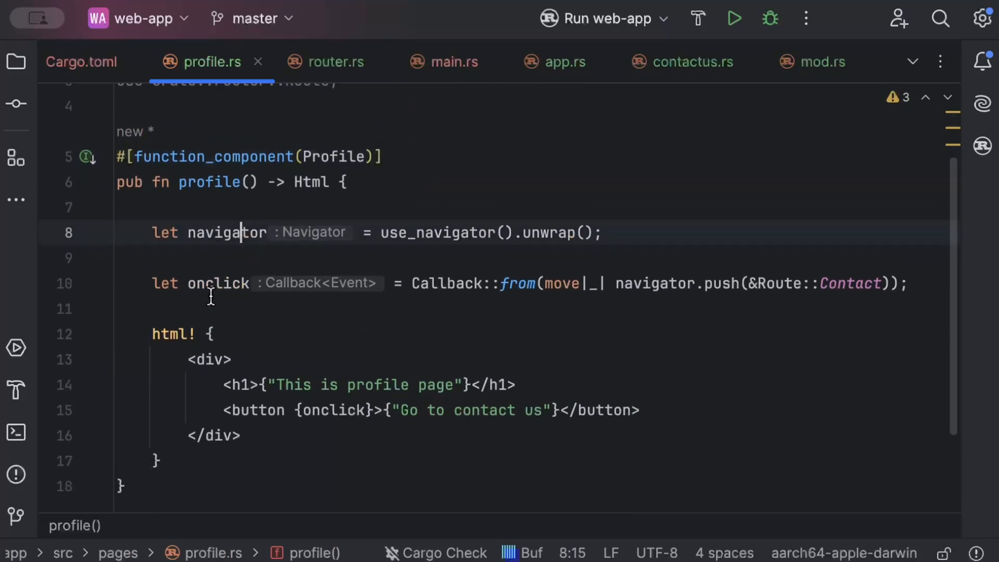
{"action": "left_click", "coordinate": [443, 62]}
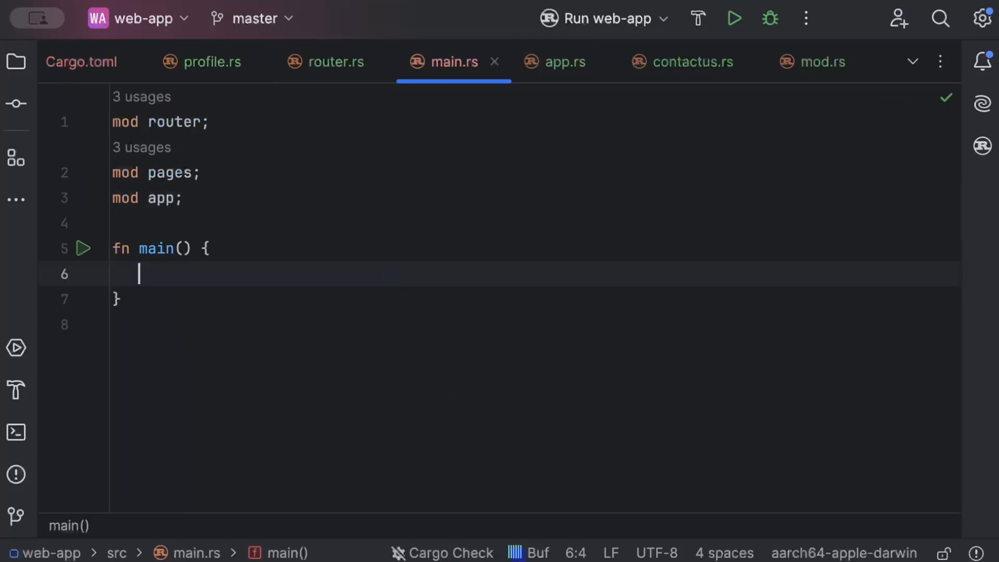
{"action": "mouse_move", "coordinate": [287, 376]}
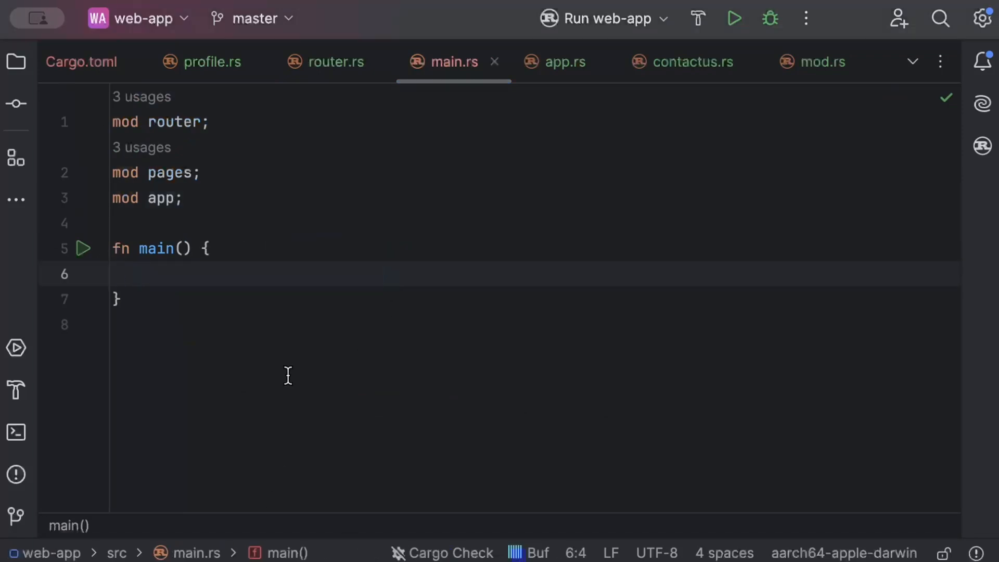
{"action": "type", "text": "yew"}
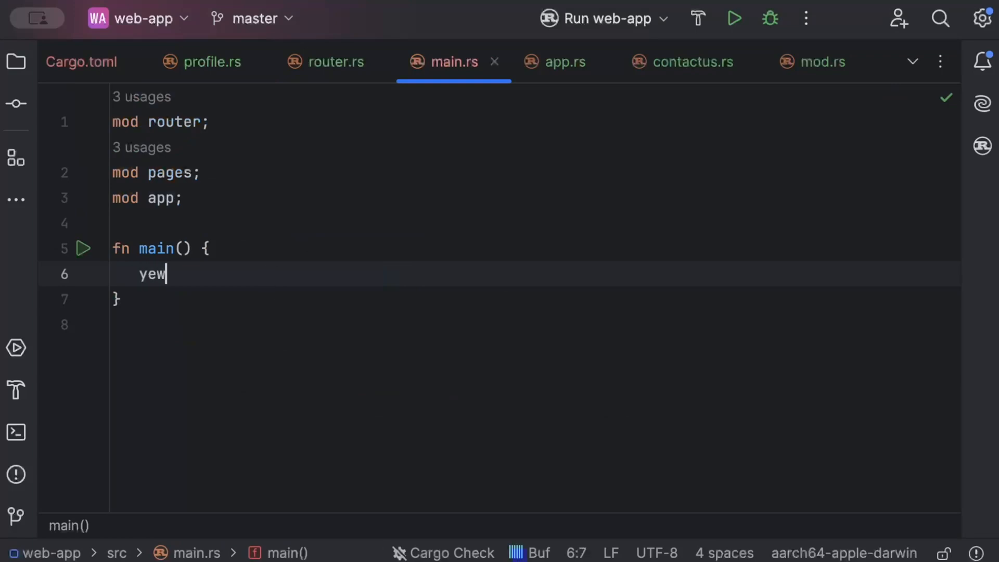
{"action": "type", "text": "::Renderer"}
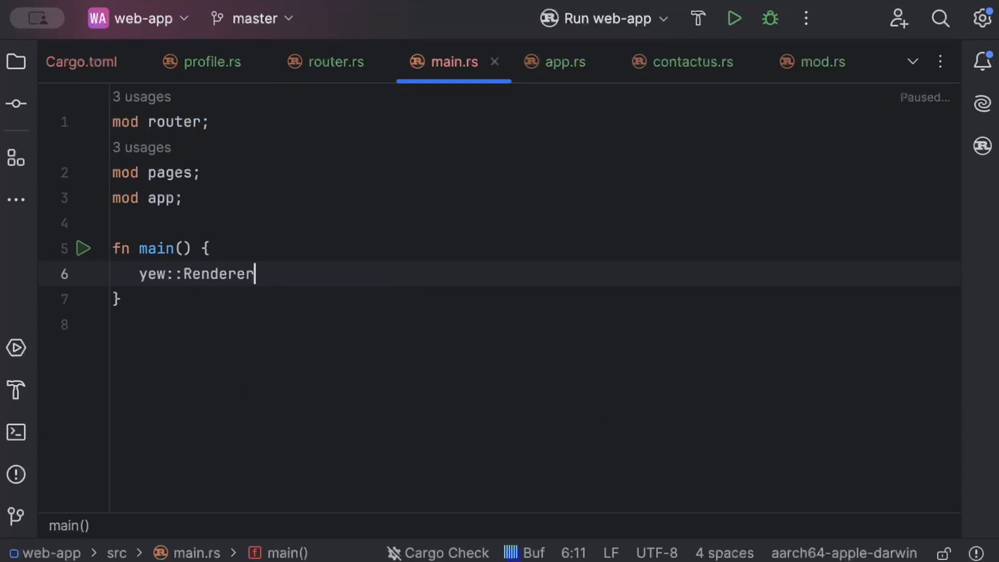
{"action": "type", "text": "::<A>"}
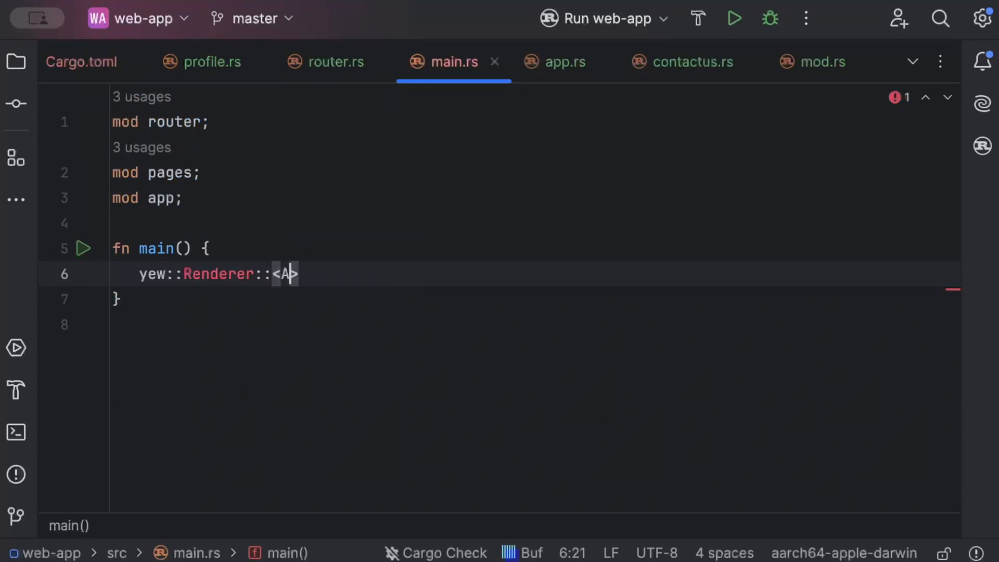
{"action": "type", "text": "pp>::new()"}
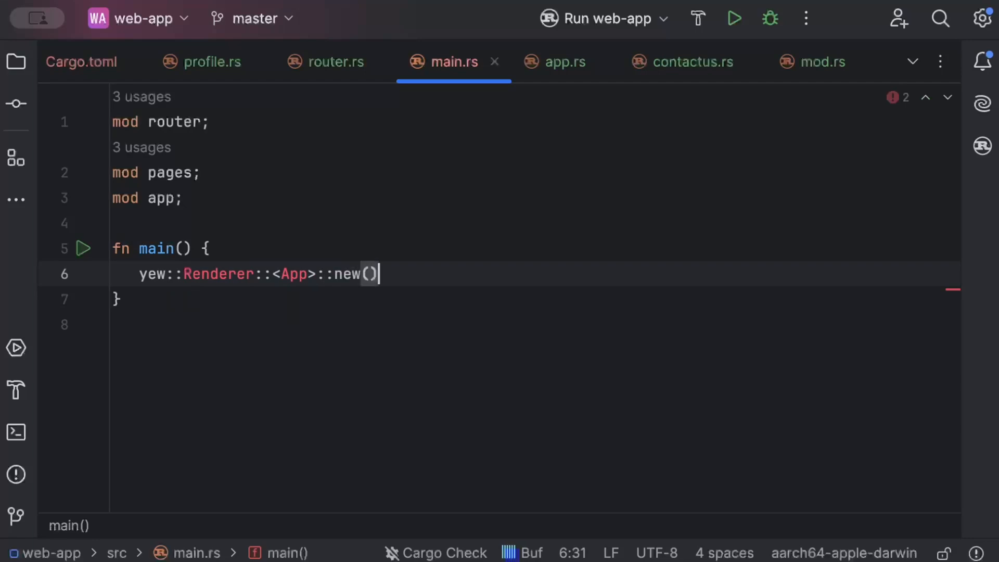
{"action": "type", "text": ".render();"}
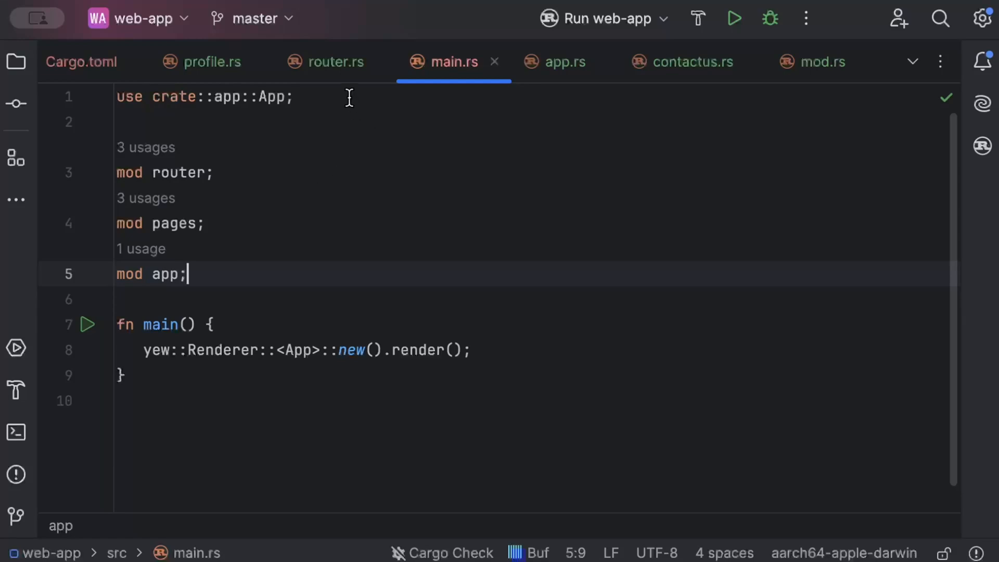
{"action": "mouse_move", "coordinate": [336, 62]}
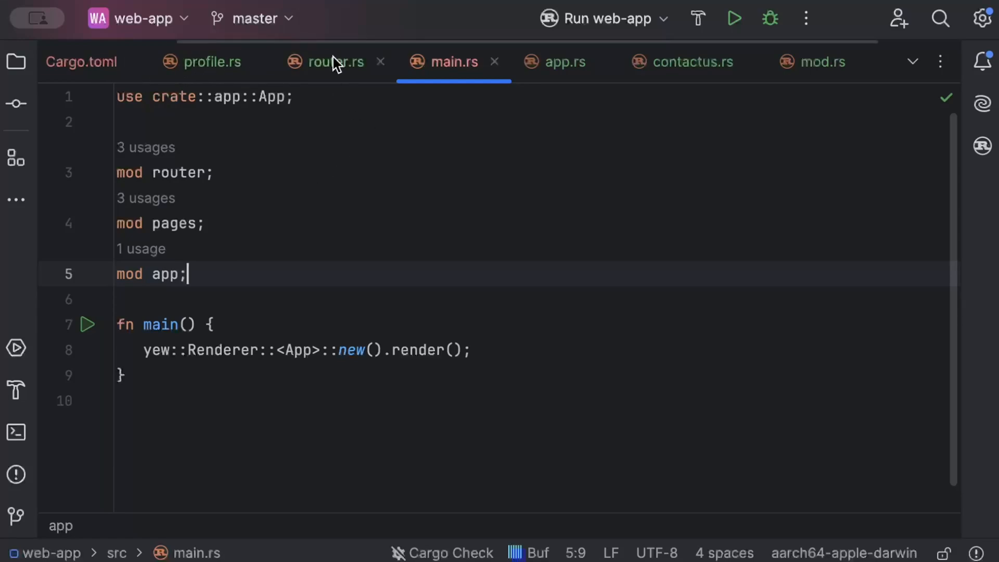
Review the Route enum and imports in router.rs, then show the project file tree.
{"action": "left_click", "coordinate": [334, 62]}
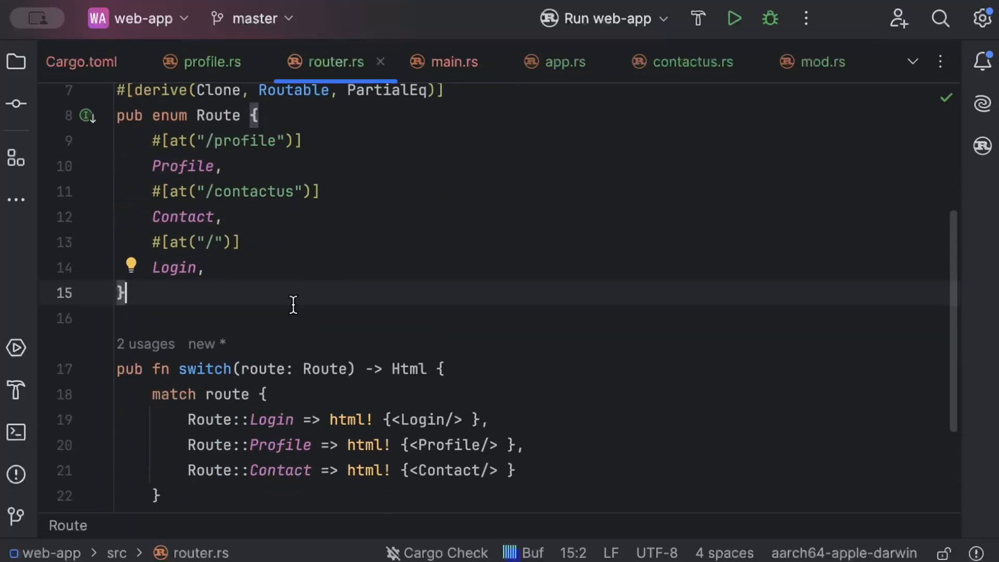
{"action": "scroll", "scroll_direction": "up", "scroll_amount": 3}
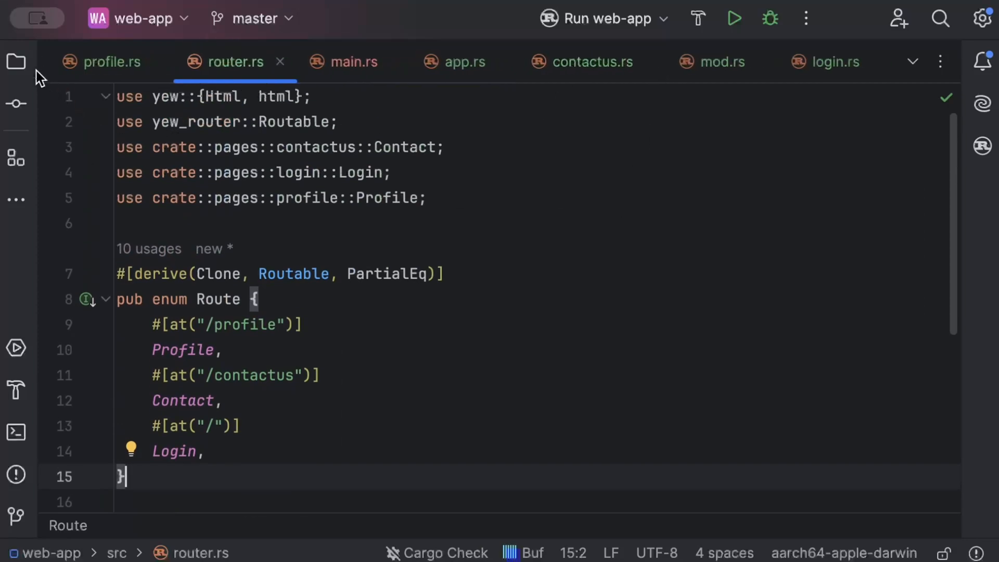
{"action": "left_click", "coordinate": [16, 62]}
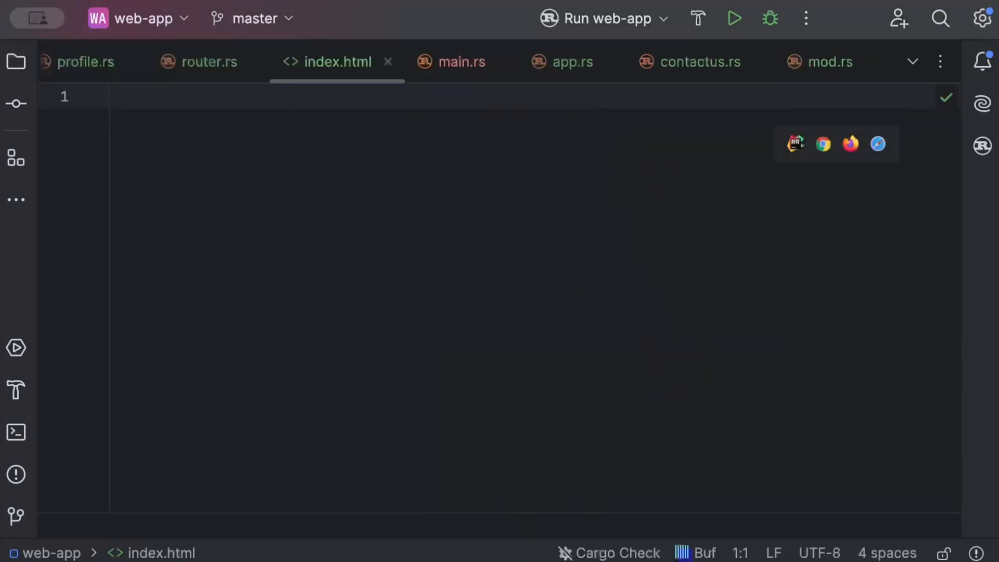
Write index.html's <!DOCTYPE html>, <html lang="en">, and empty head and body tags.
{"action": "type", "text": "<!"}
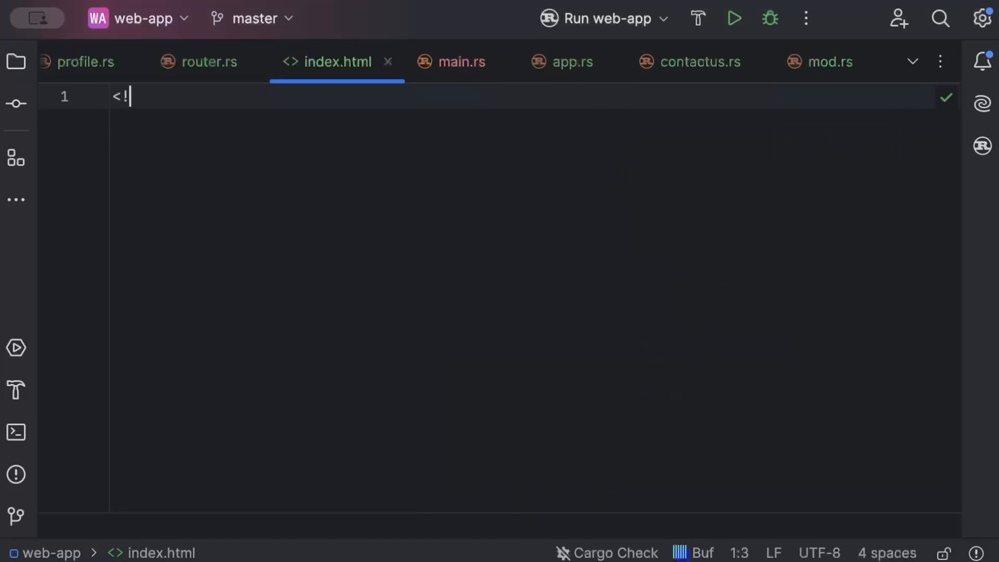
{"action": "type", "text": "DOCTYPE html>"}
{"action": "type", "text": "<ht"}
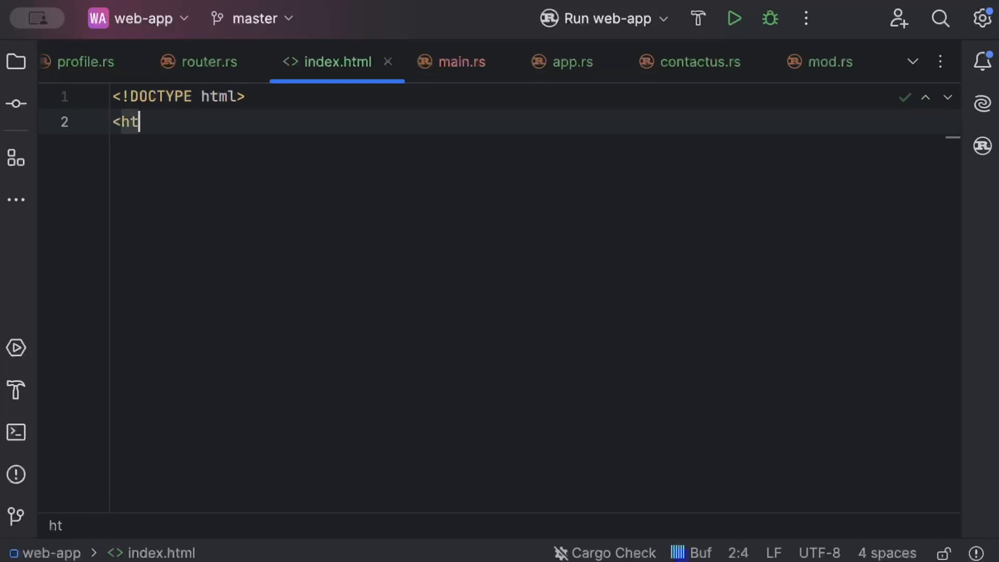
{"action": "type", "text": "ml</html>"}
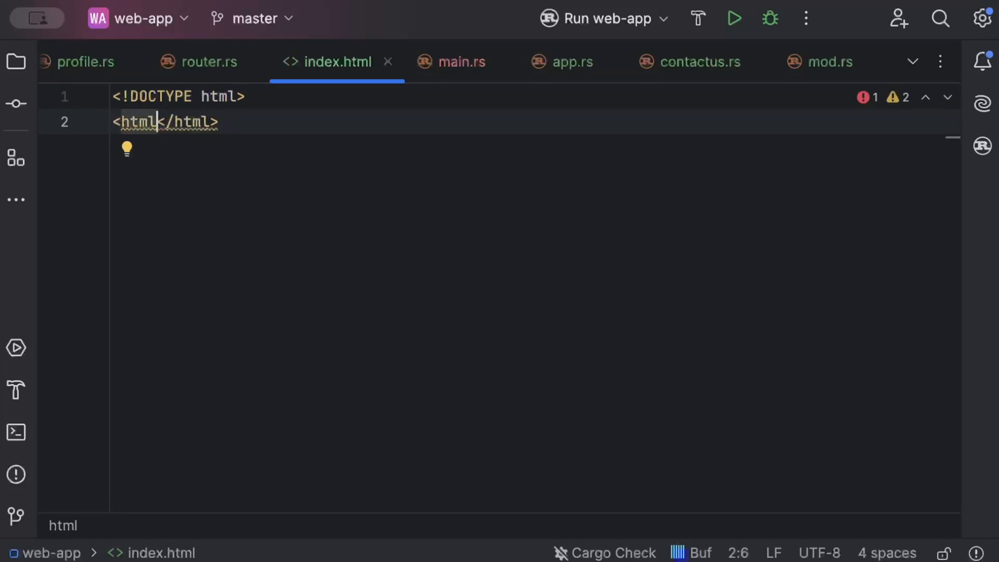
{"action": "type", "text": "l>"}
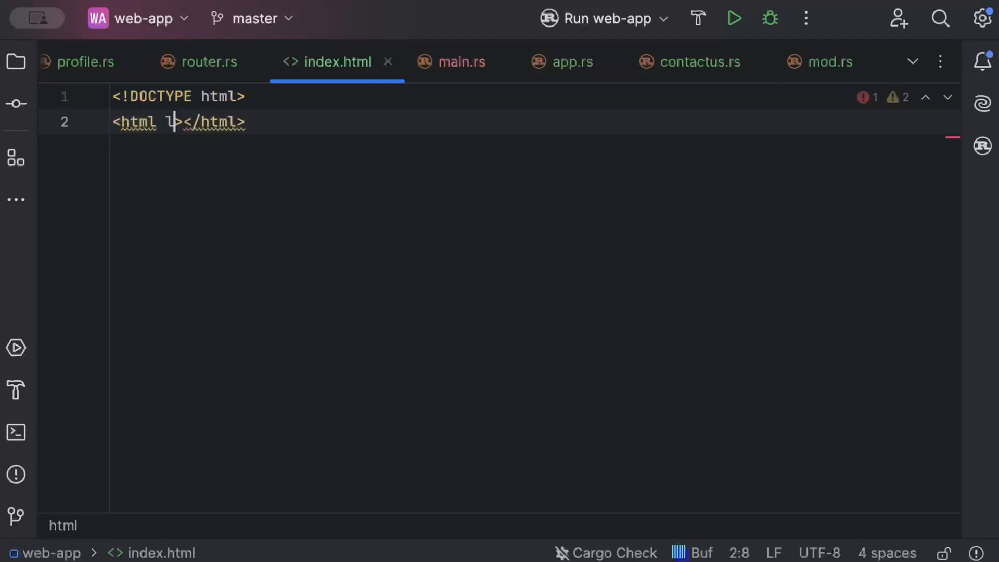
{"action": "type", "text": "lang=\"en\""}
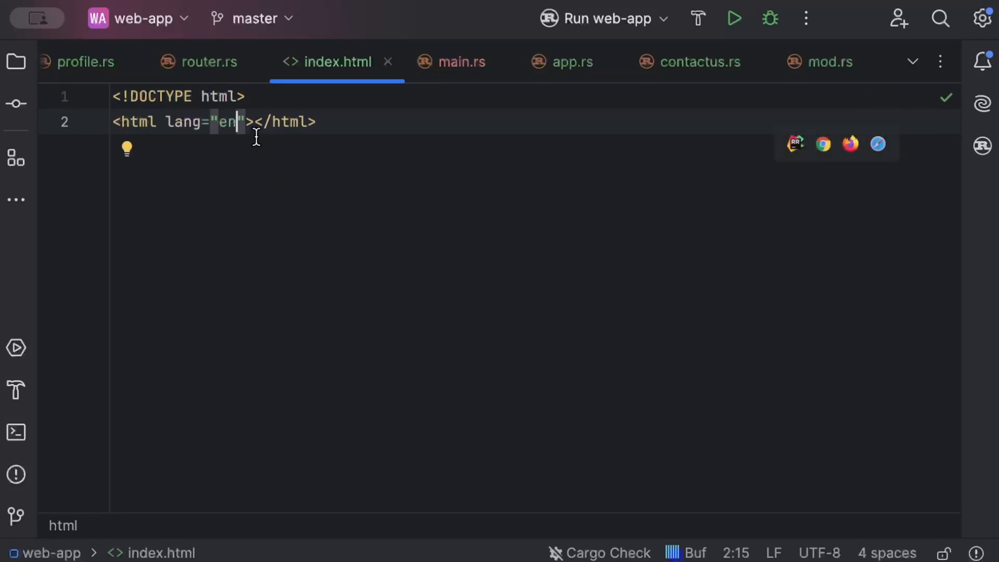
{"action": "type", "text": "<"}
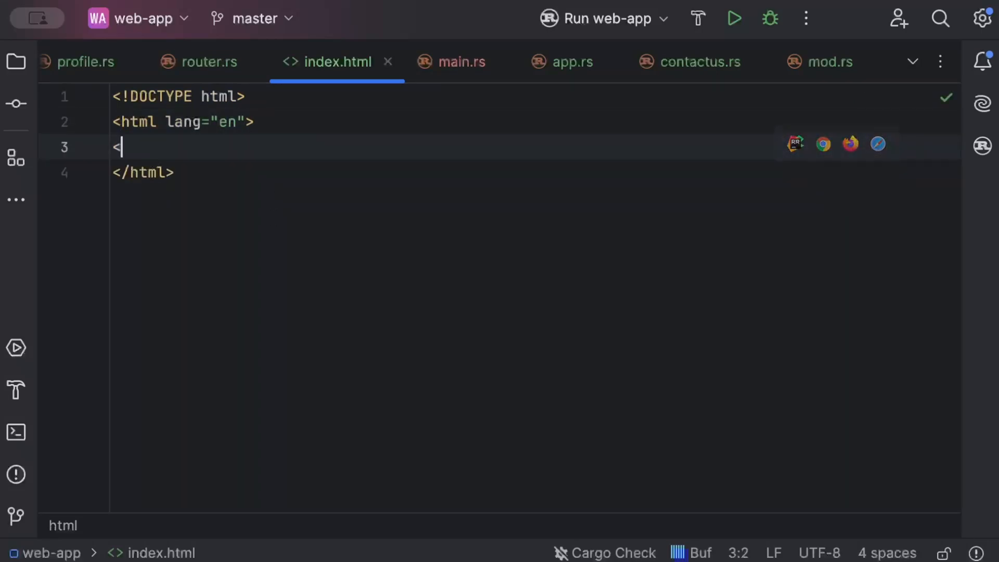
{"action": "type", "text": "head></head>"}
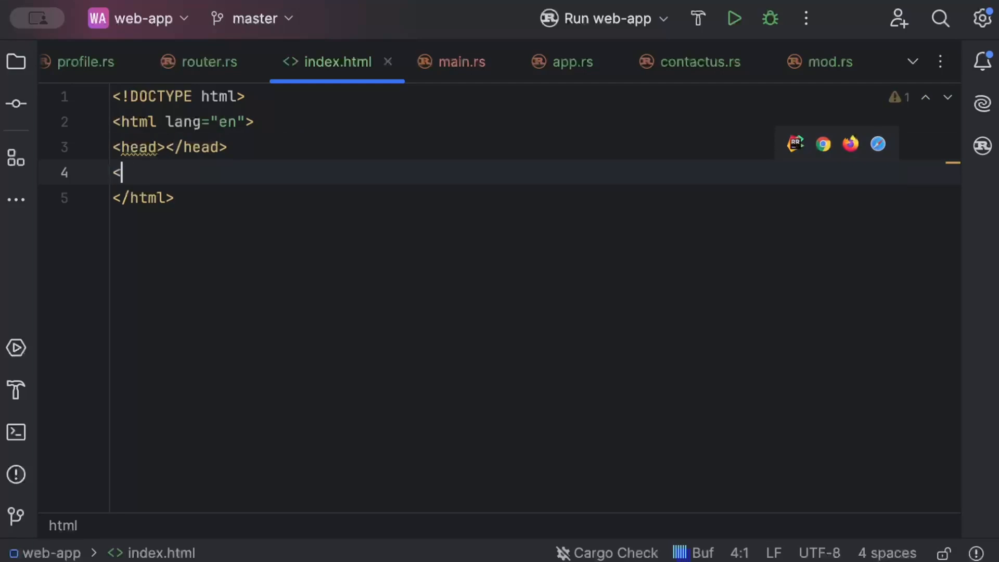
{"action": "type", "text": "bo"}
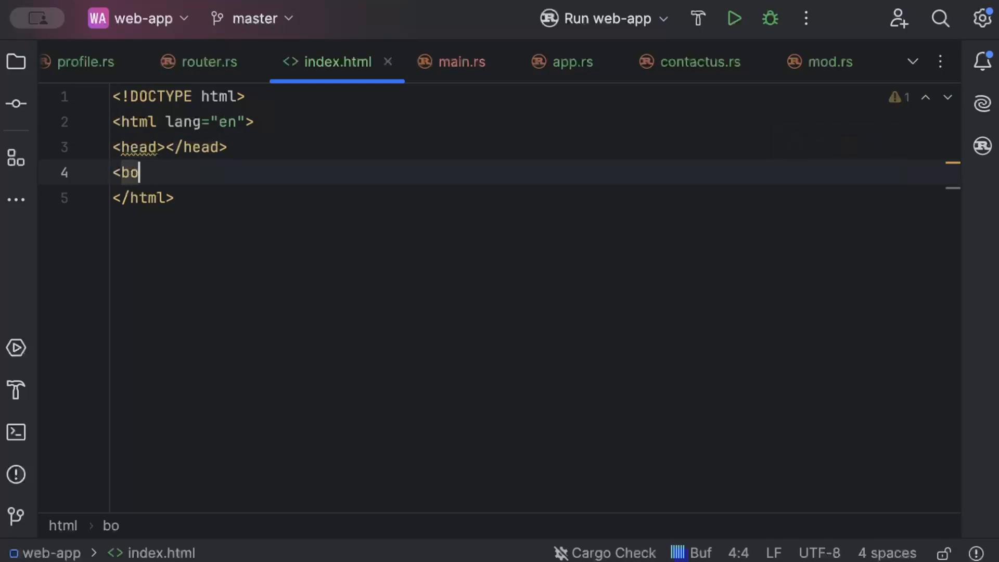
{"action": "key", "text": "Enter"}
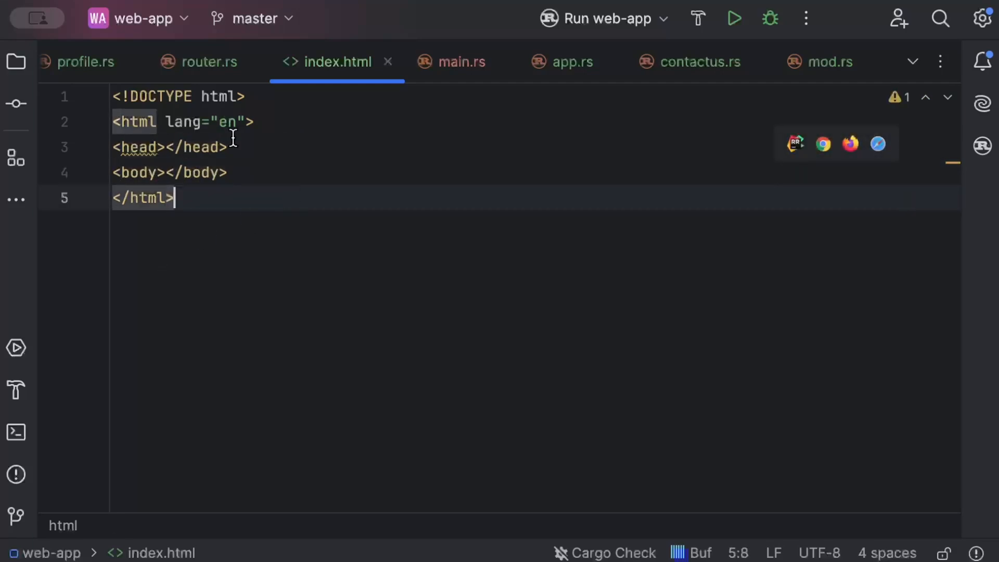
{"action": "left_click", "coordinate": [15, 432]}
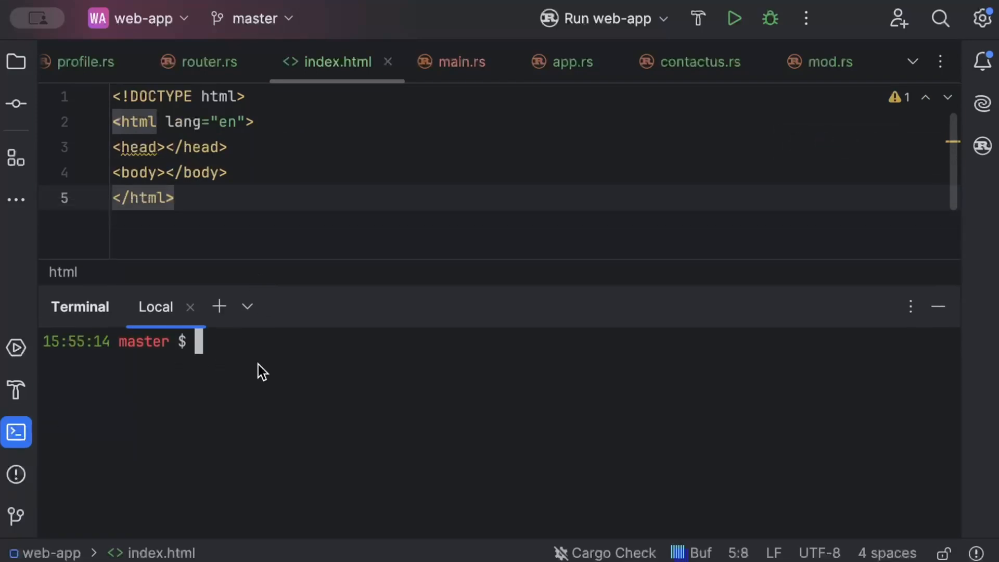
Run 'trunk serve' so the dev server listens at 127.0.0.1:8080.
{"action": "type", "text": "trunk s"}
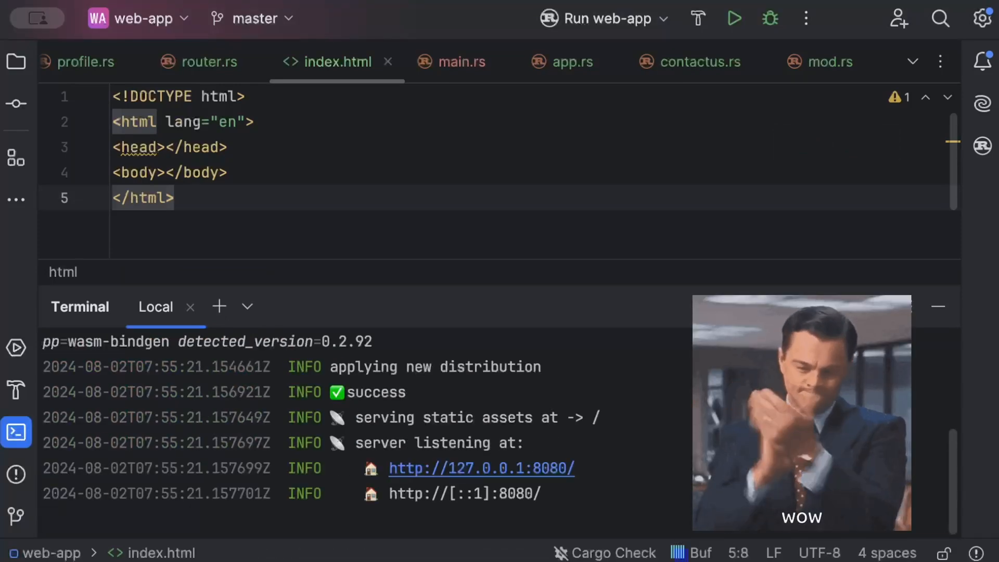
{"action": "mouse_move", "coordinate": [608, 475]}
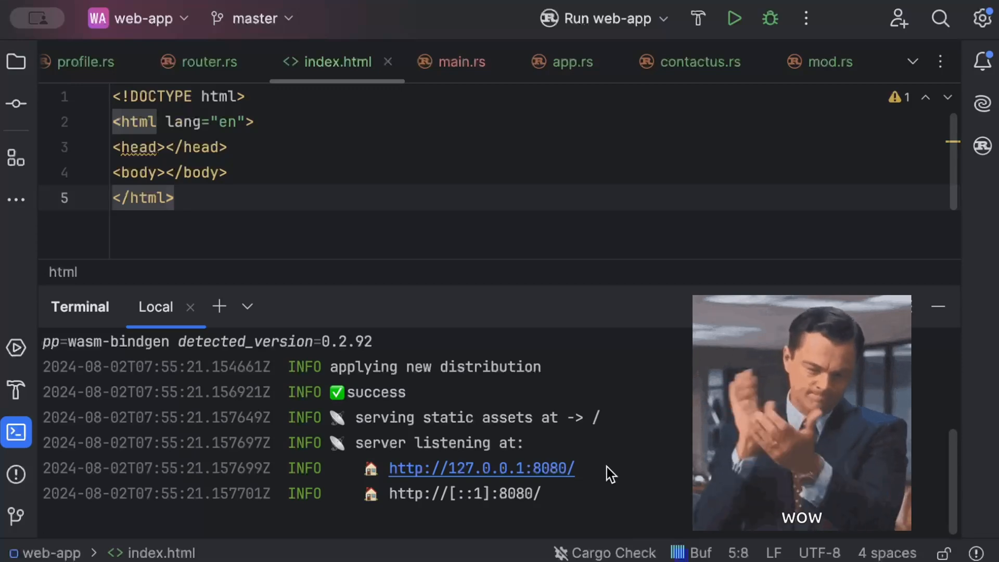
Open the served app in Safari, then go to the profile page and the contact us page.
{"action": "left_click", "coordinate": [480, 468]}
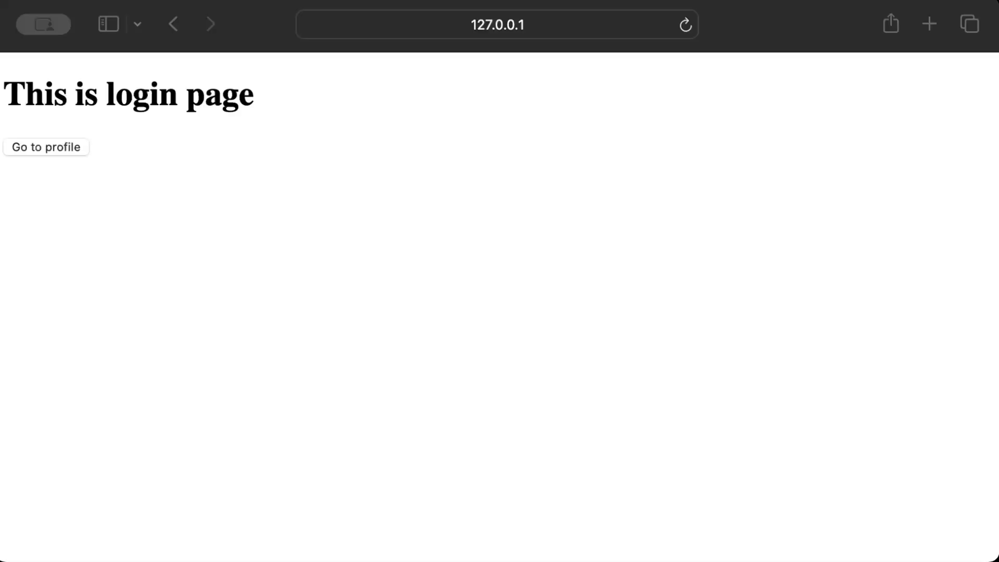
{"action": "mouse_move", "coordinate": [144, 139]}
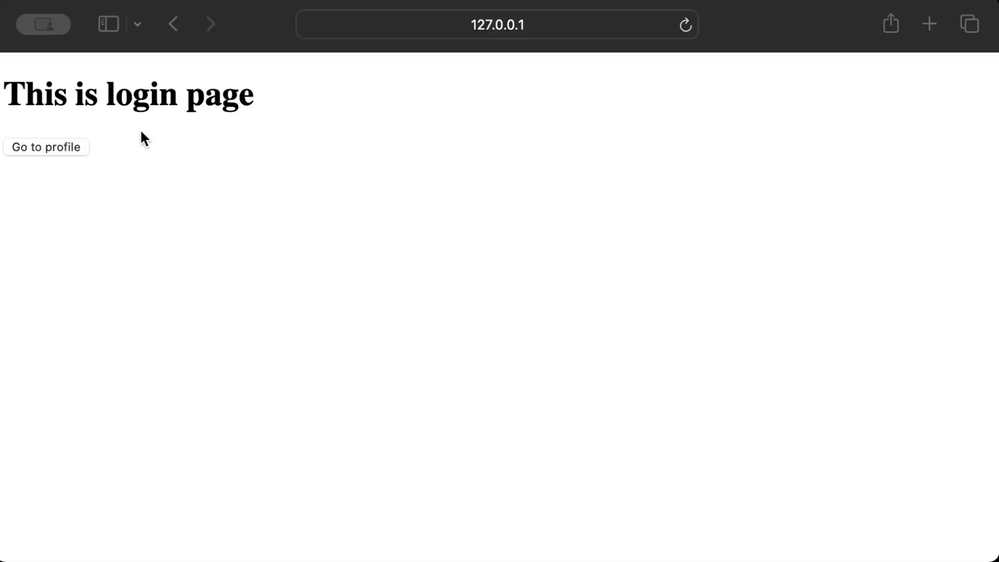
{"action": "mouse_move", "coordinate": [241, 117]}
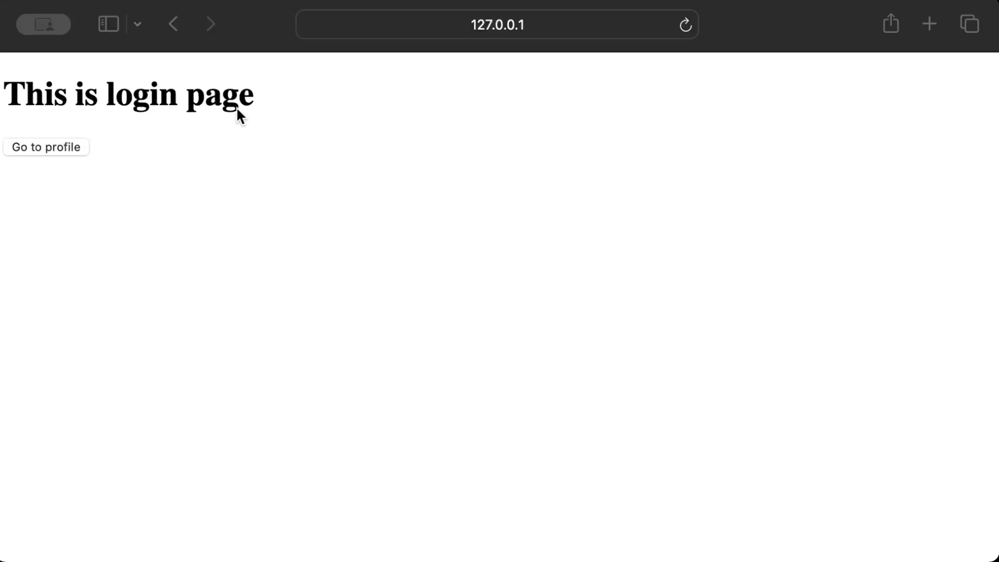
{"action": "mouse_move", "coordinate": [60, 156]}
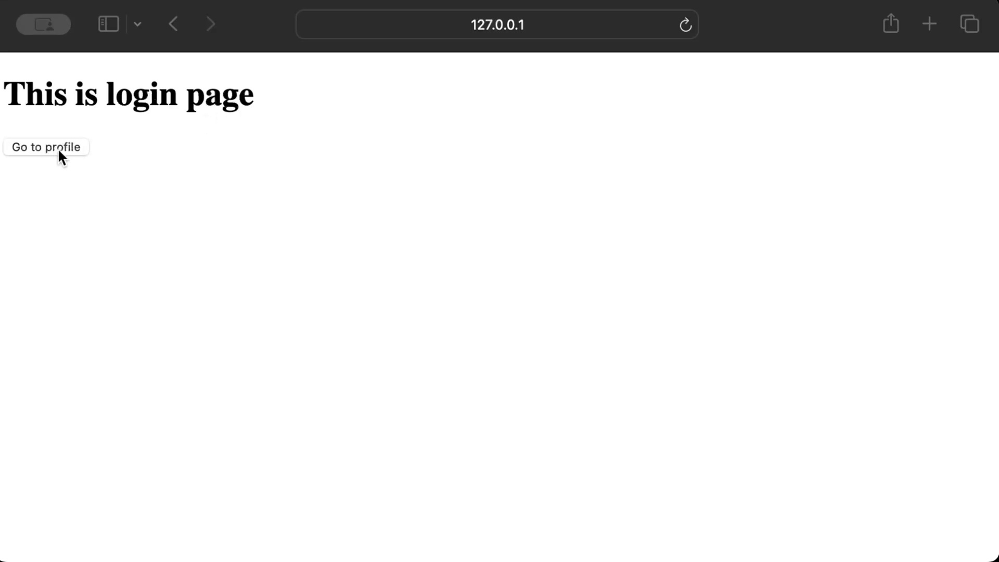
{"action": "left_click", "coordinate": [46, 147]}
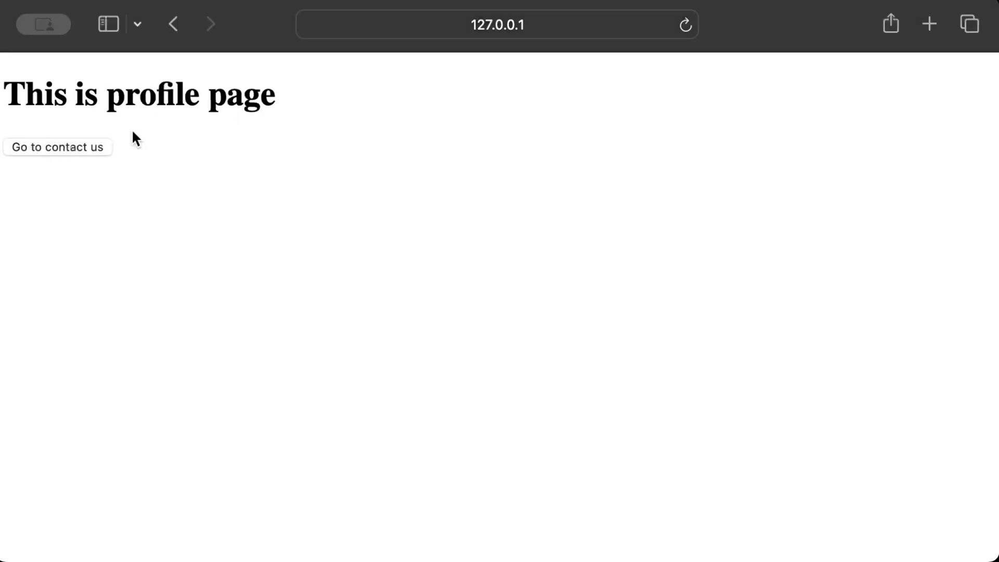
{"action": "mouse_move", "coordinate": [71, 156]}
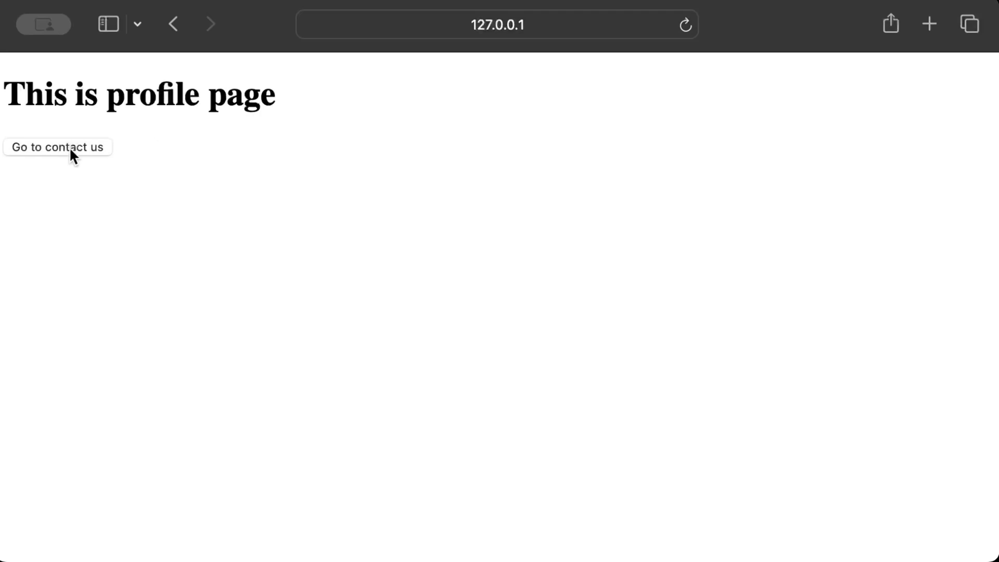
{"action": "left_click", "coordinate": [57, 147]}
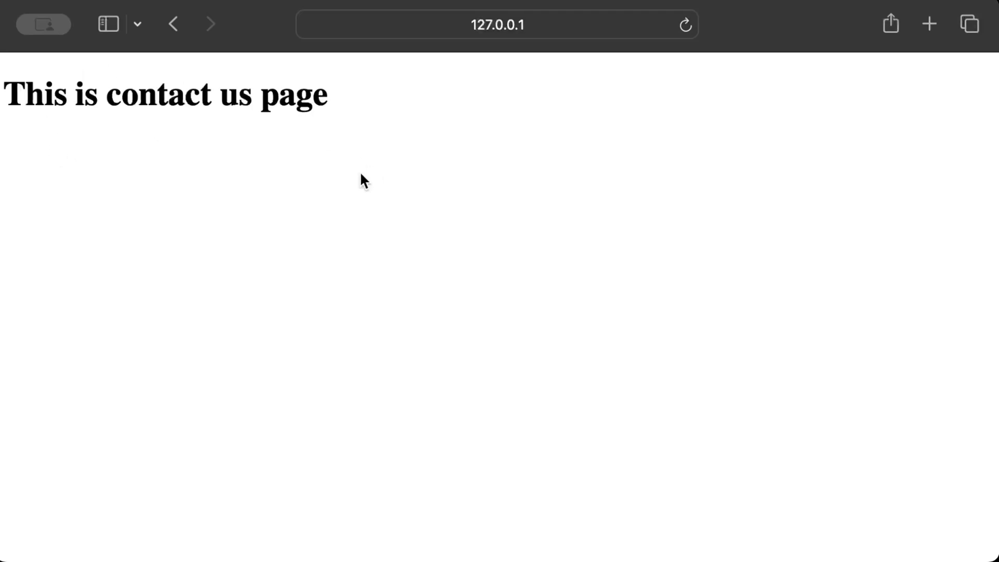
{"action": "mouse_move", "coordinate": [574, 31]}
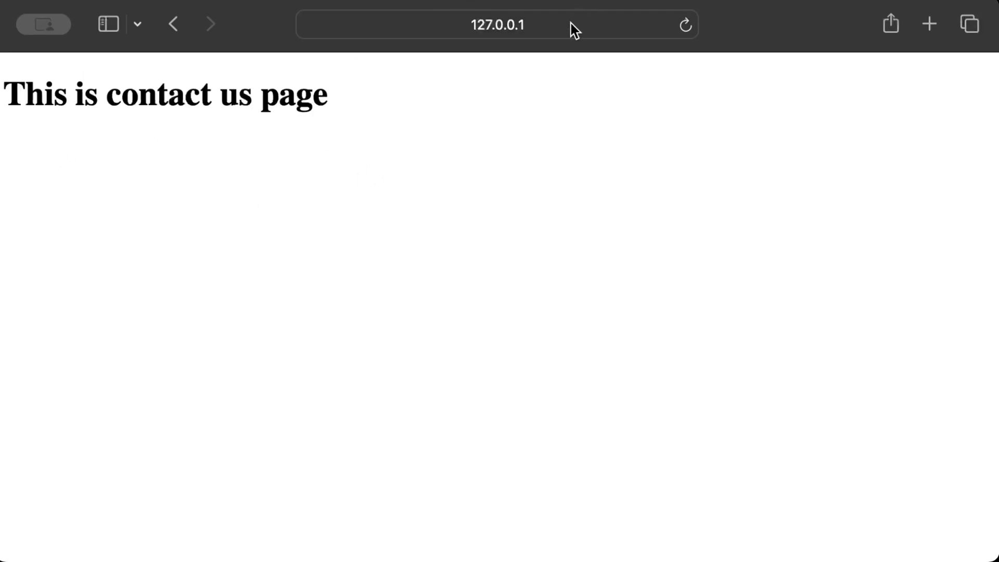
{"action": "mouse_move", "coordinate": [303, 62]}
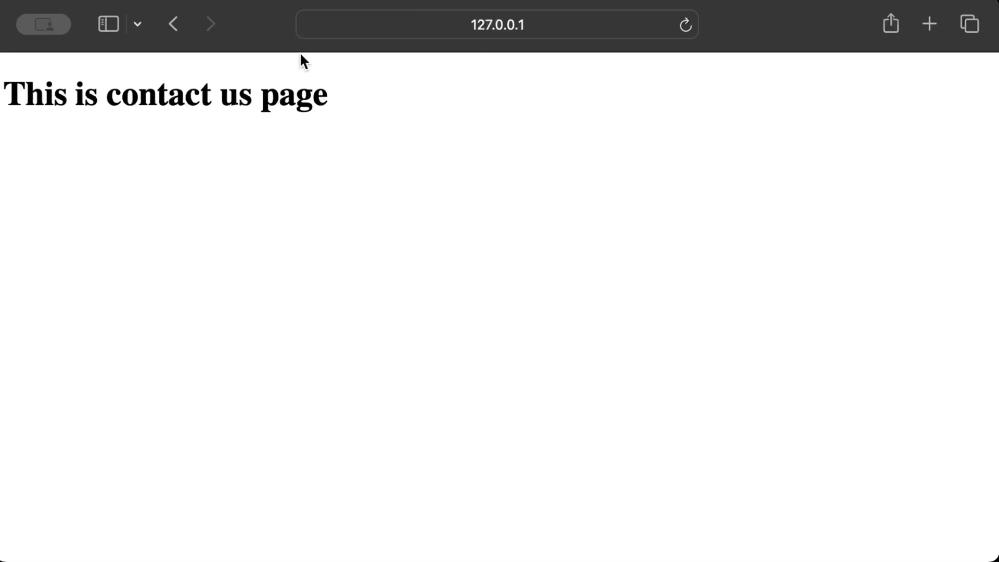
{"action": "left_click", "coordinate": [497, 25]}
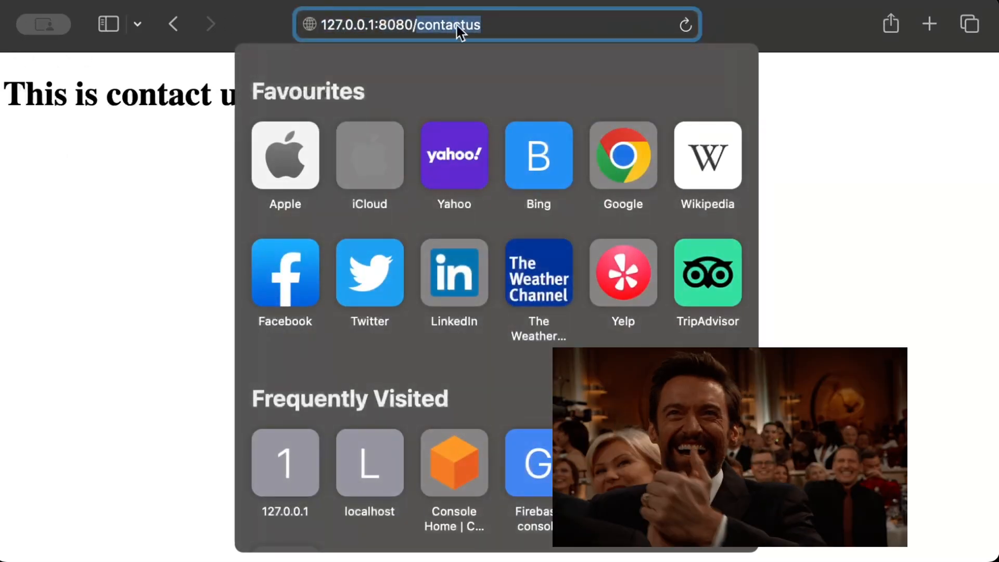
{"action": "left_click", "coordinate": [284, 462]}
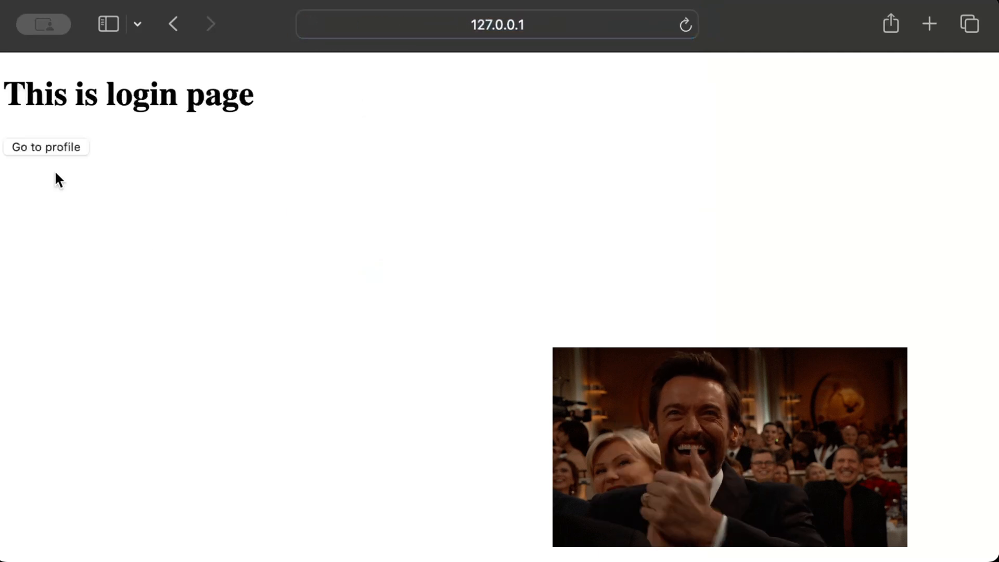
{"action": "left_click", "coordinate": [496, 24]}
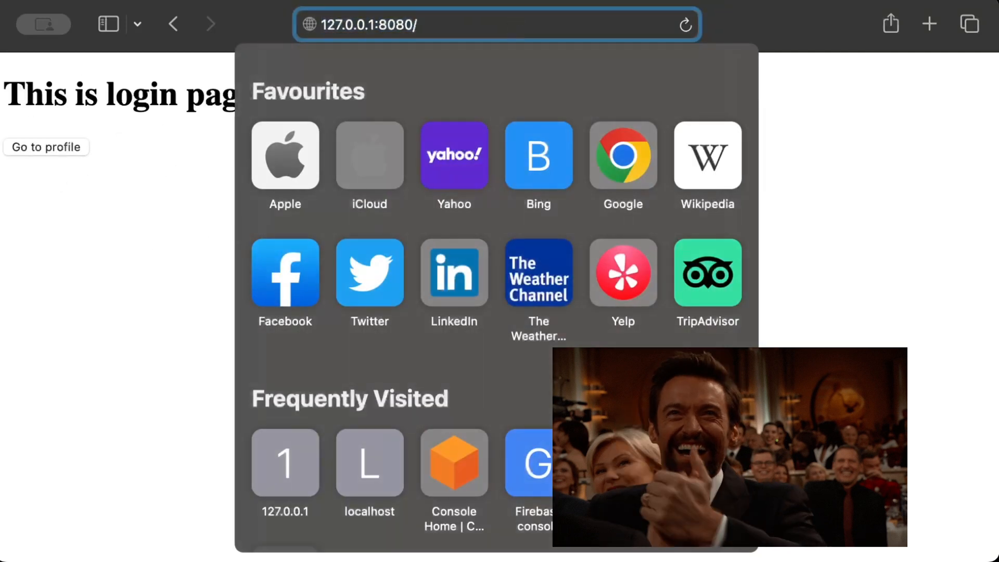
{"action": "type", "text": "prifle"}
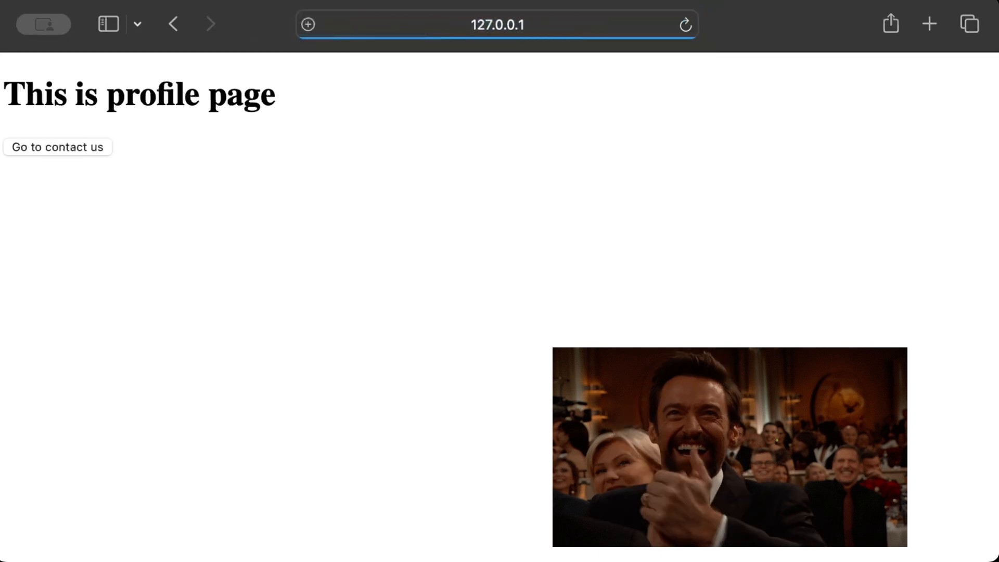
{"action": "mouse_move", "coordinate": [256, 207]}
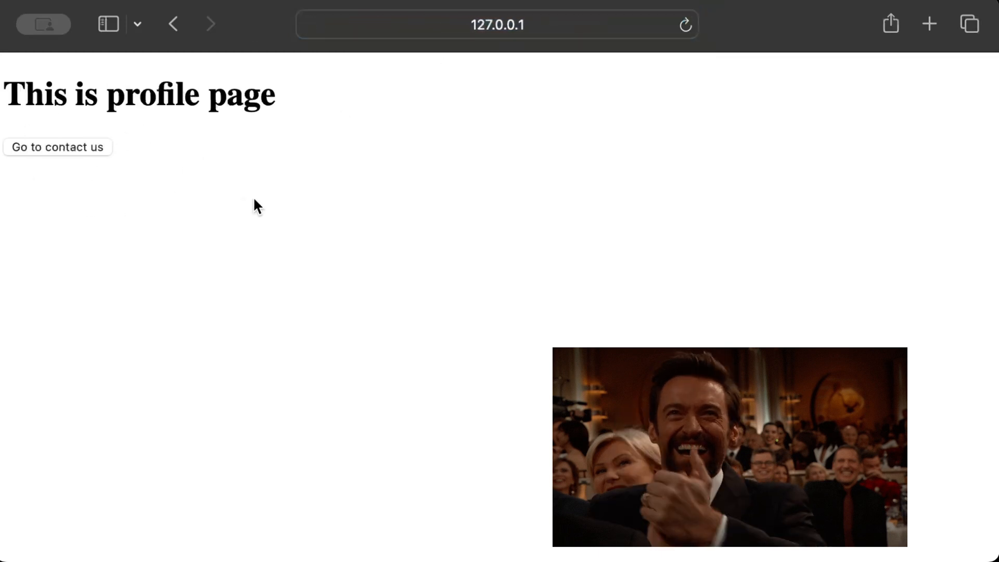
{"action": "left_click", "coordinate": [57, 146]}
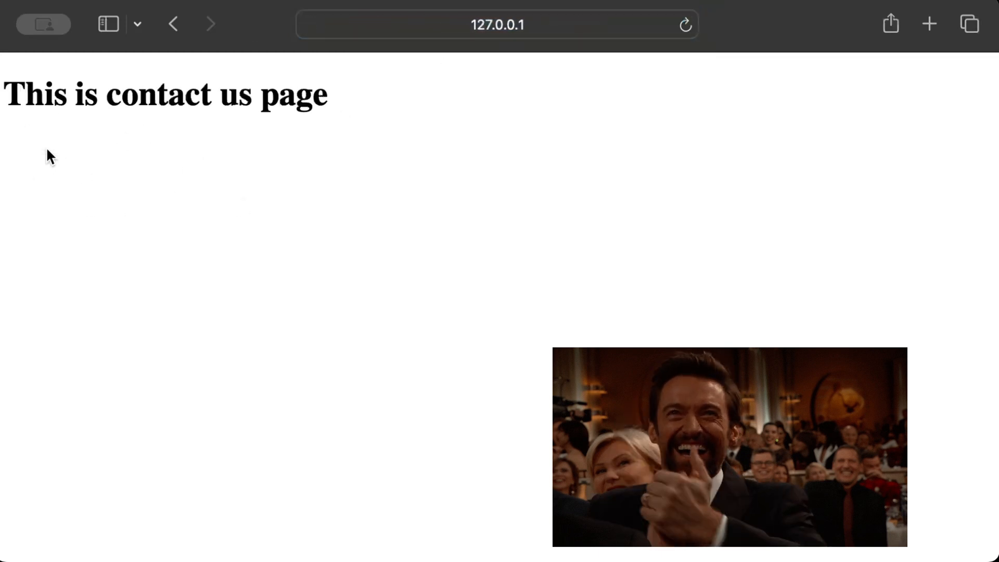
{"action": "mouse_move", "coordinate": [51, 258]}
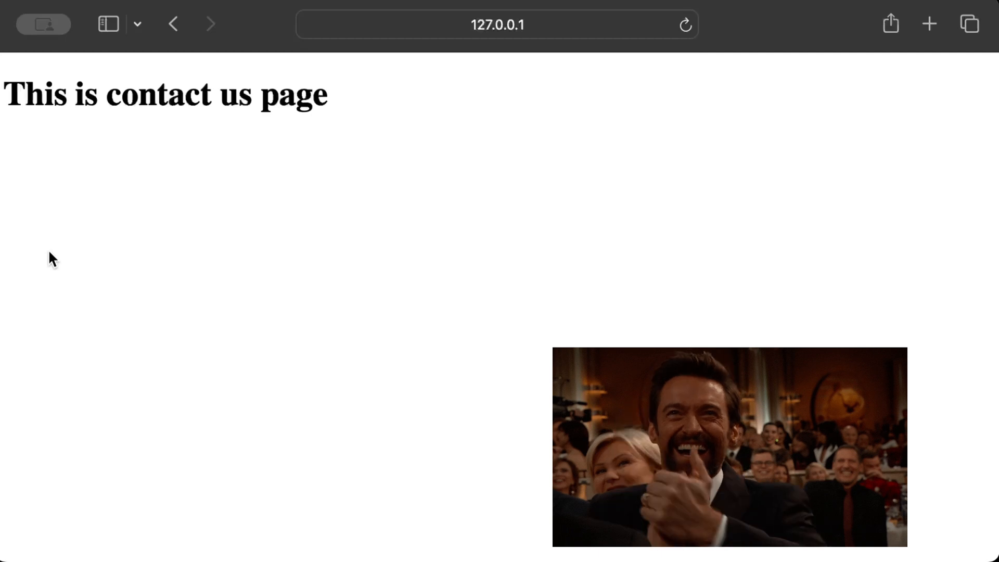